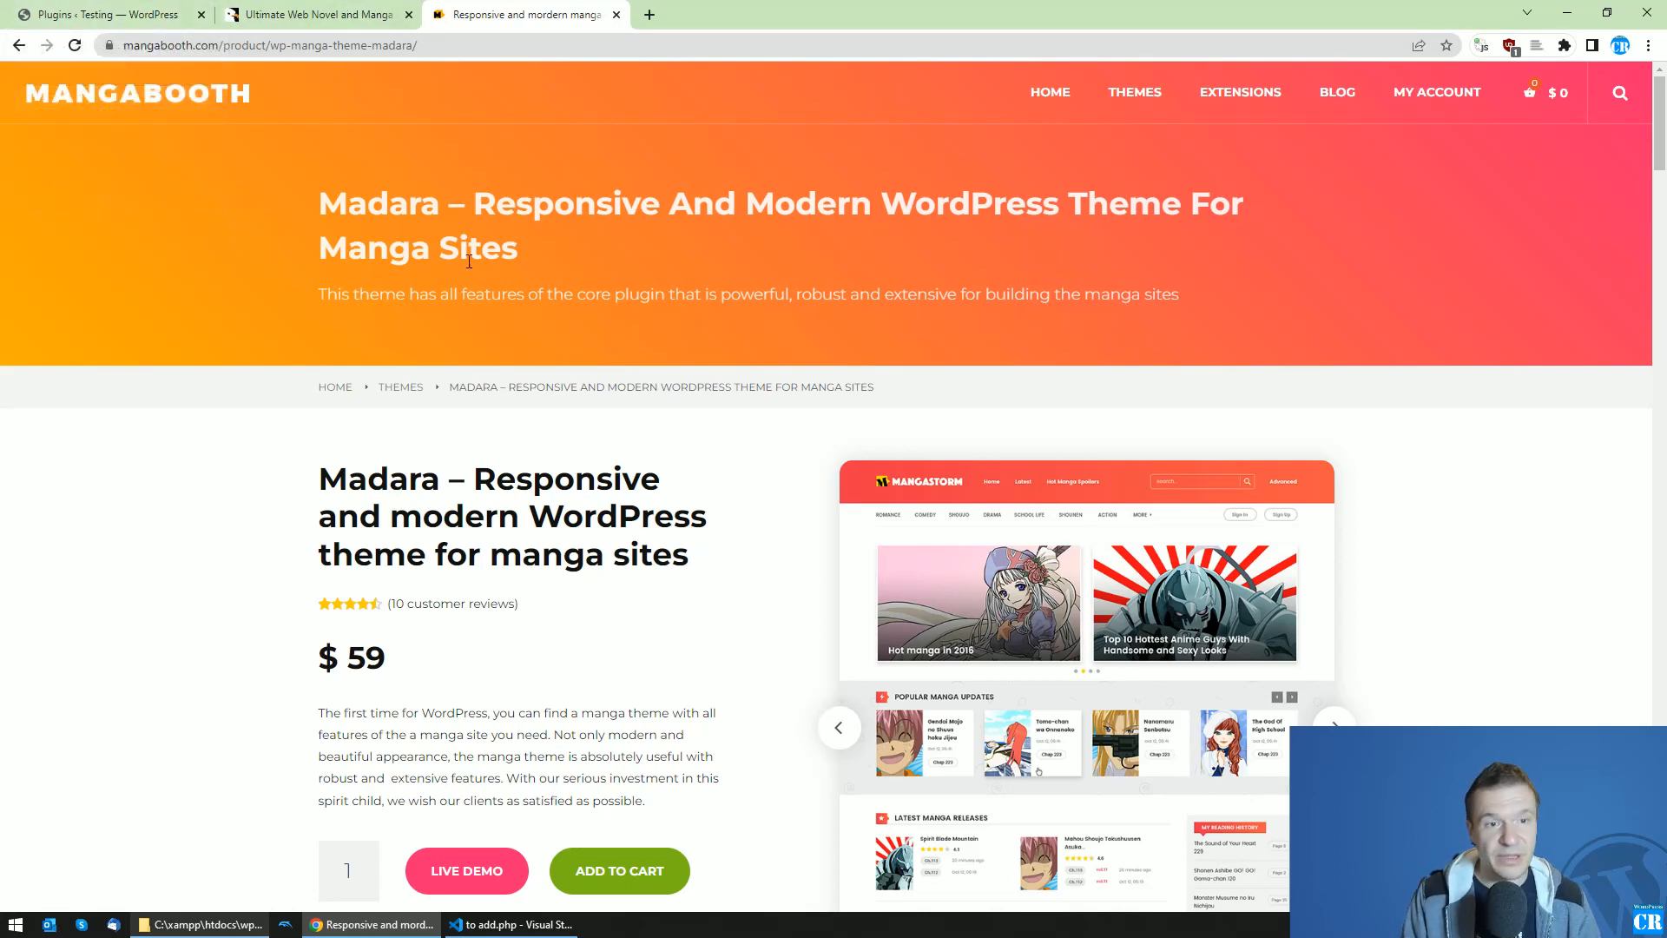
View the CodeCanyon Manga Scraper tab, then return to the WordPress plugins page
click(314, 14)
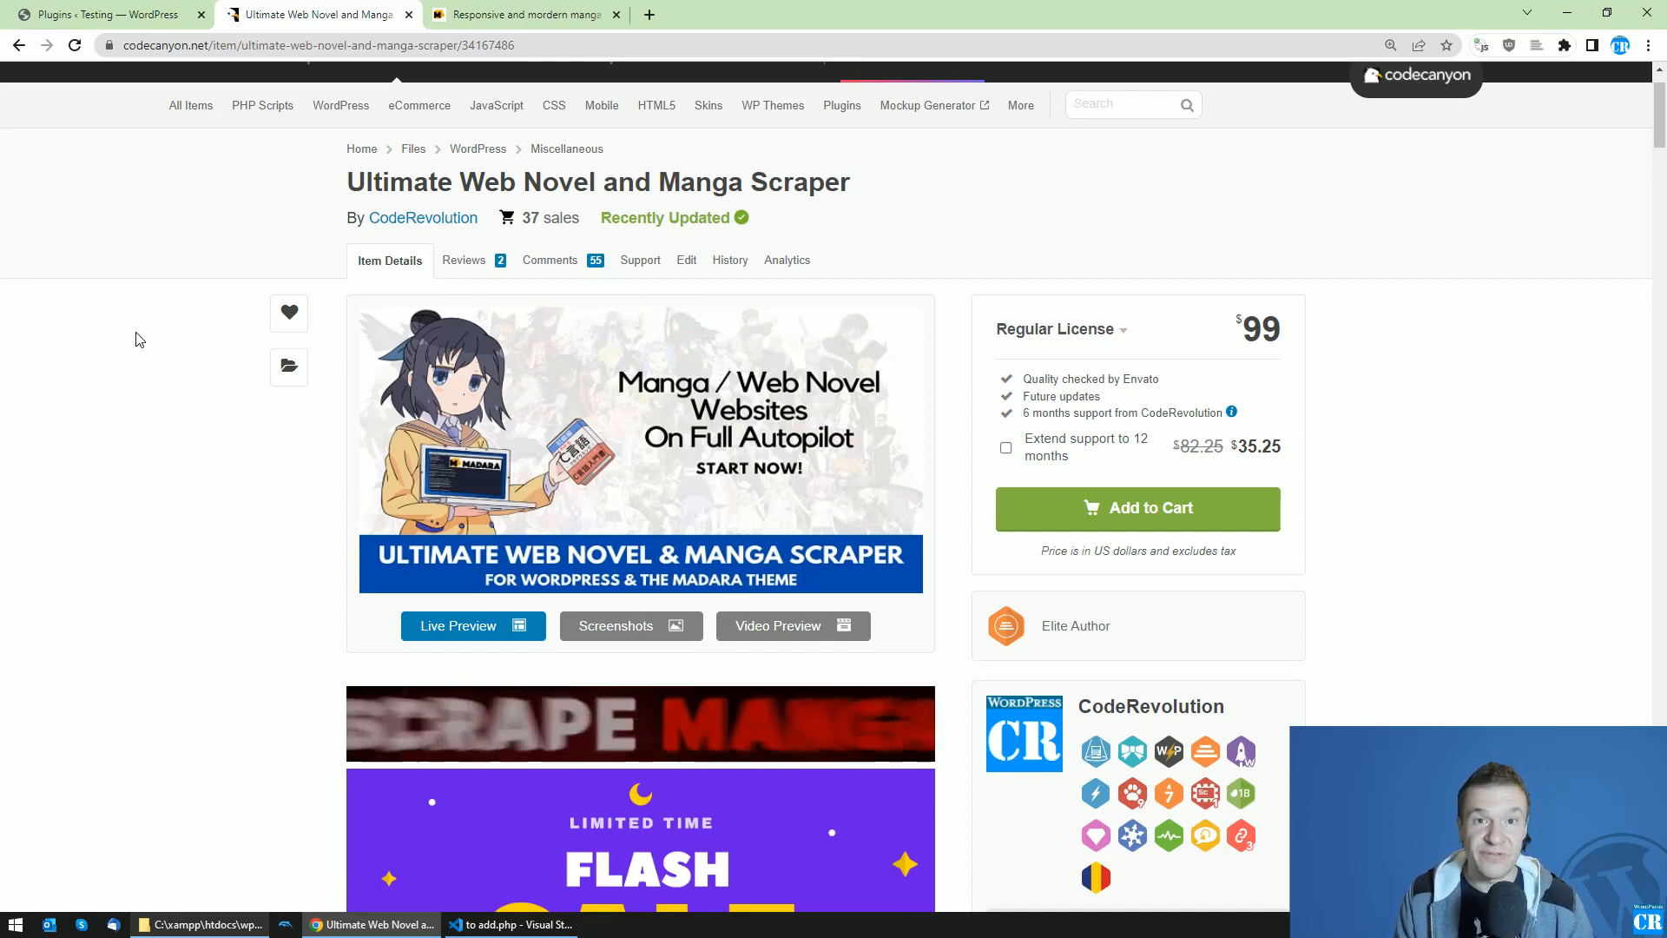
click(101, 14)
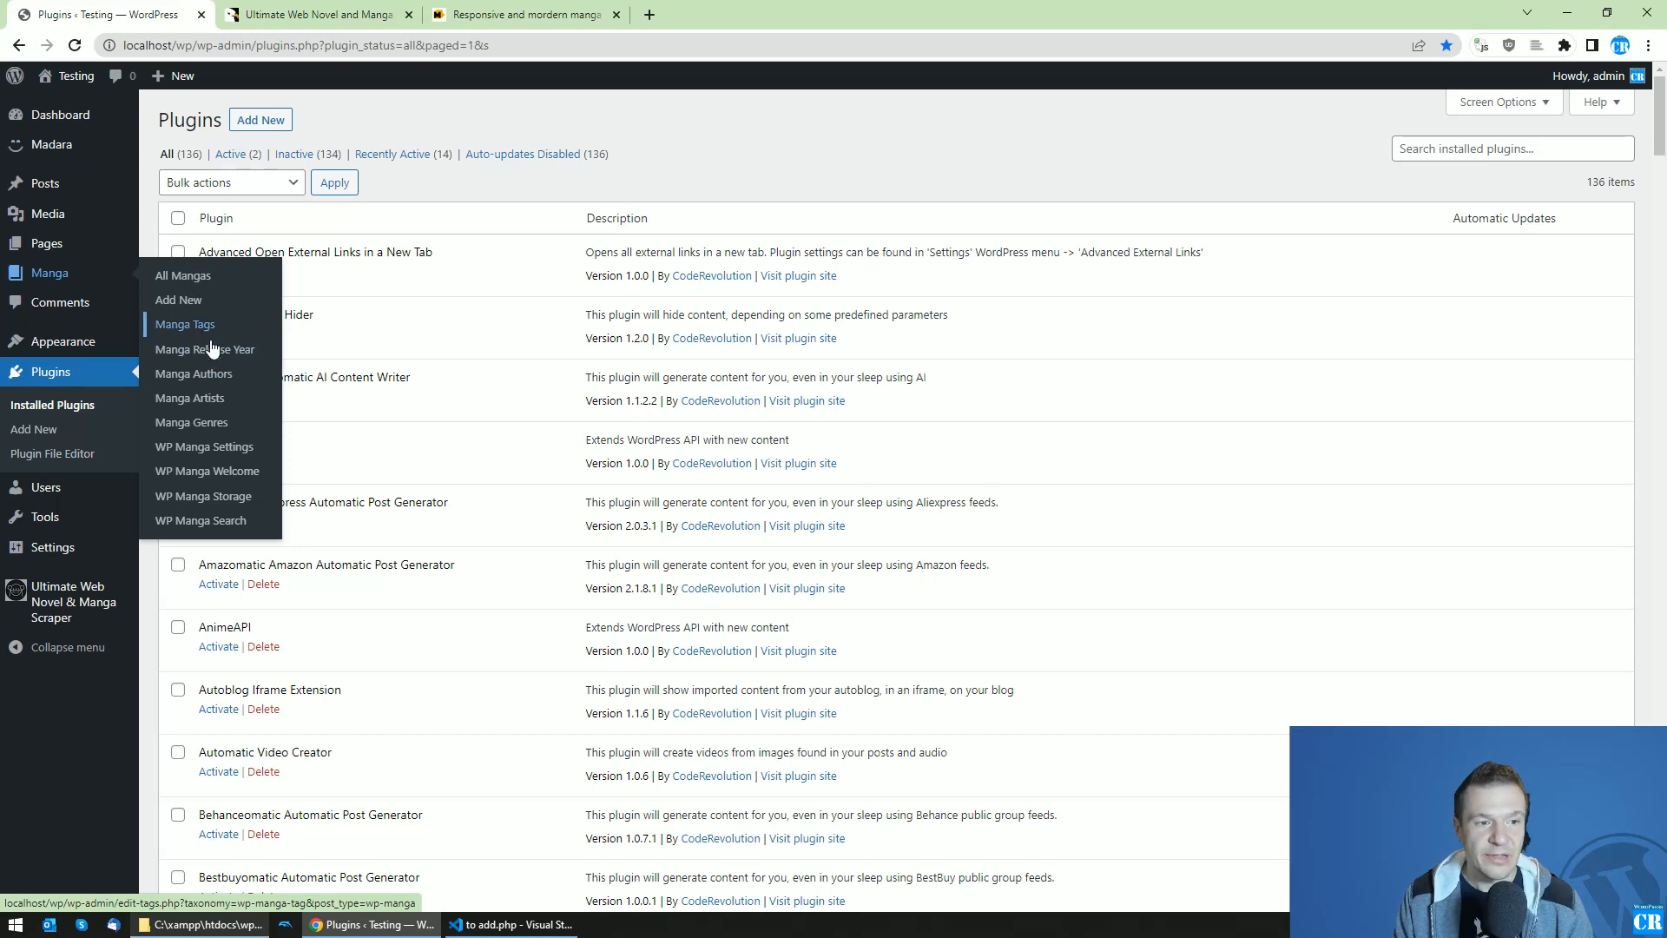
mouse_move(192, 422)
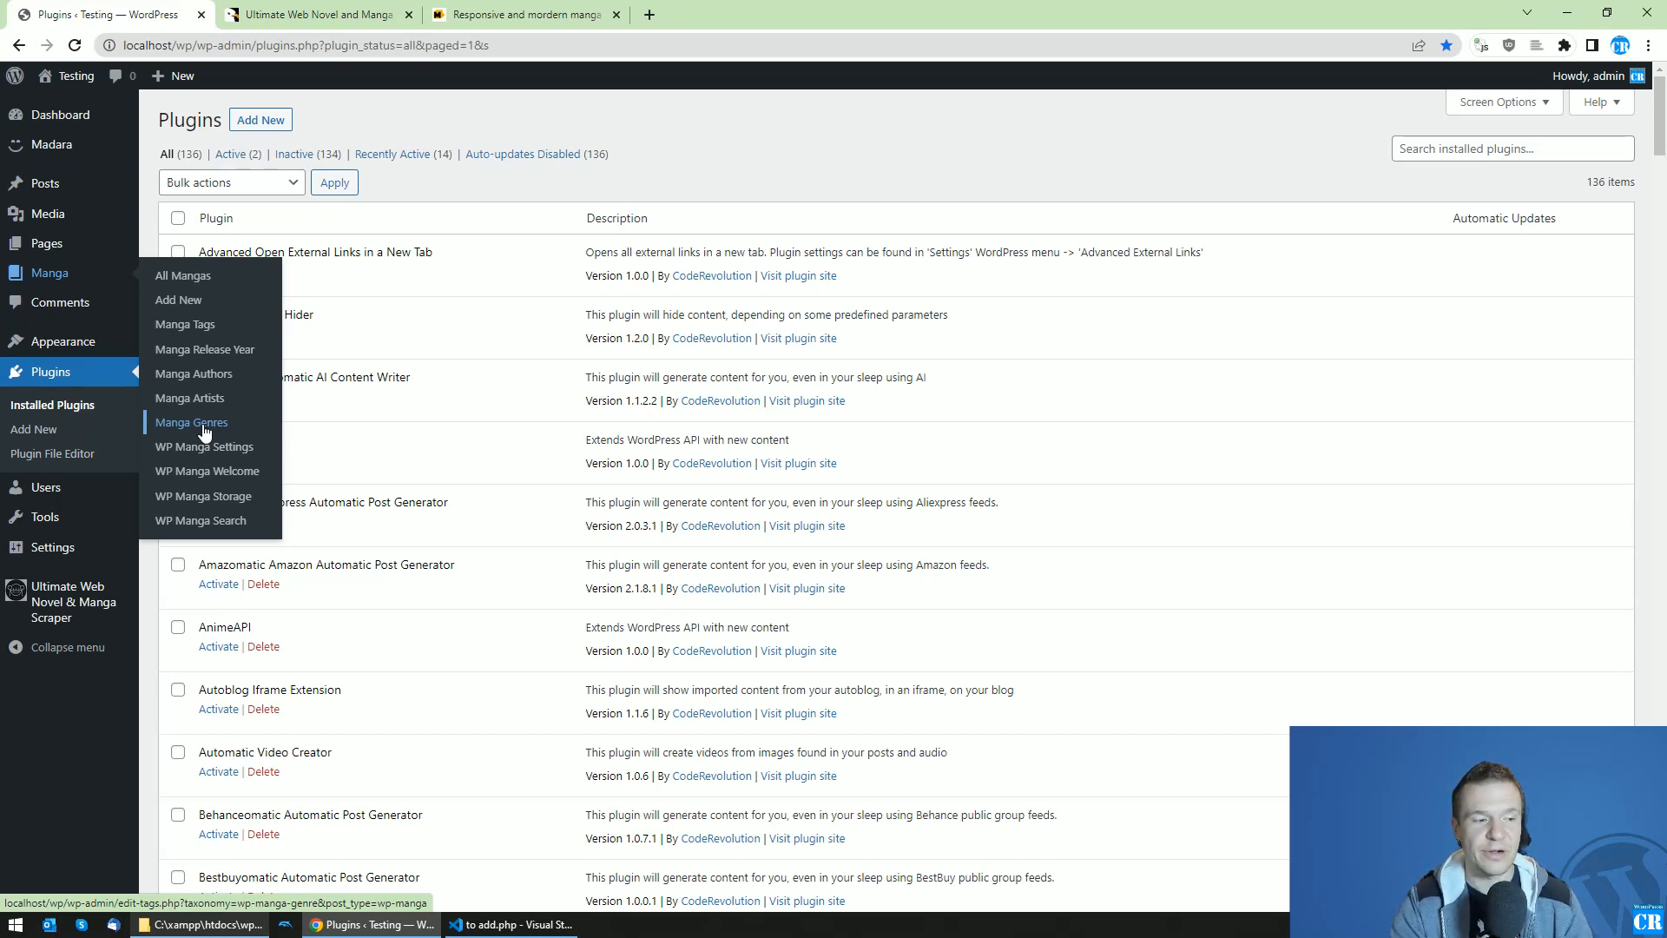
mouse_move(472, 275)
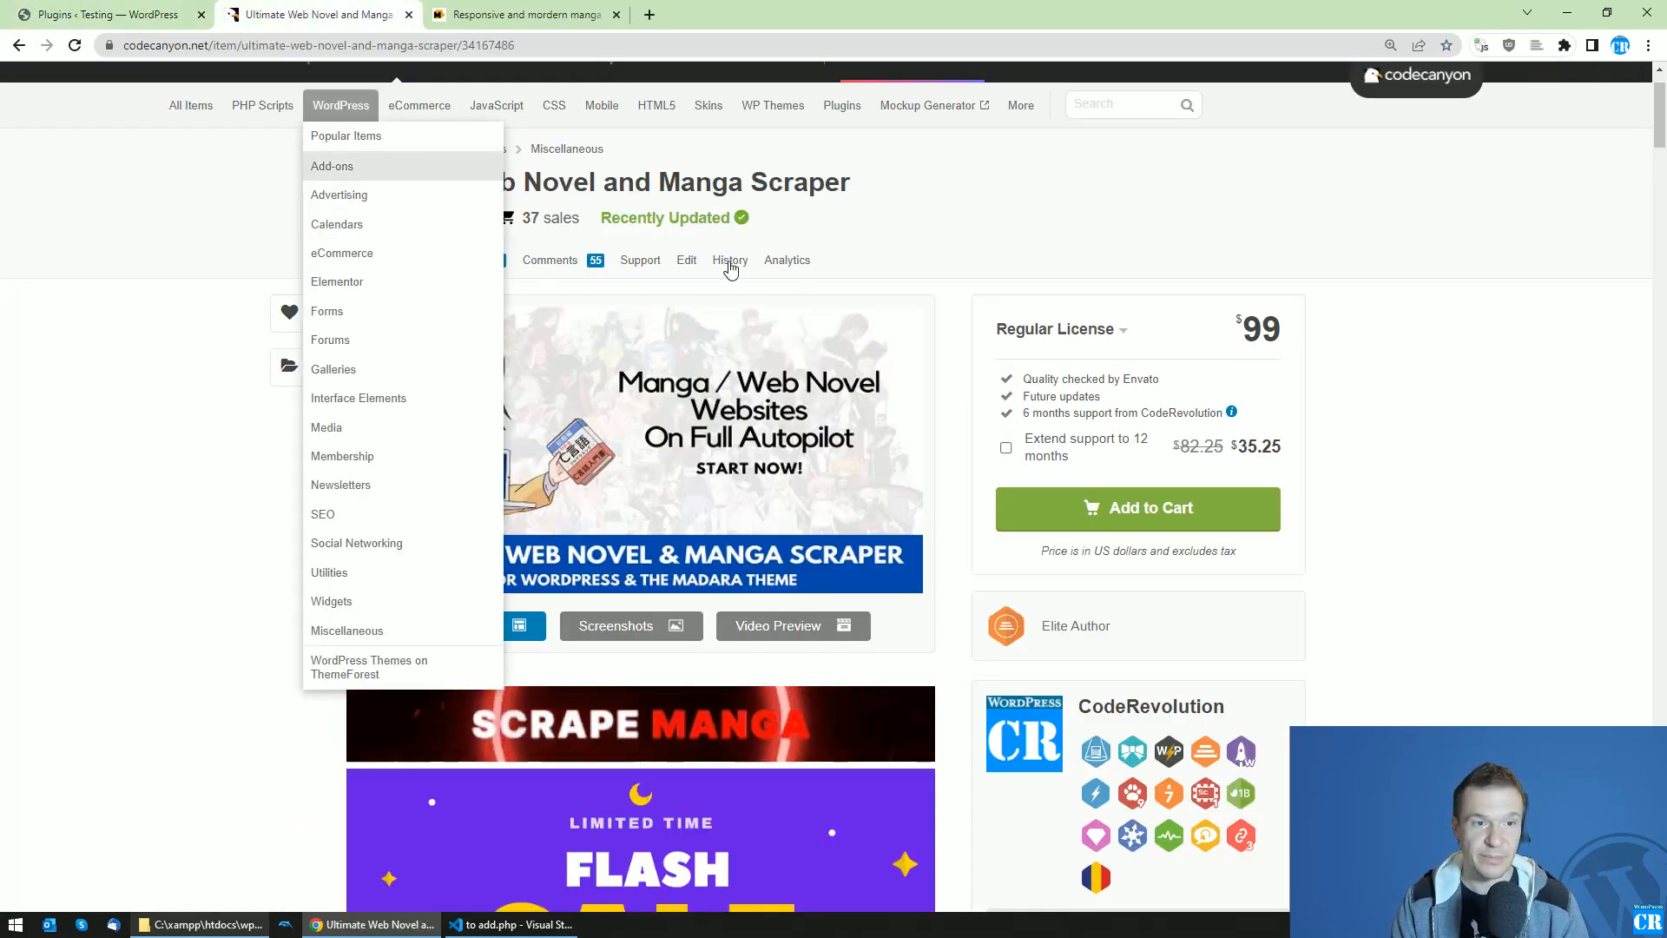
click(101, 15)
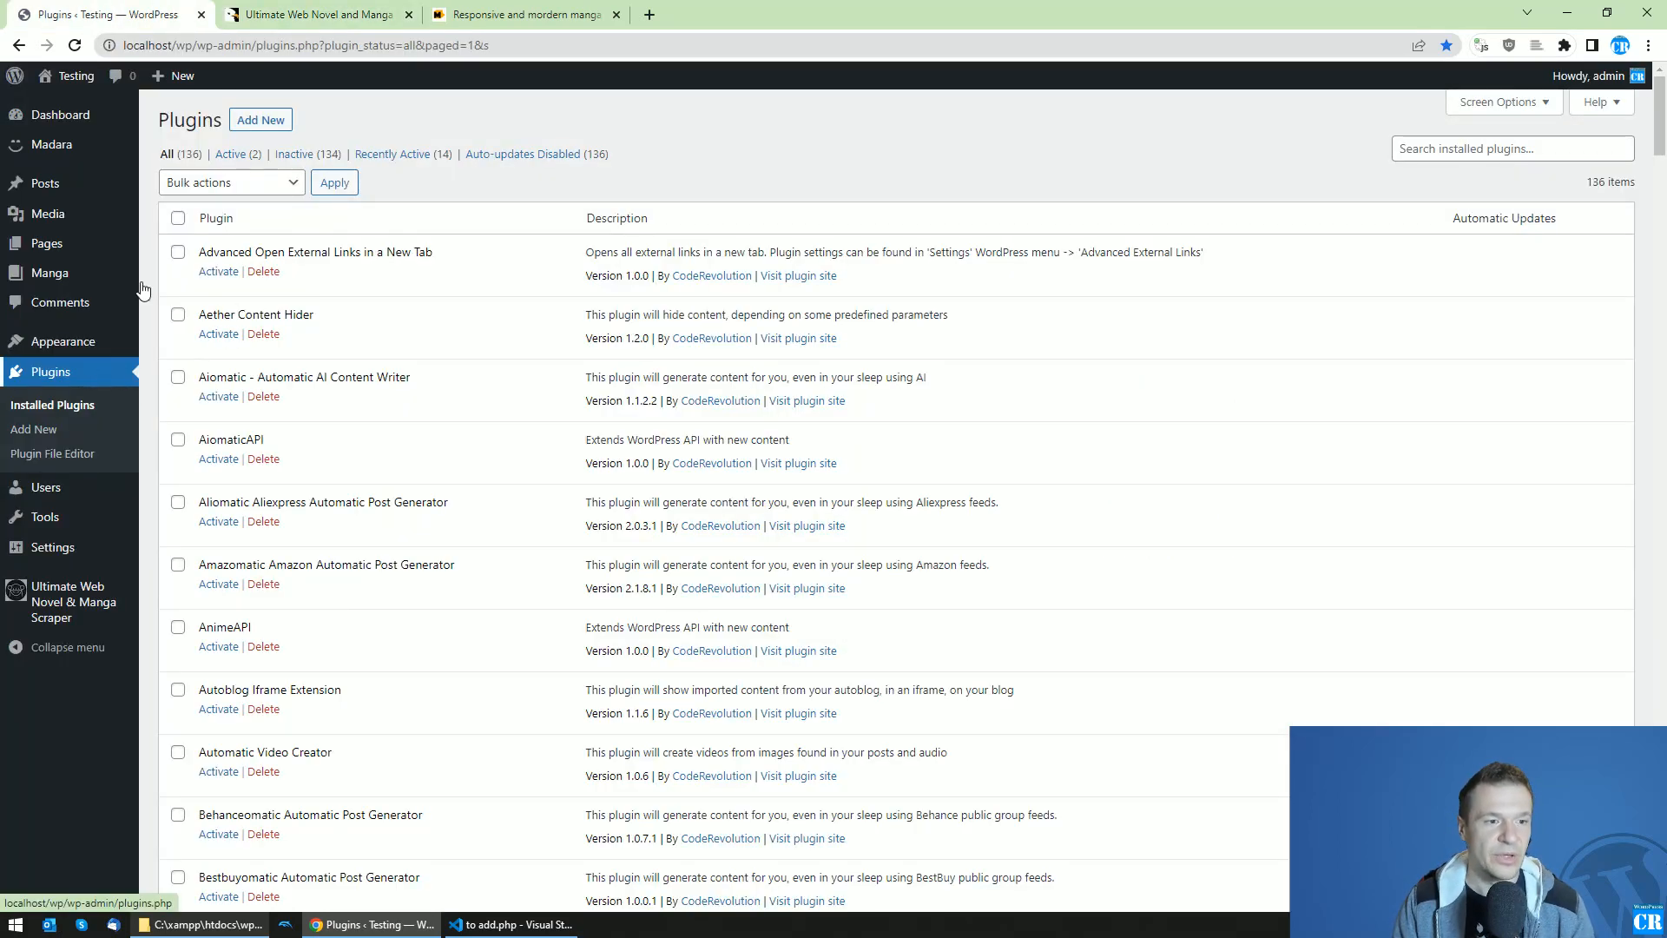
mouse_move(66, 340)
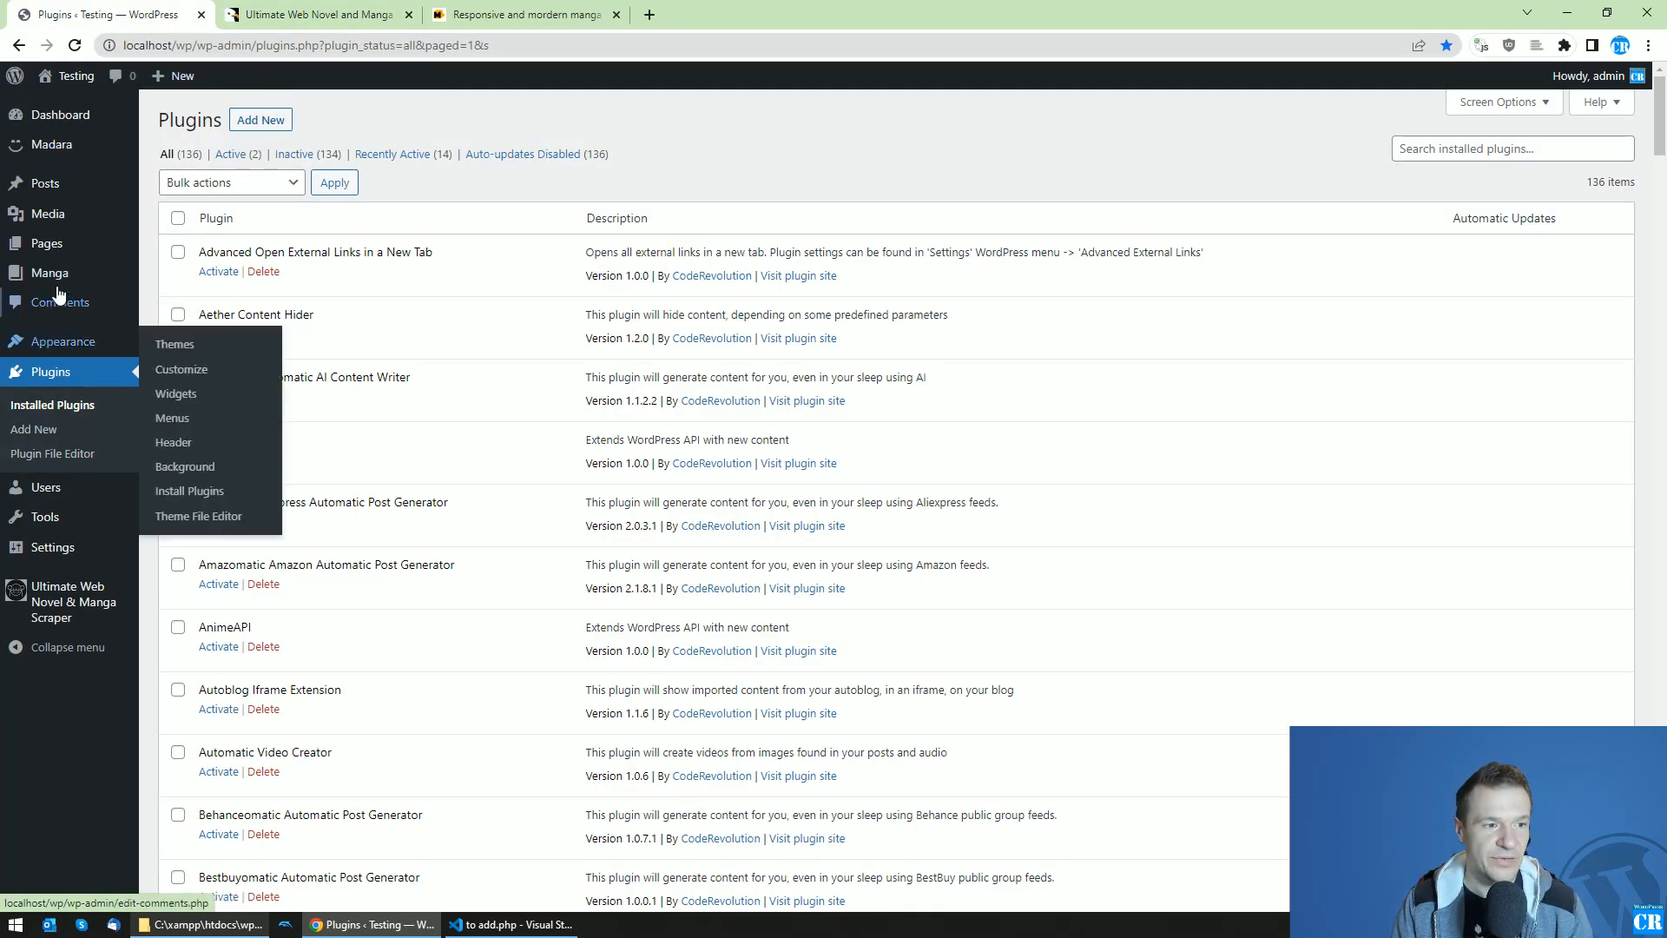
mouse_move(46, 242)
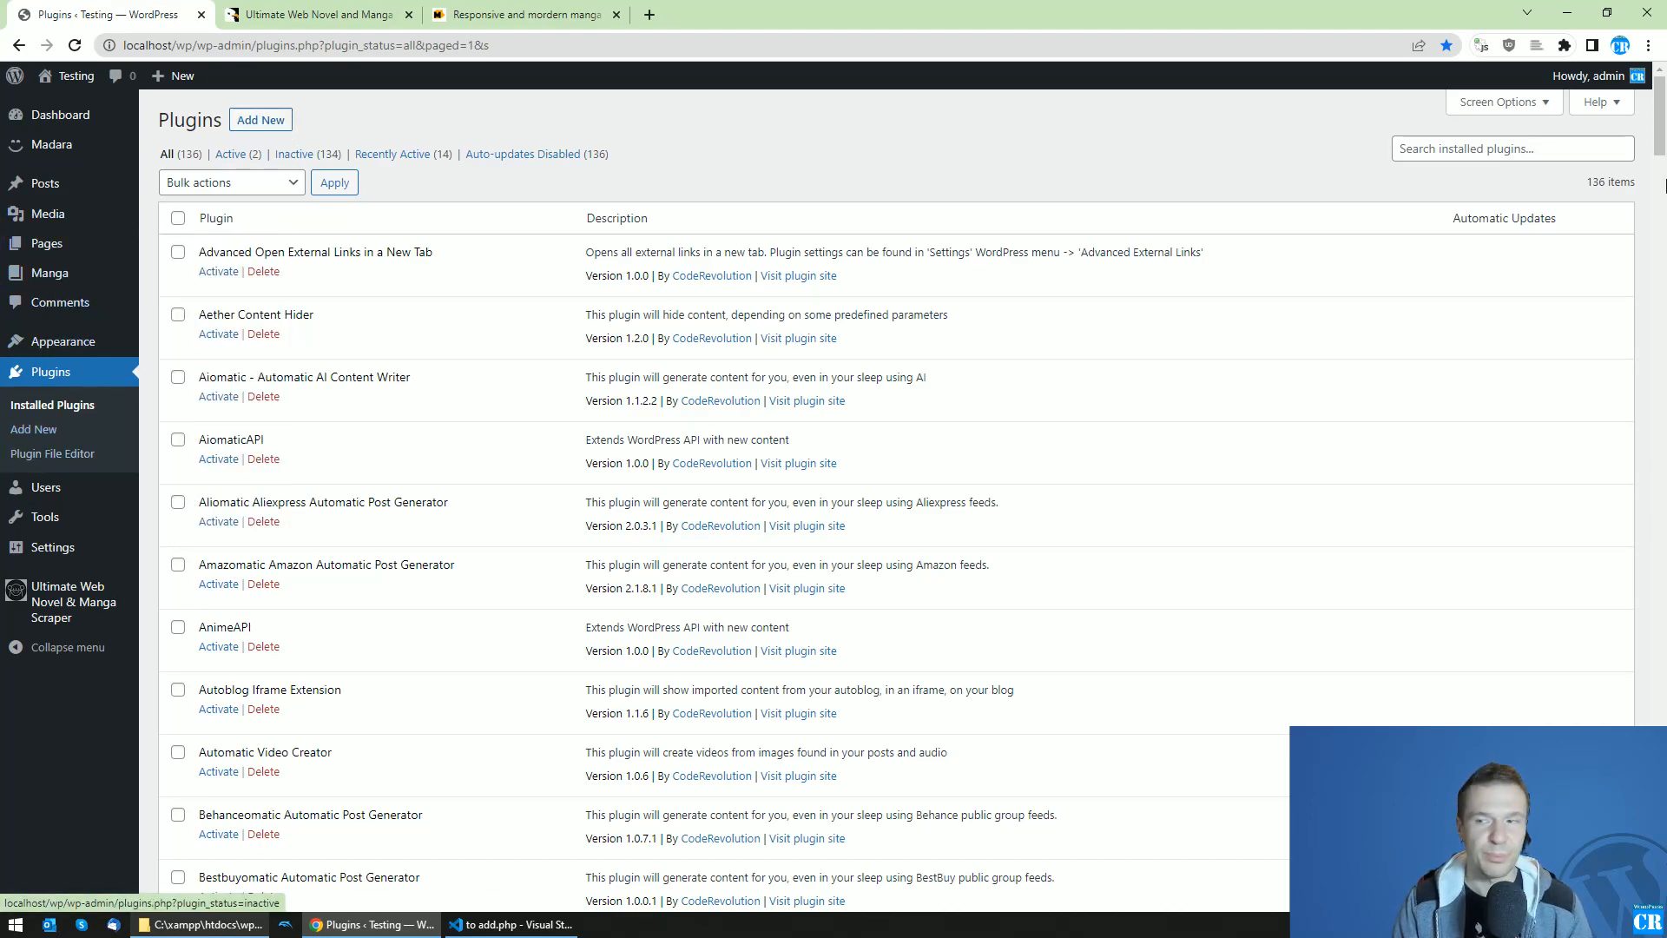
scroll(down, 3)
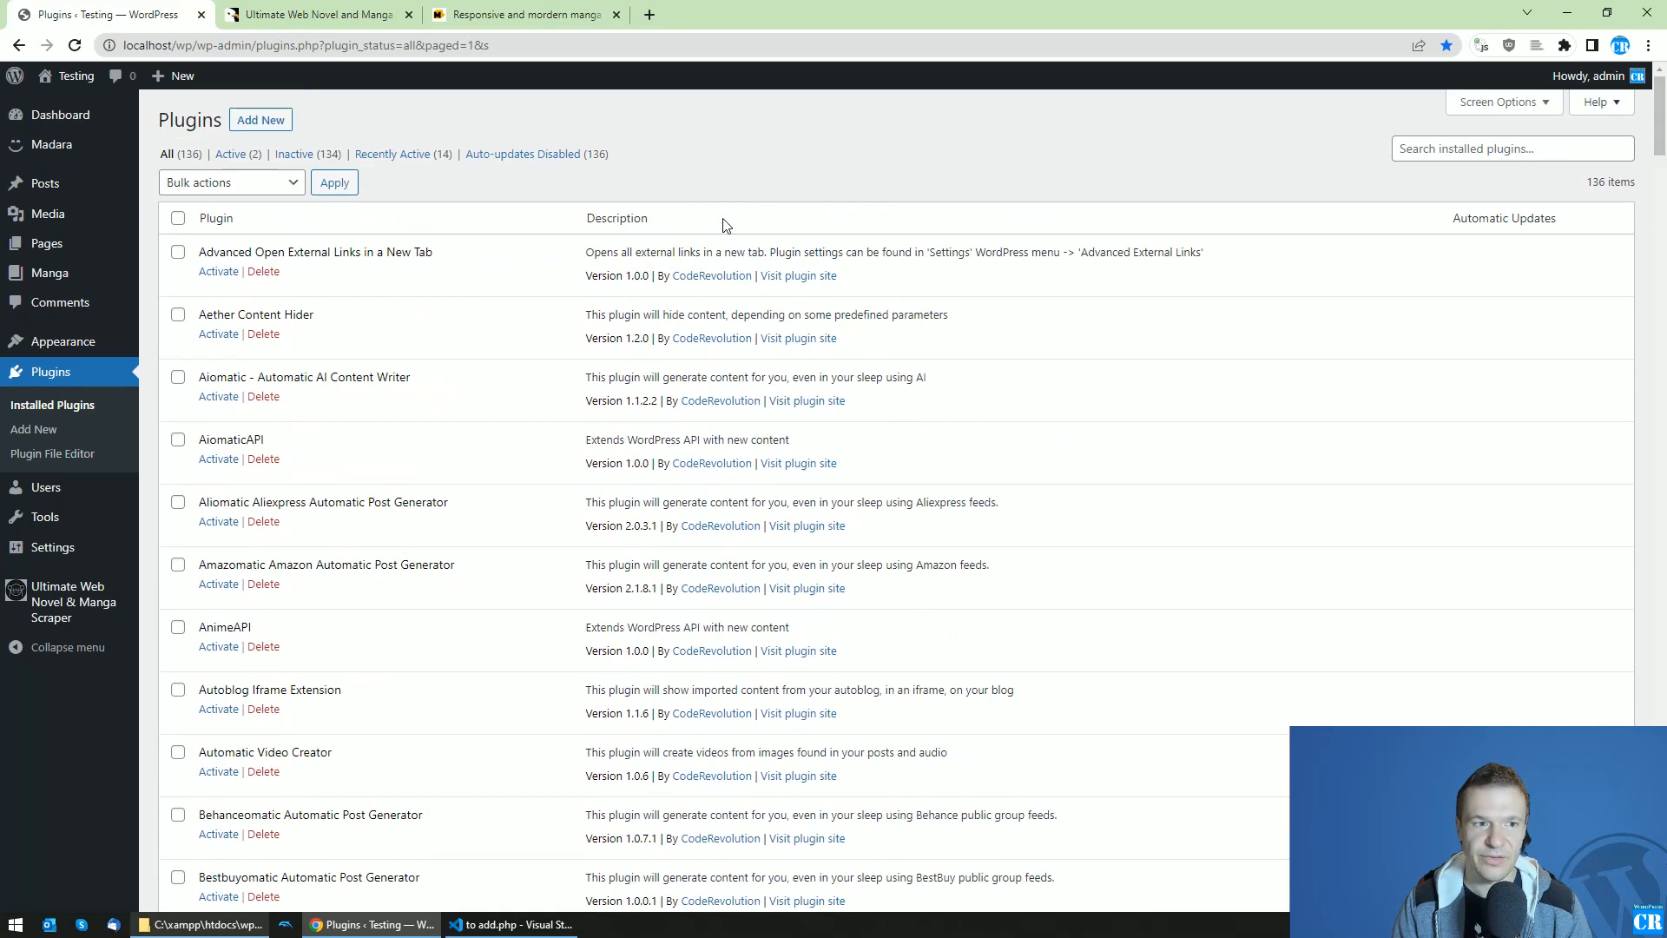
click(260, 119)
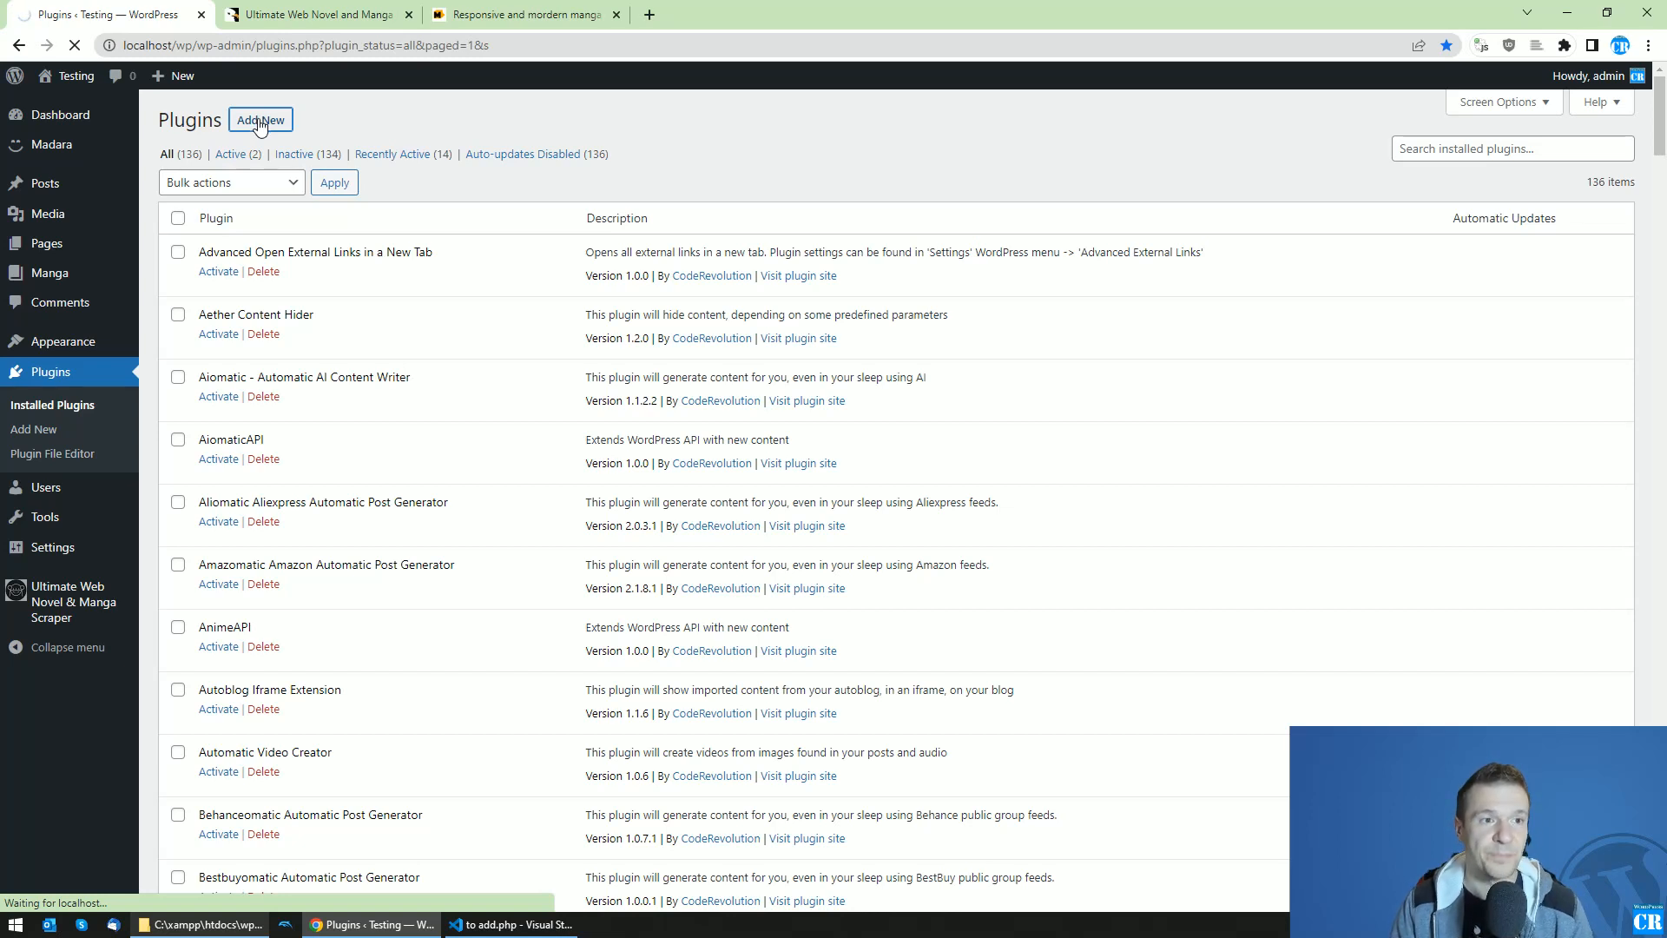
Search plugins for 'cpt', then install and activate Custom Post Type UI
click(259, 119)
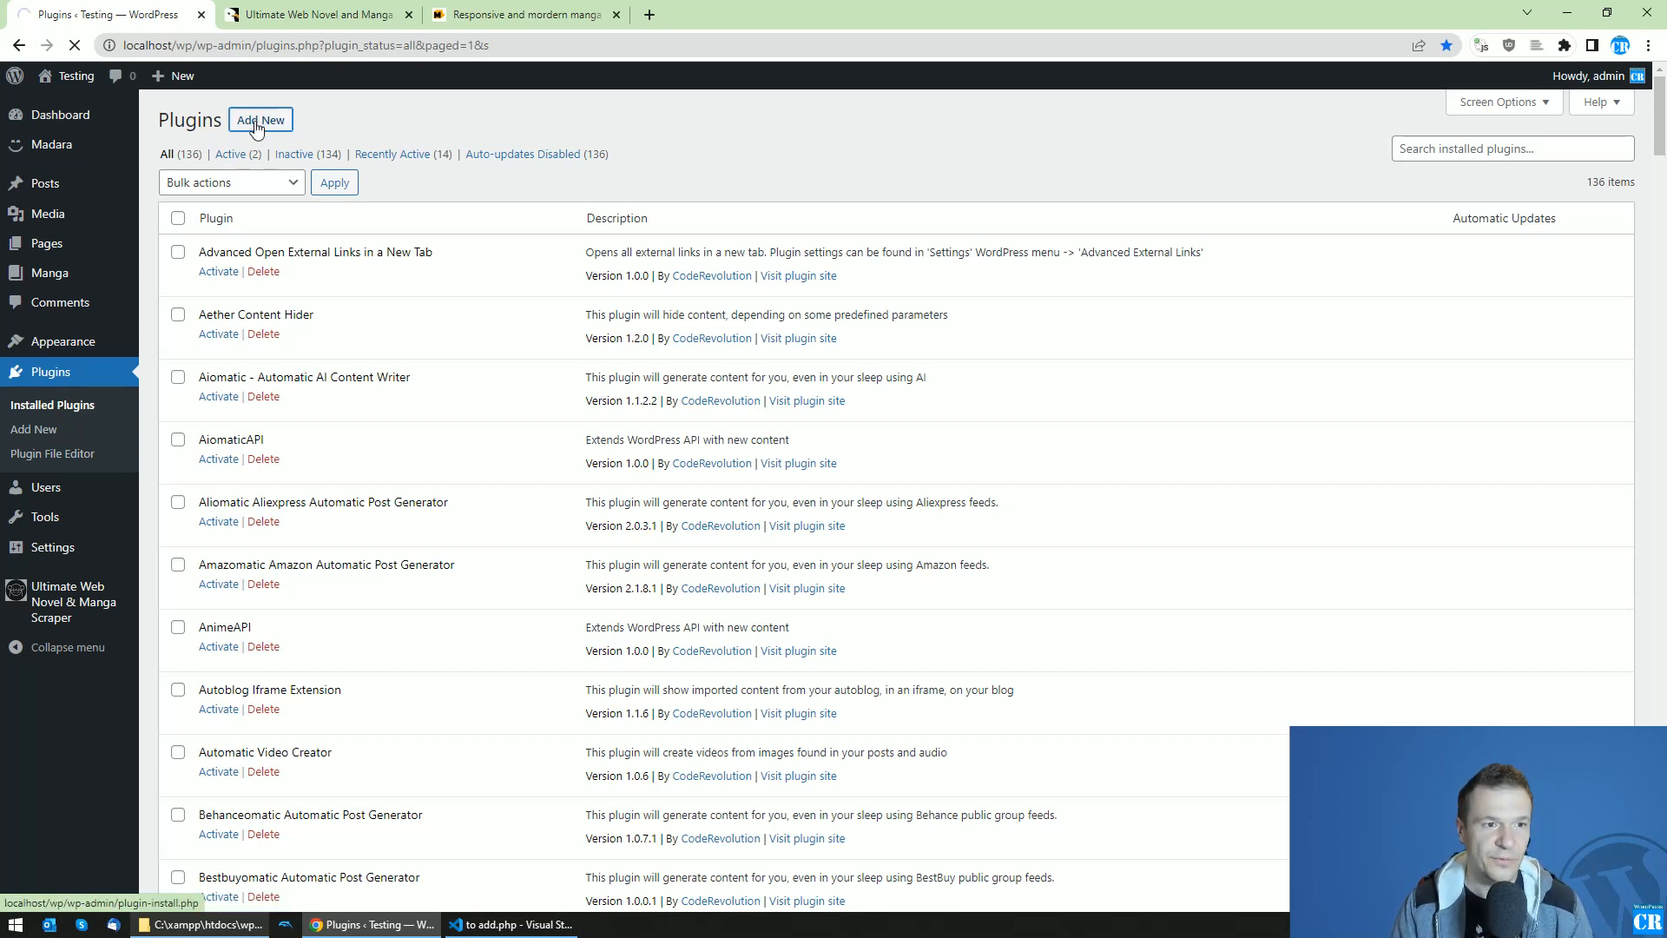
click(260, 119)
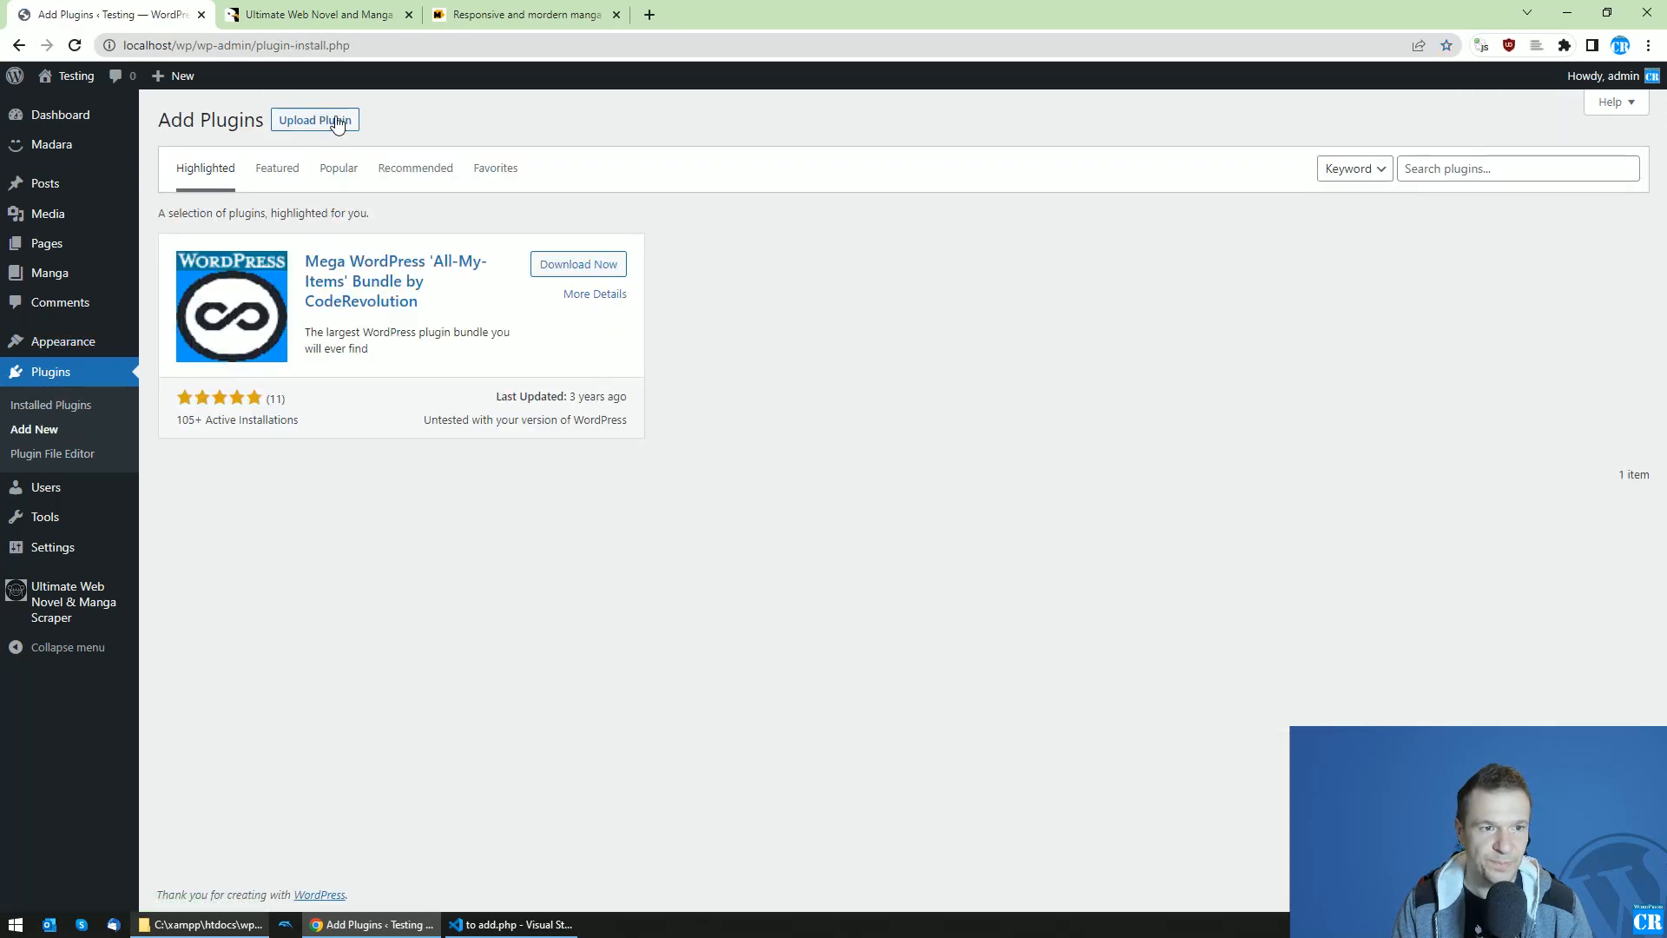
text(c)
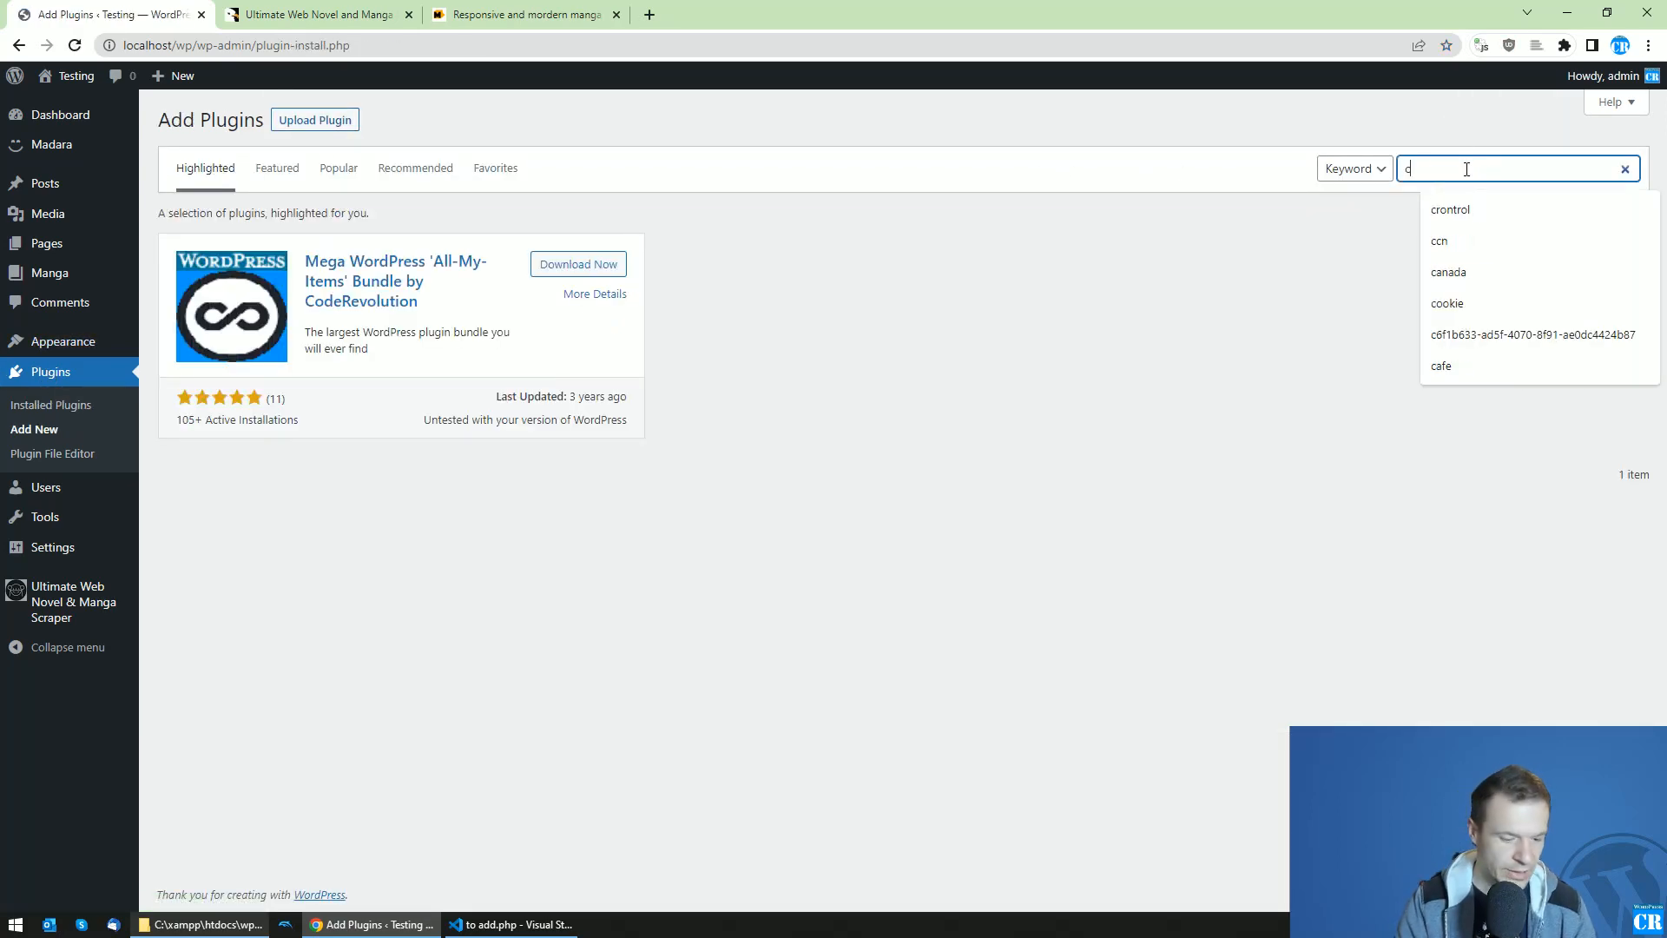
text(ptui)
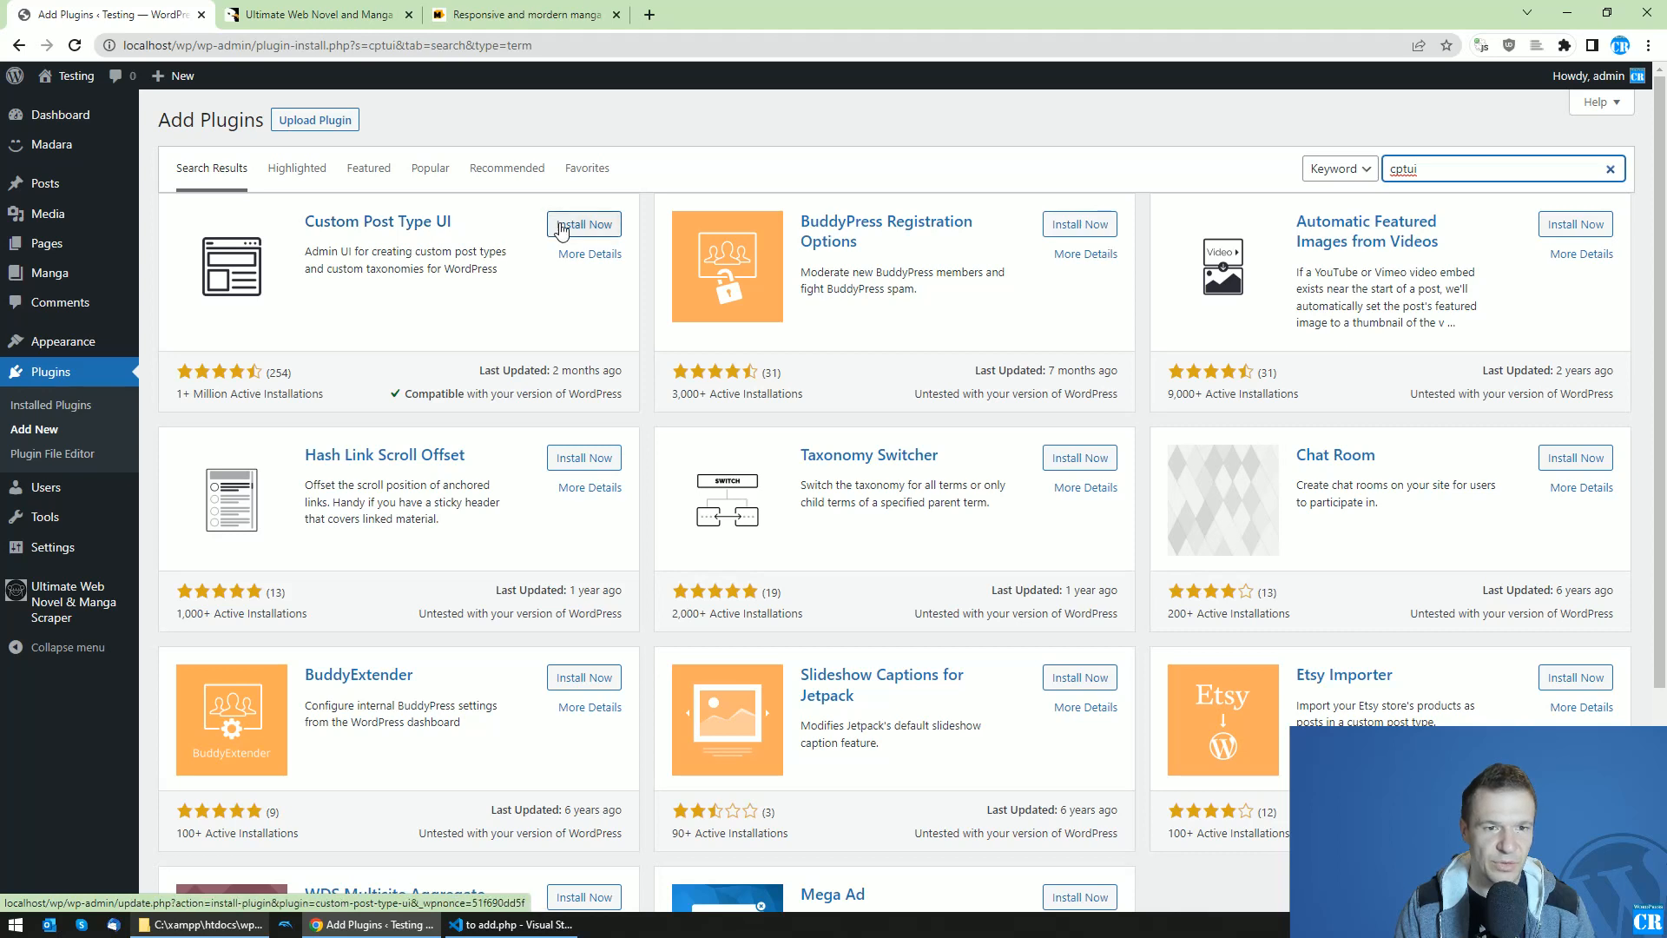
click(582, 224)
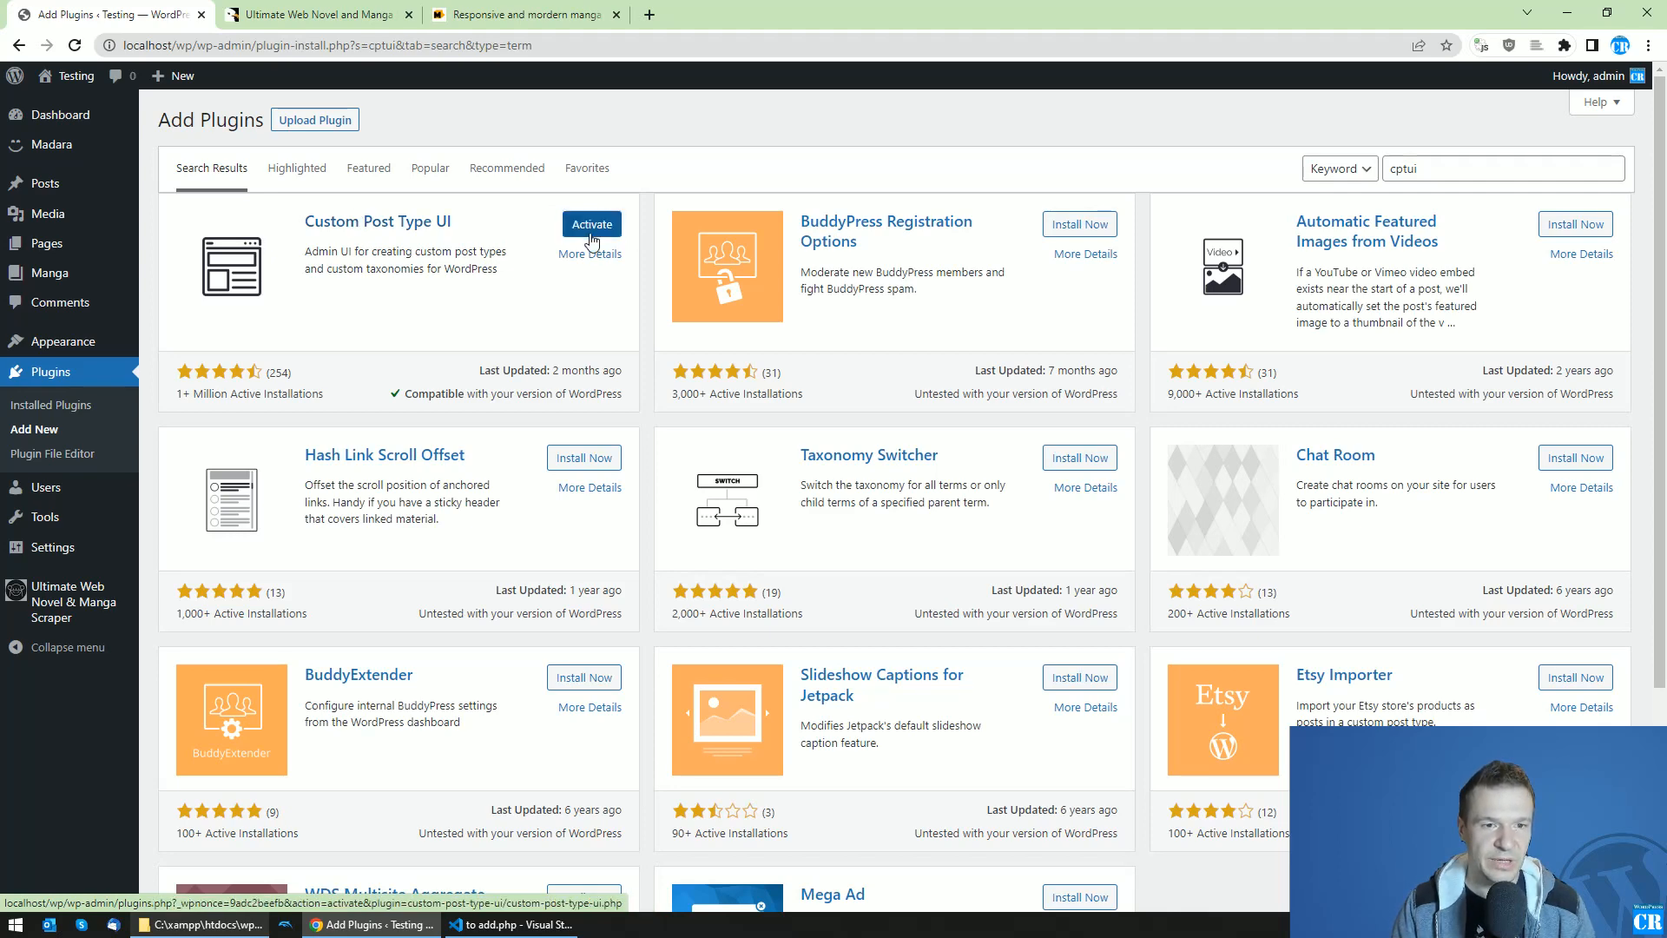
click(591, 224)
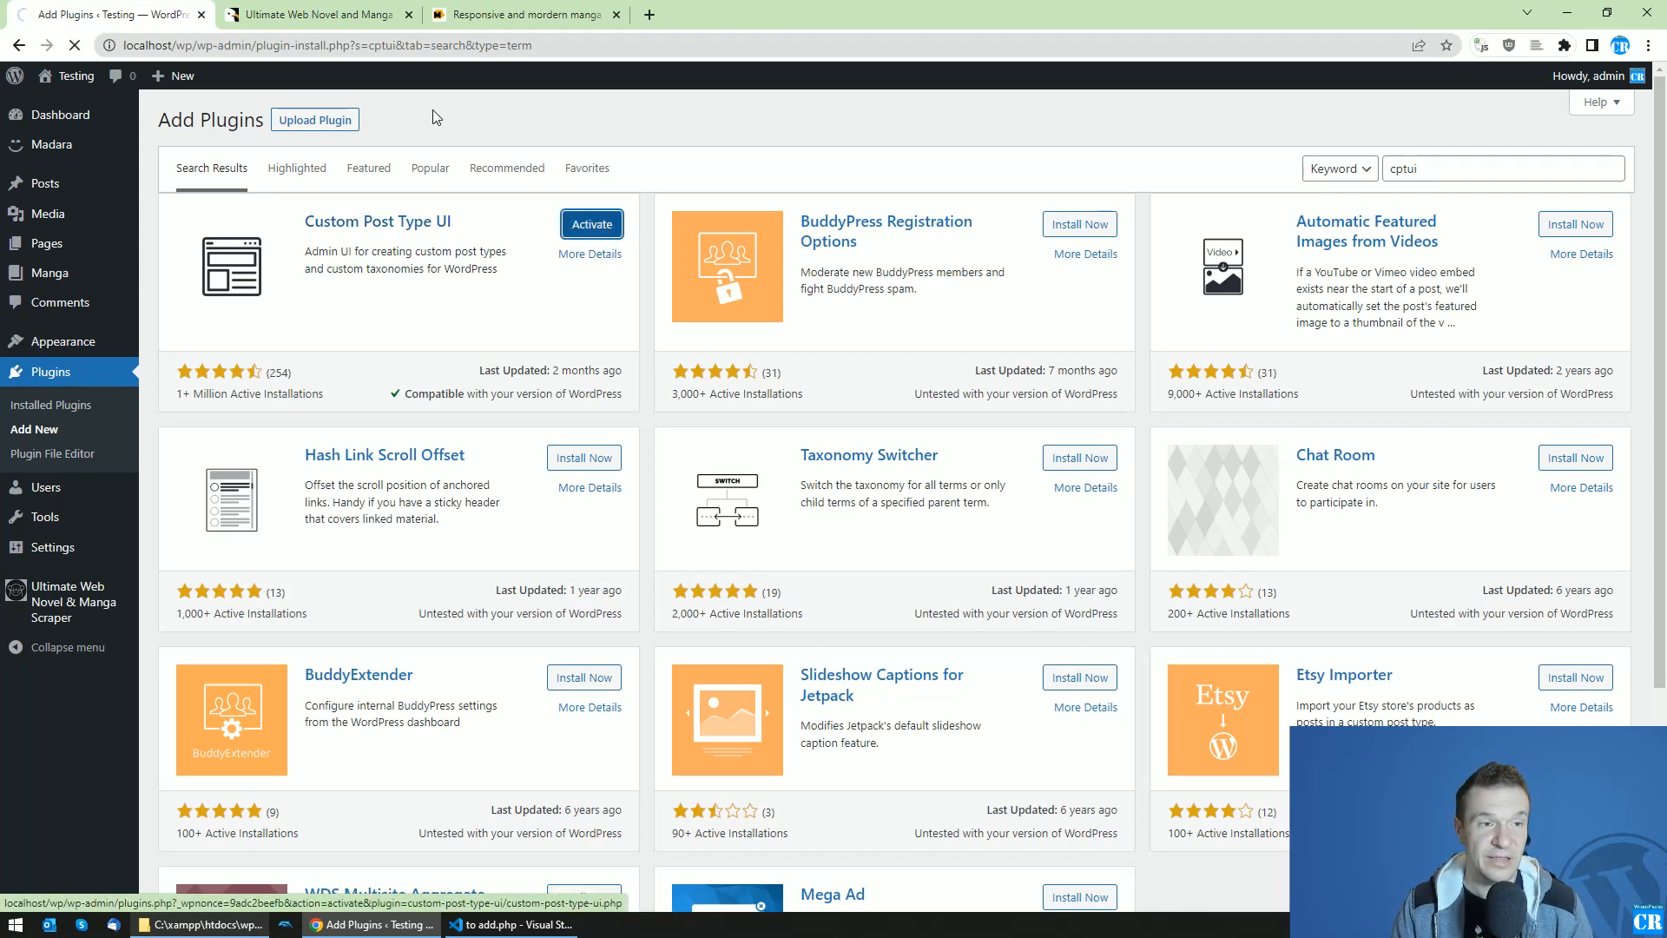
click(592, 224)
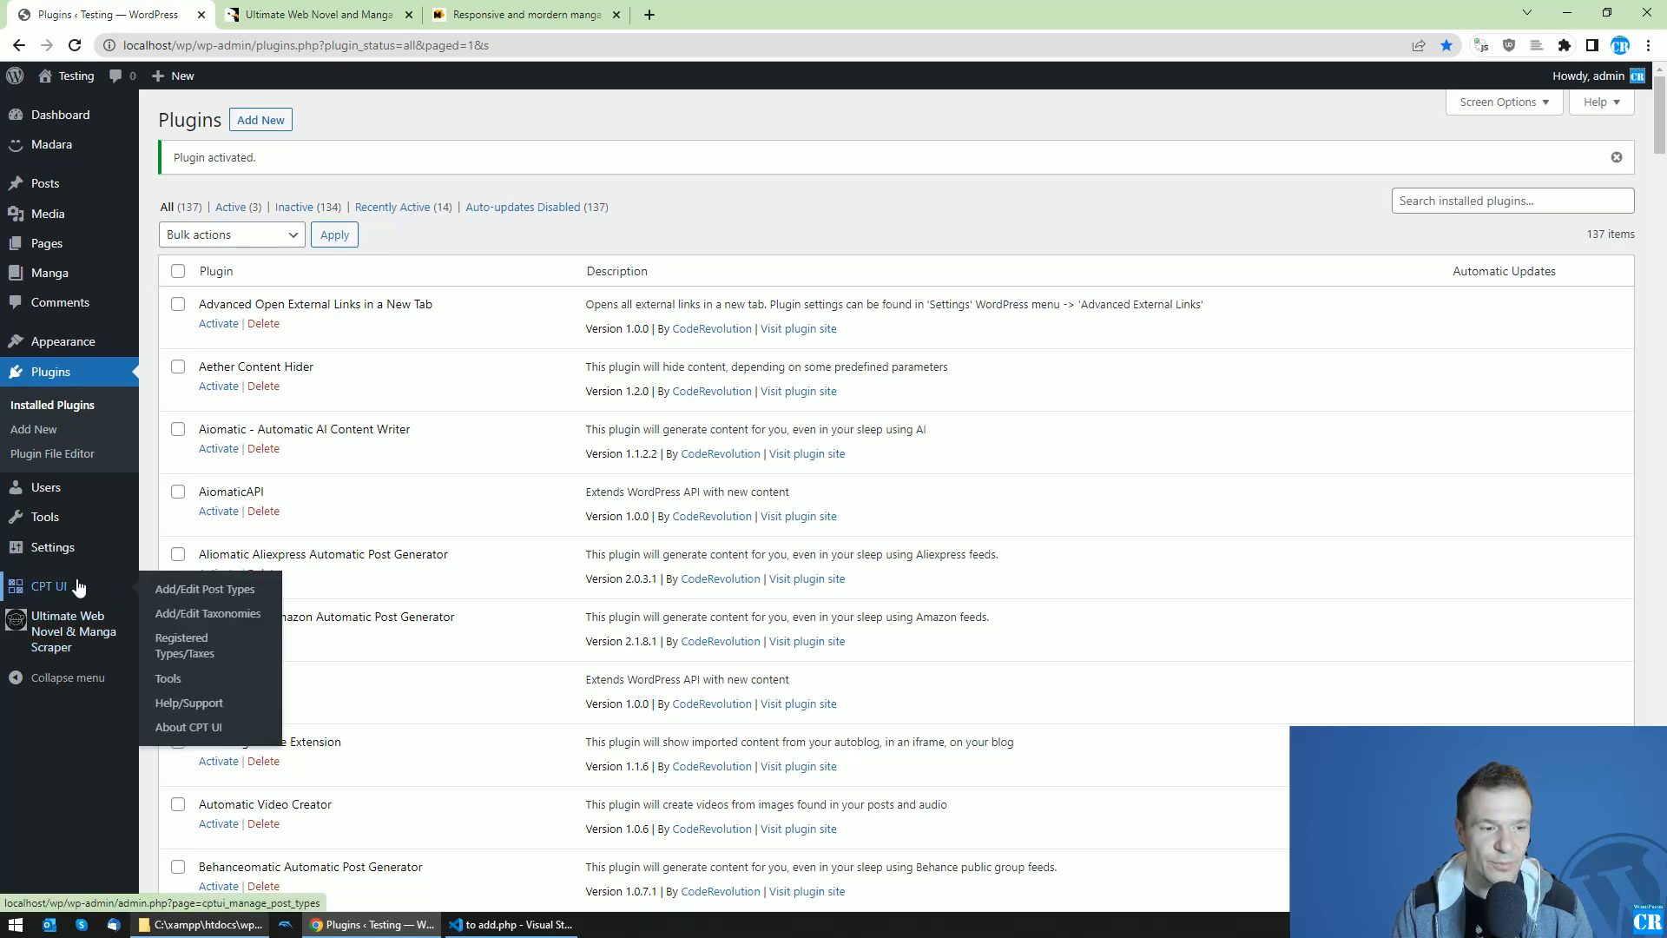
mouse_move(42, 594)
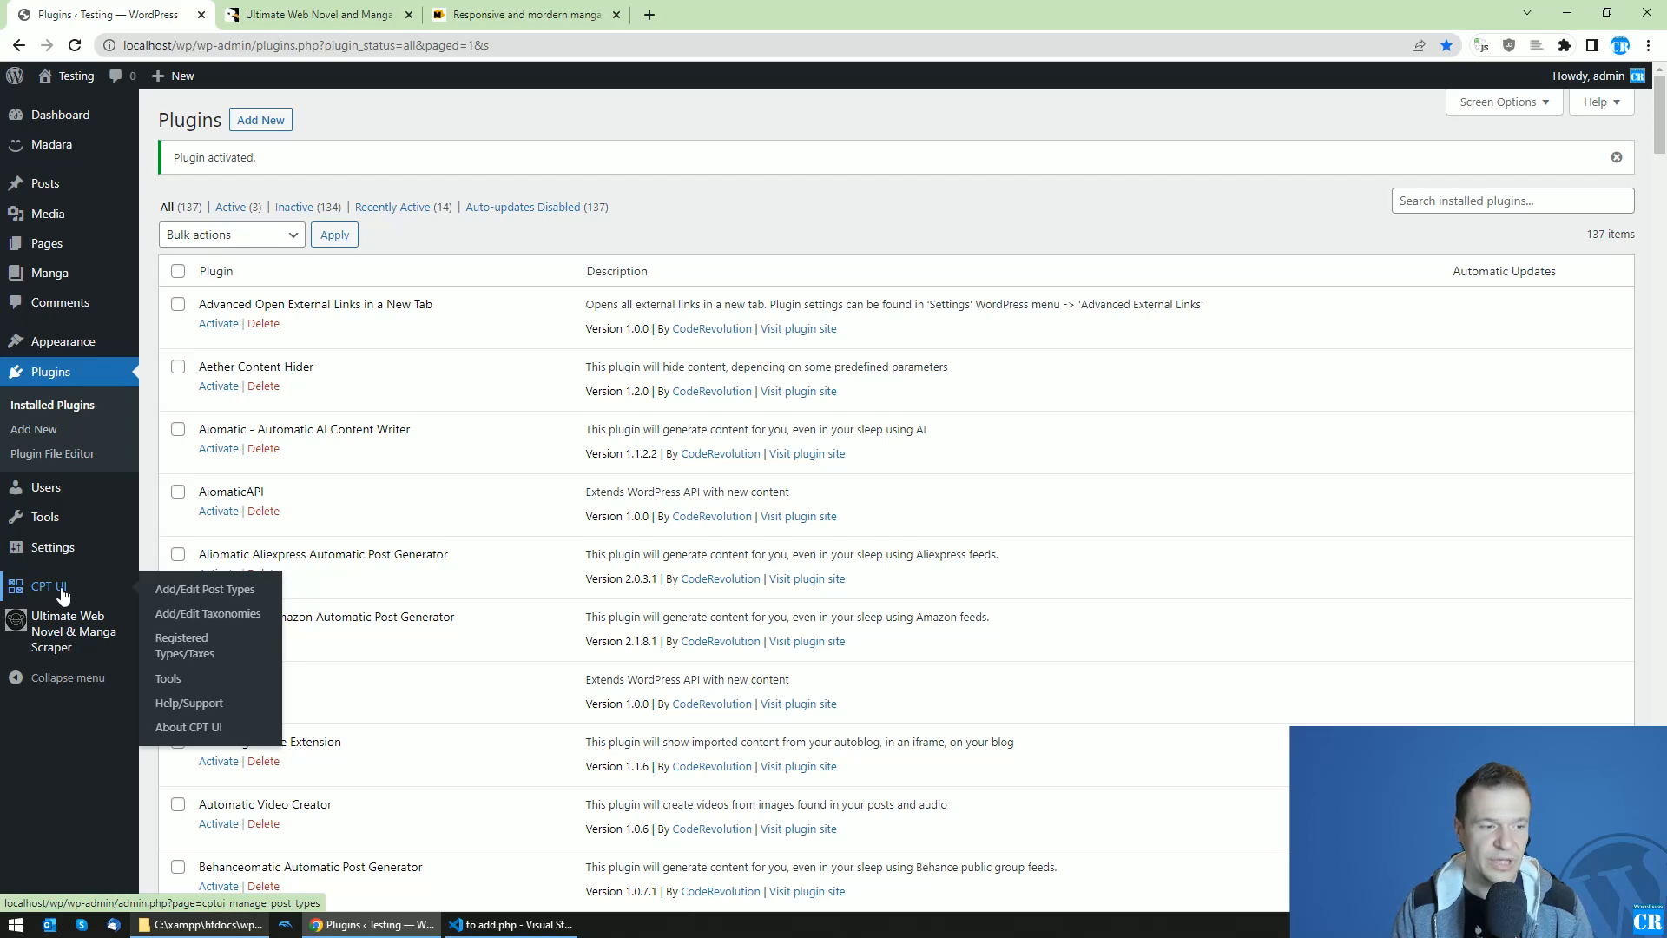
mouse_move(208, 614)
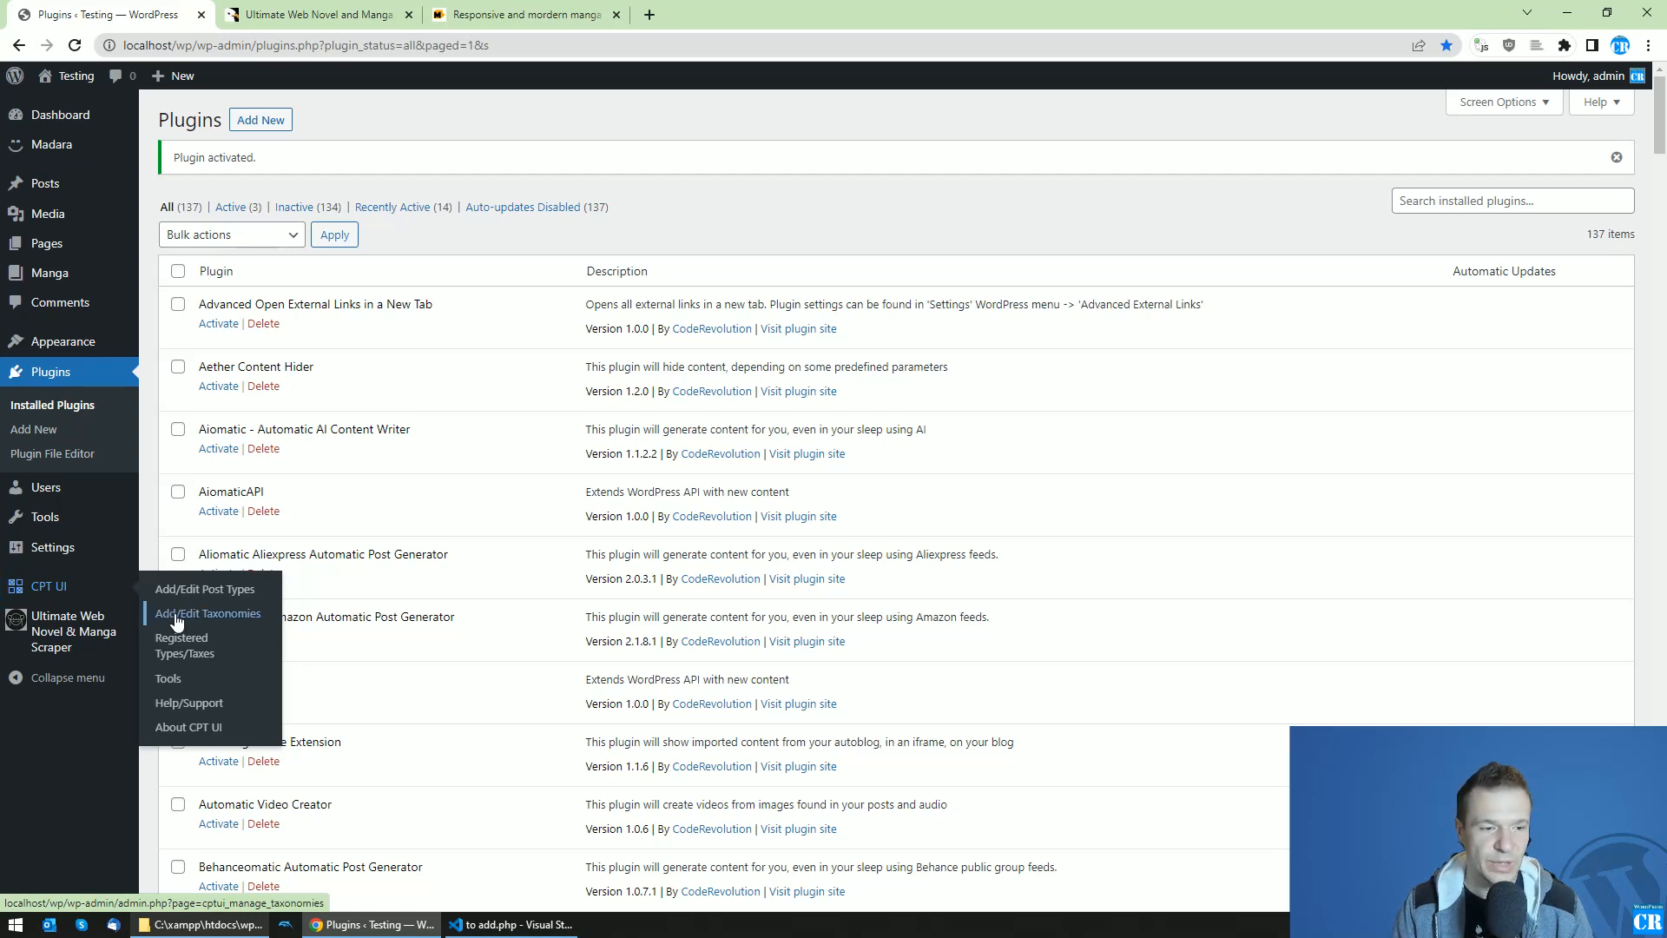
Add taxonomy slug 'parodies' labelled 'Parodies', attached to the Manga post type
click(209, 614)
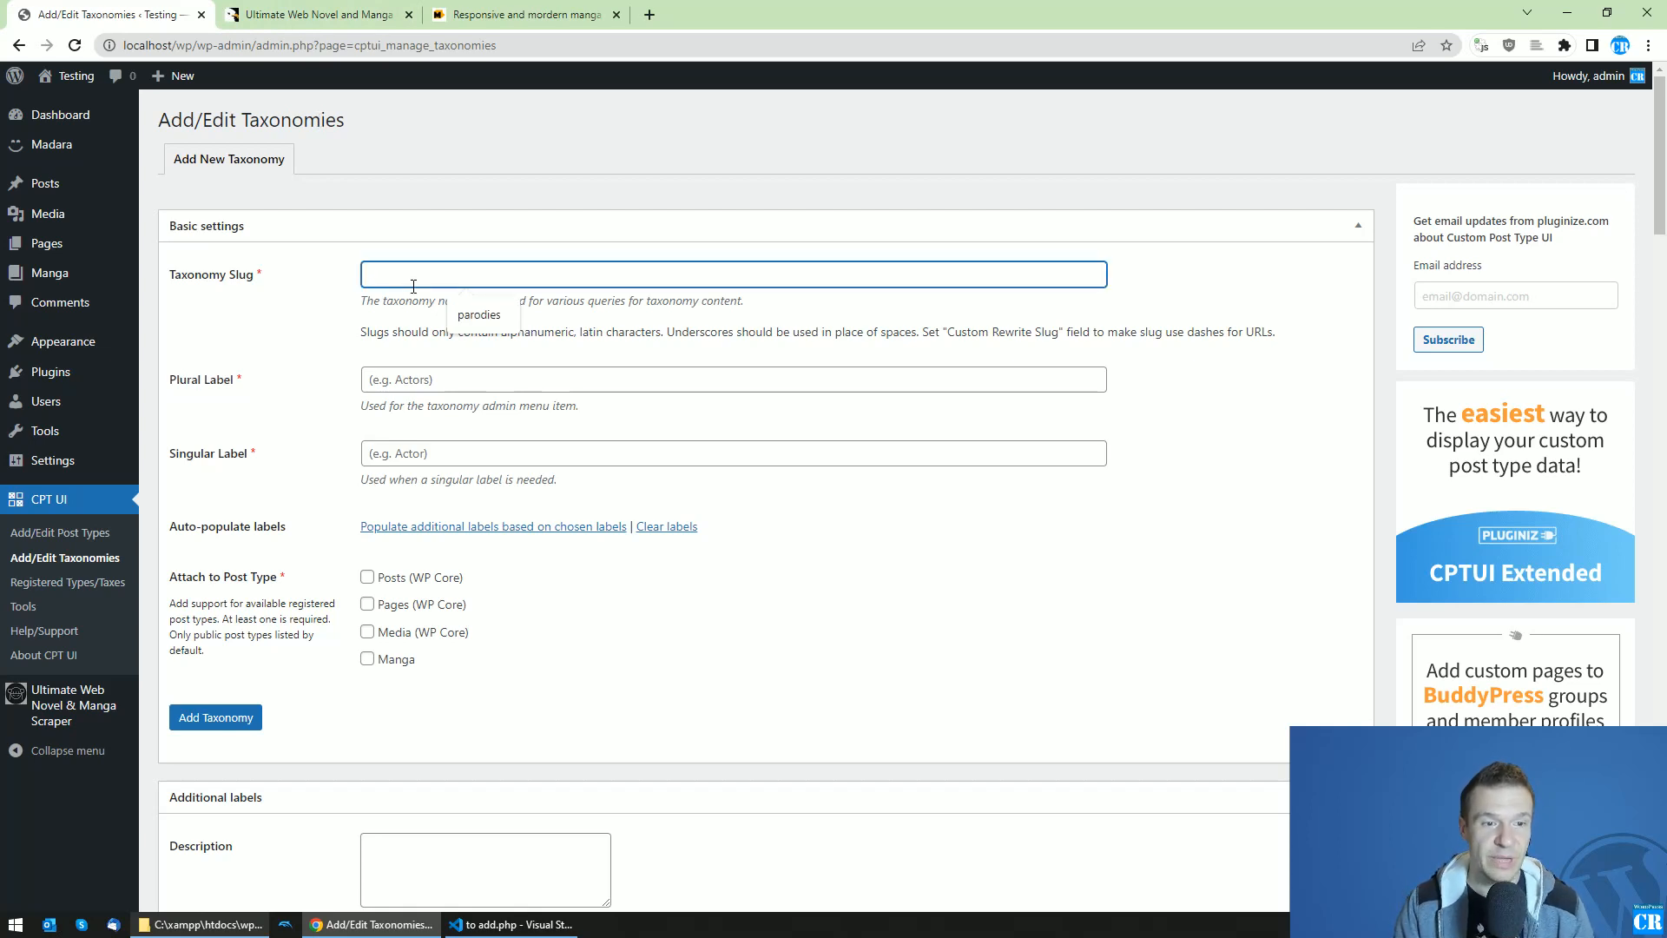
text(parodies)
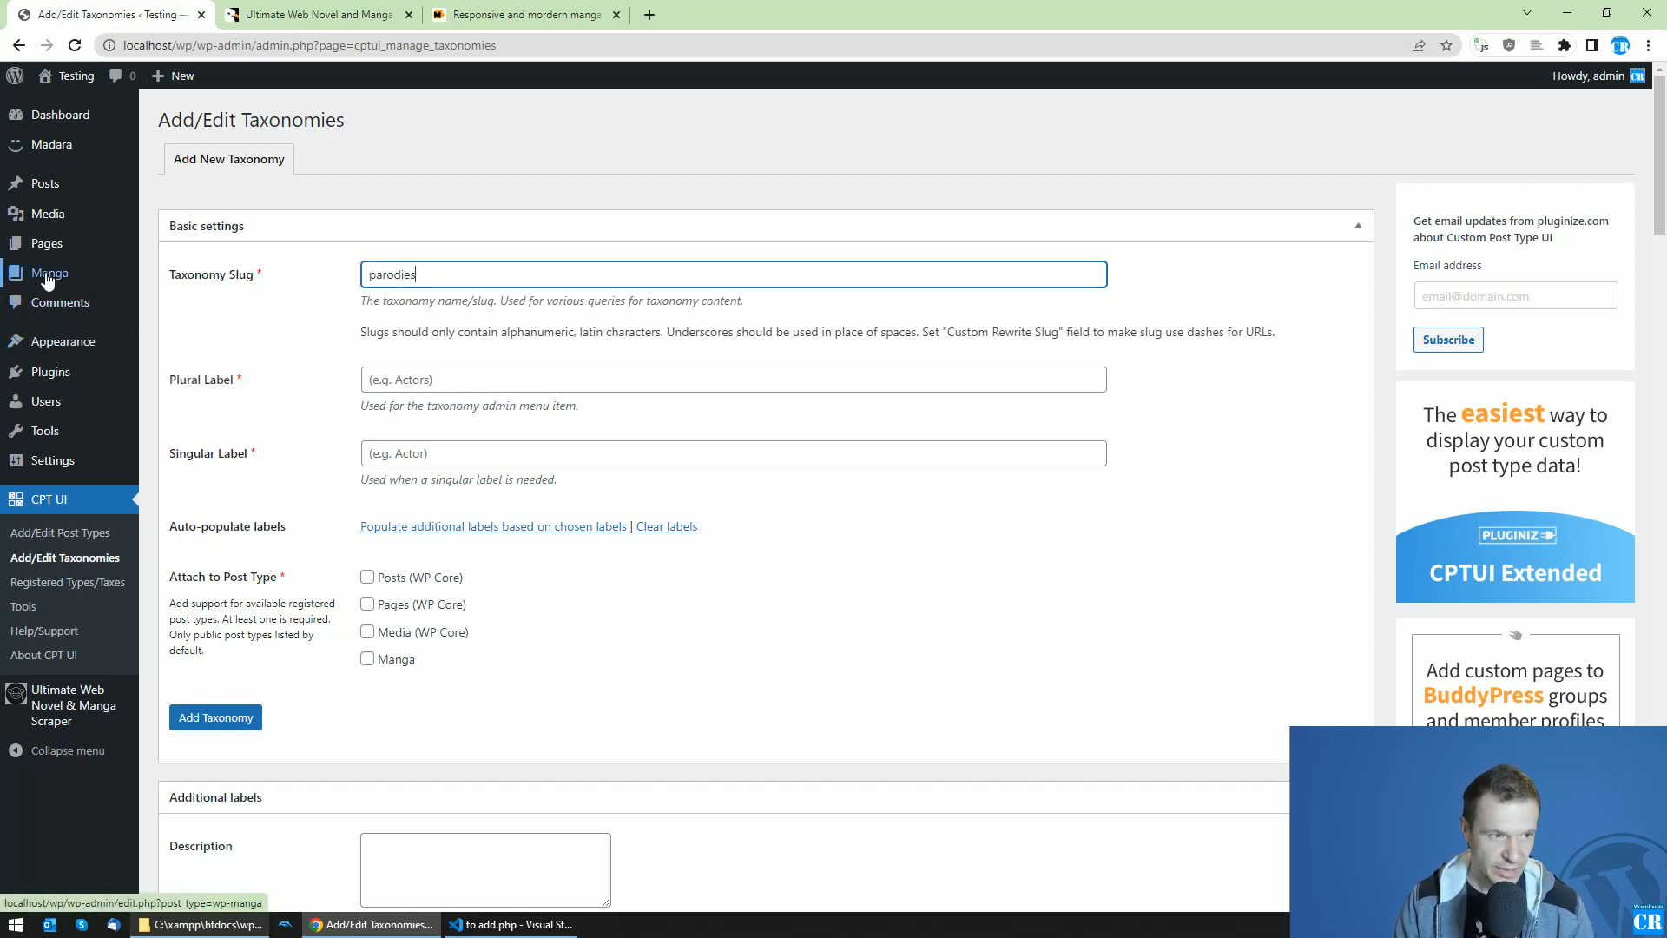
mouse_move(47, 272)
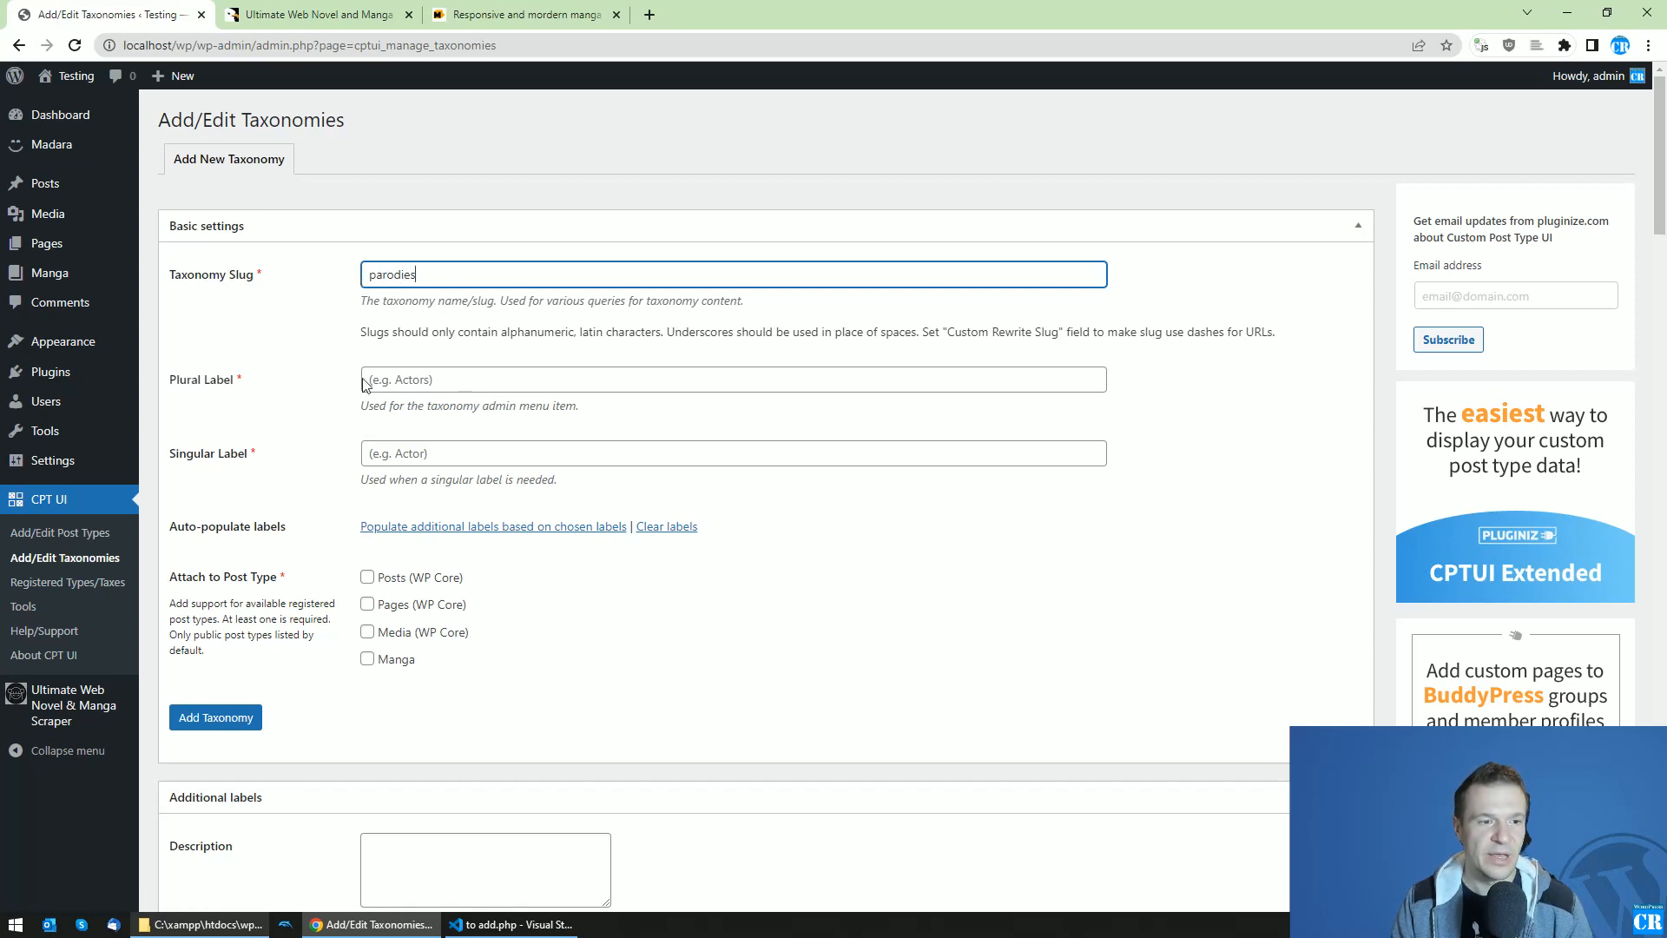
text(Parodies)
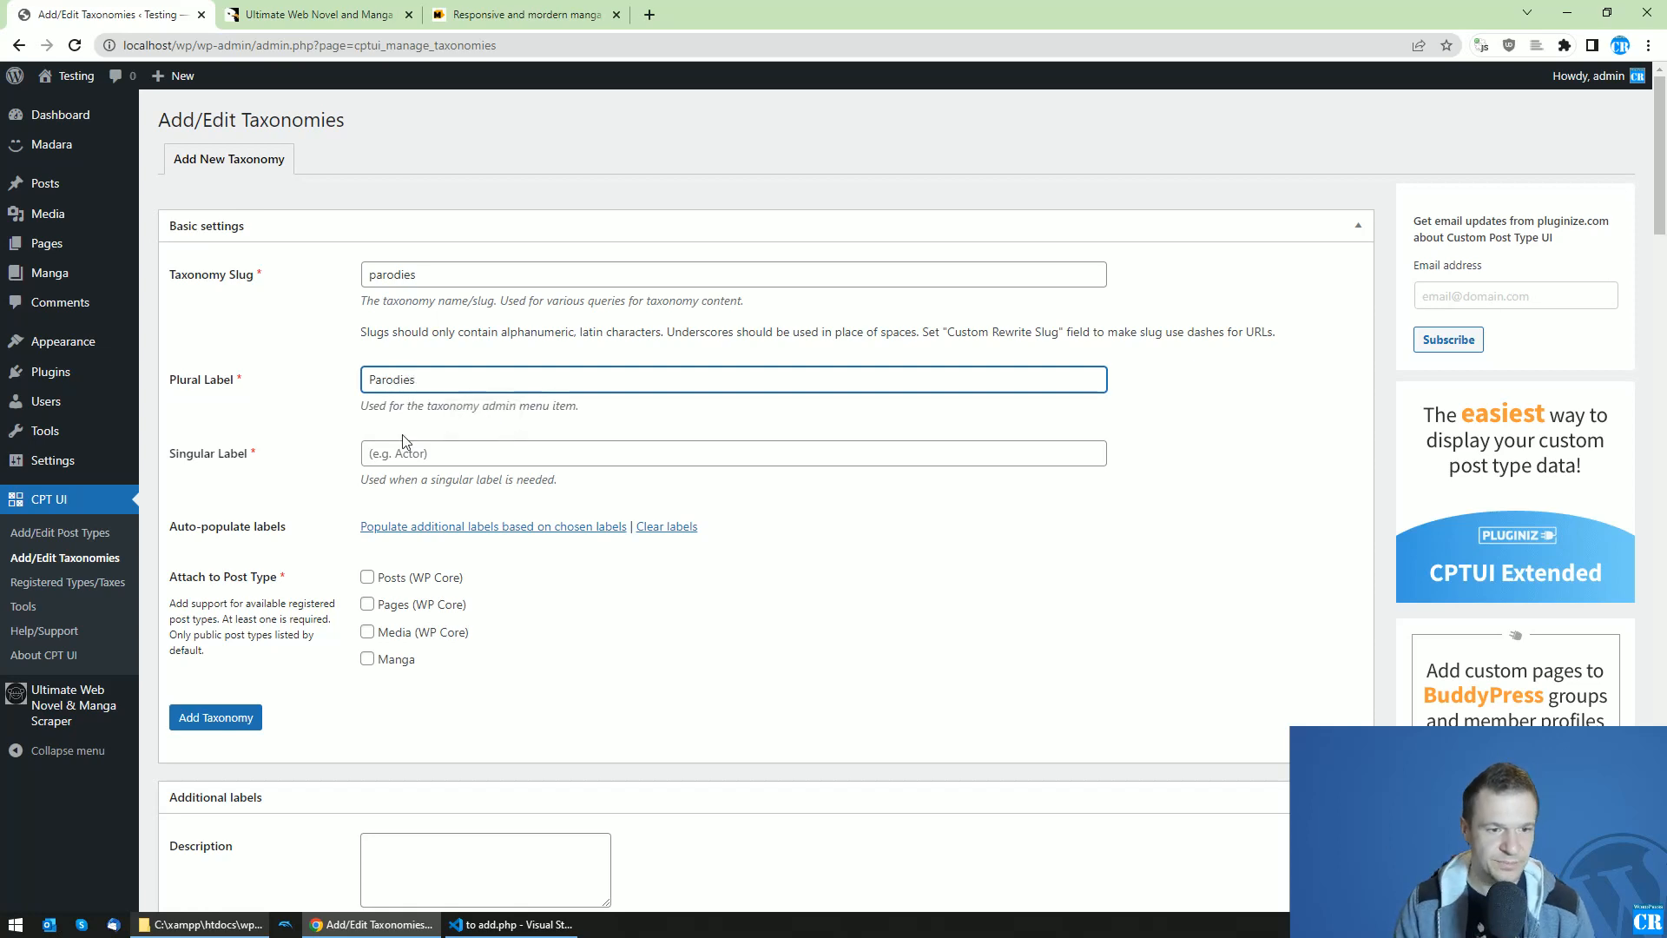
text(Paro)
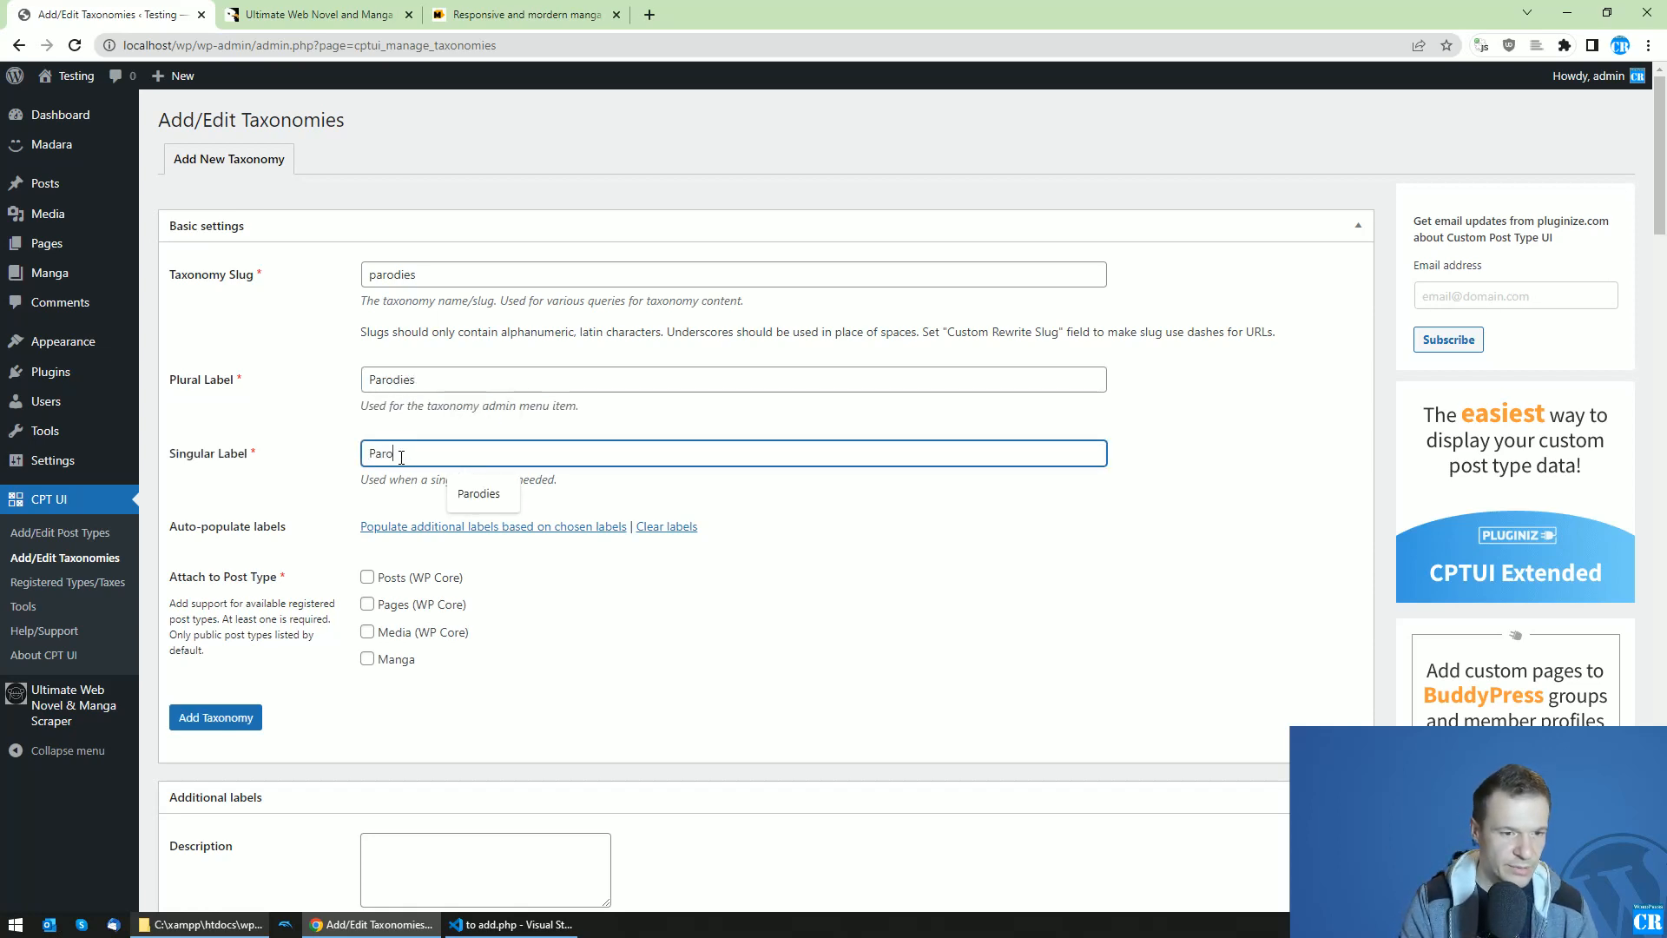
text(Parodies)
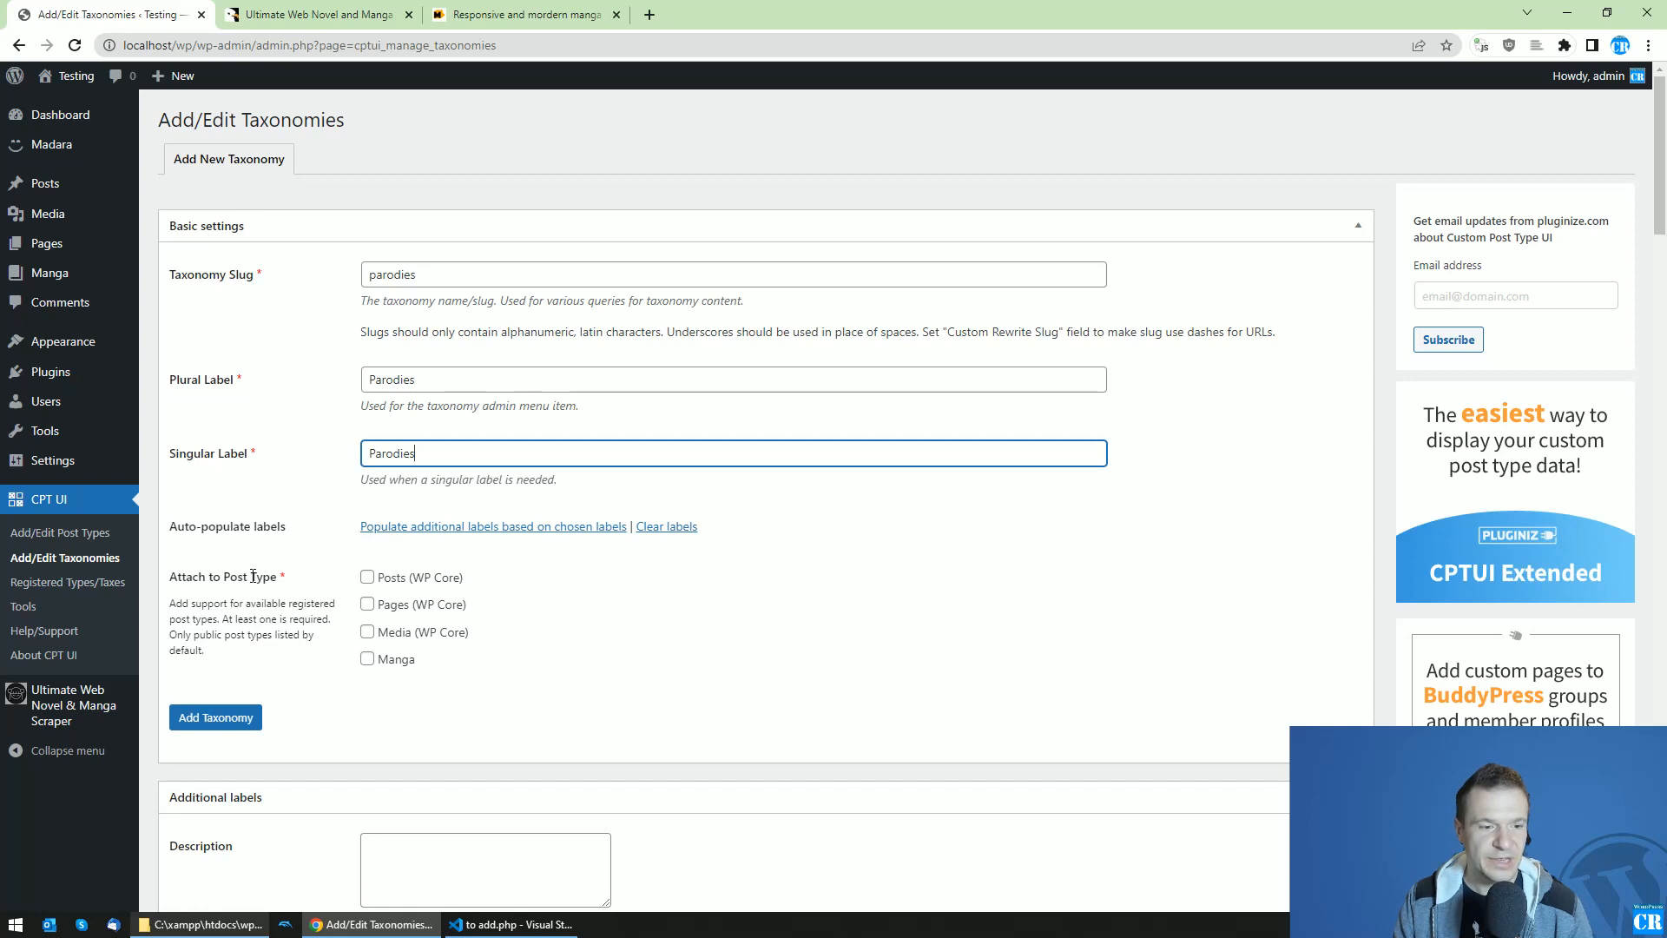
click(367, 659)
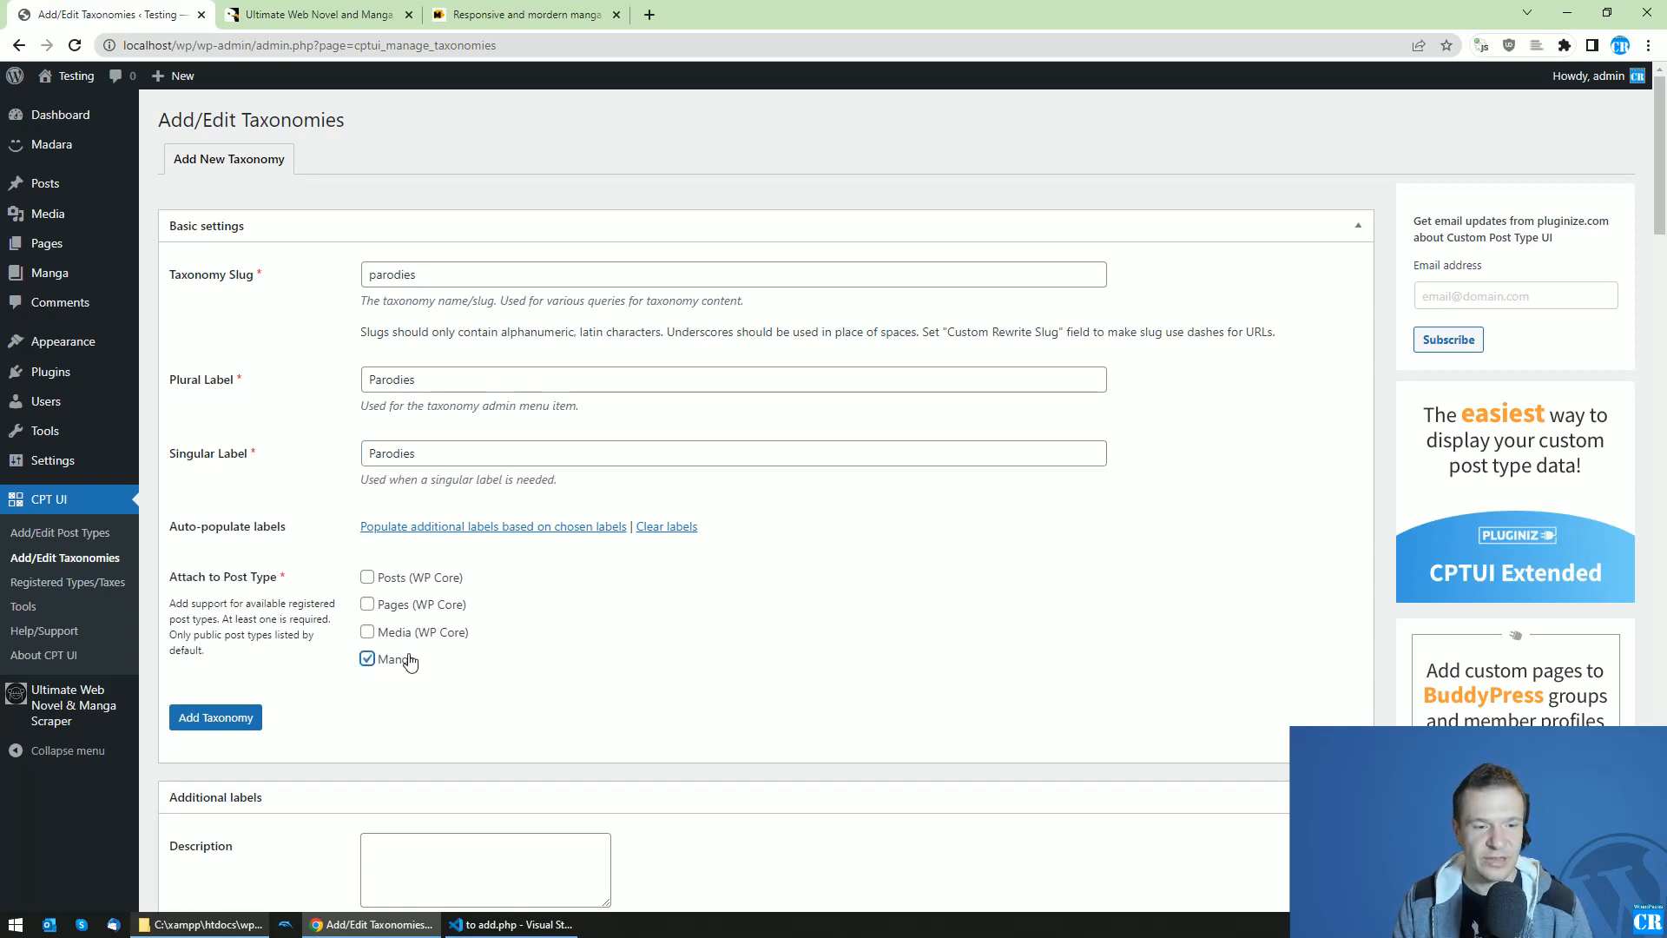
click(214, 716)
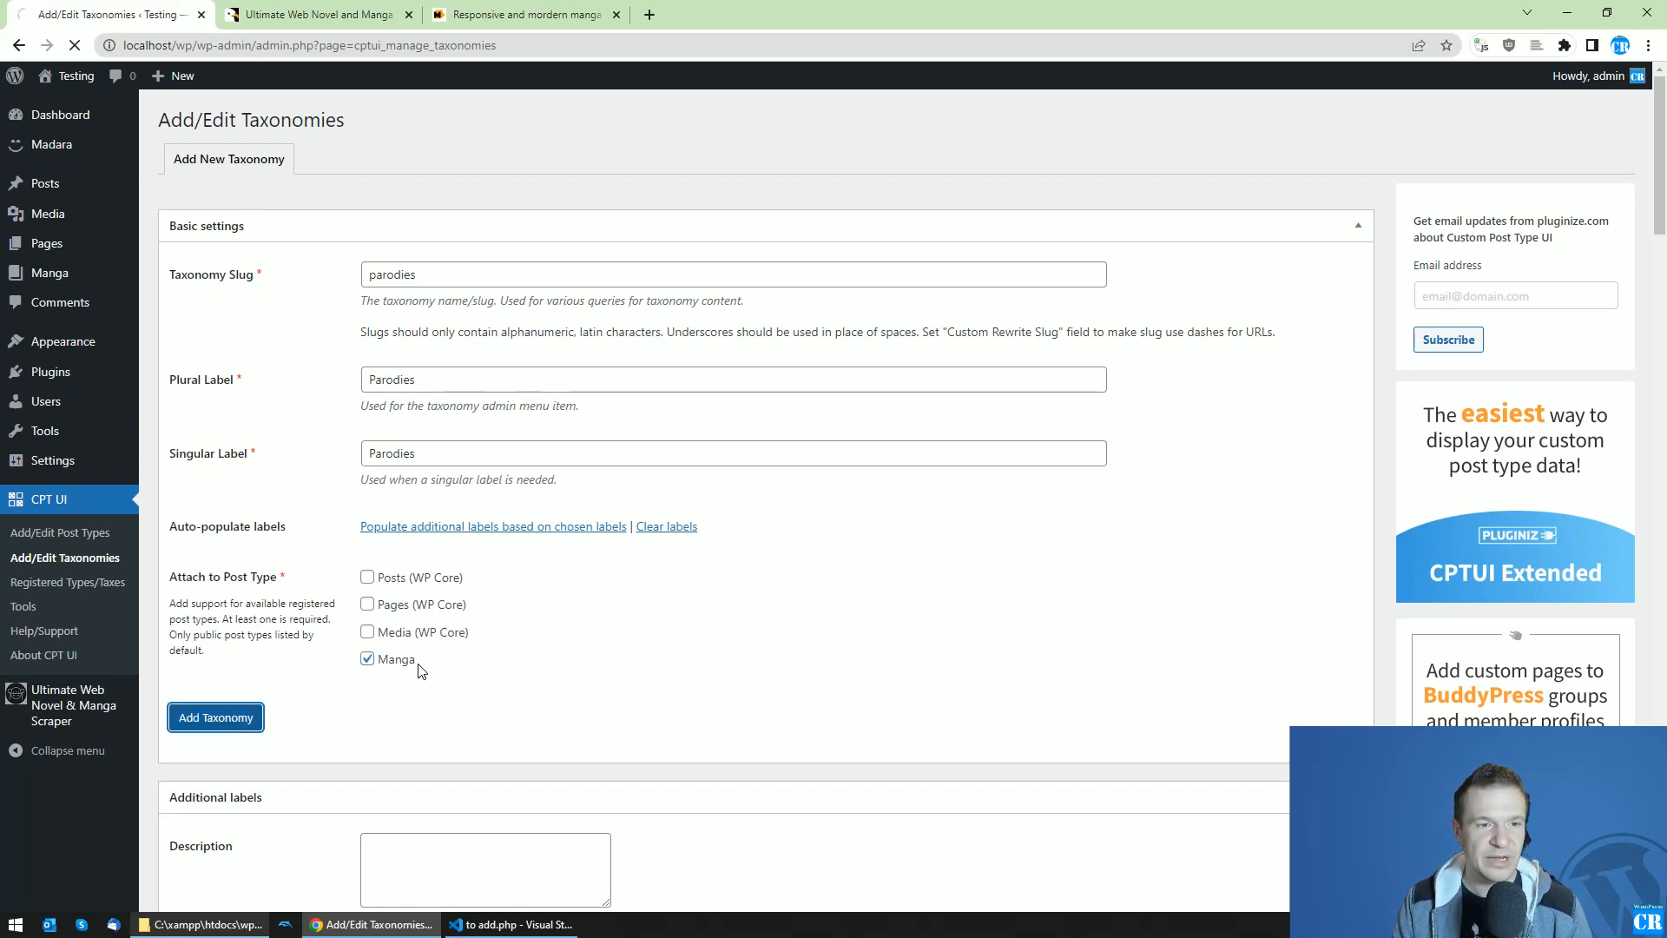
click(215, 716)
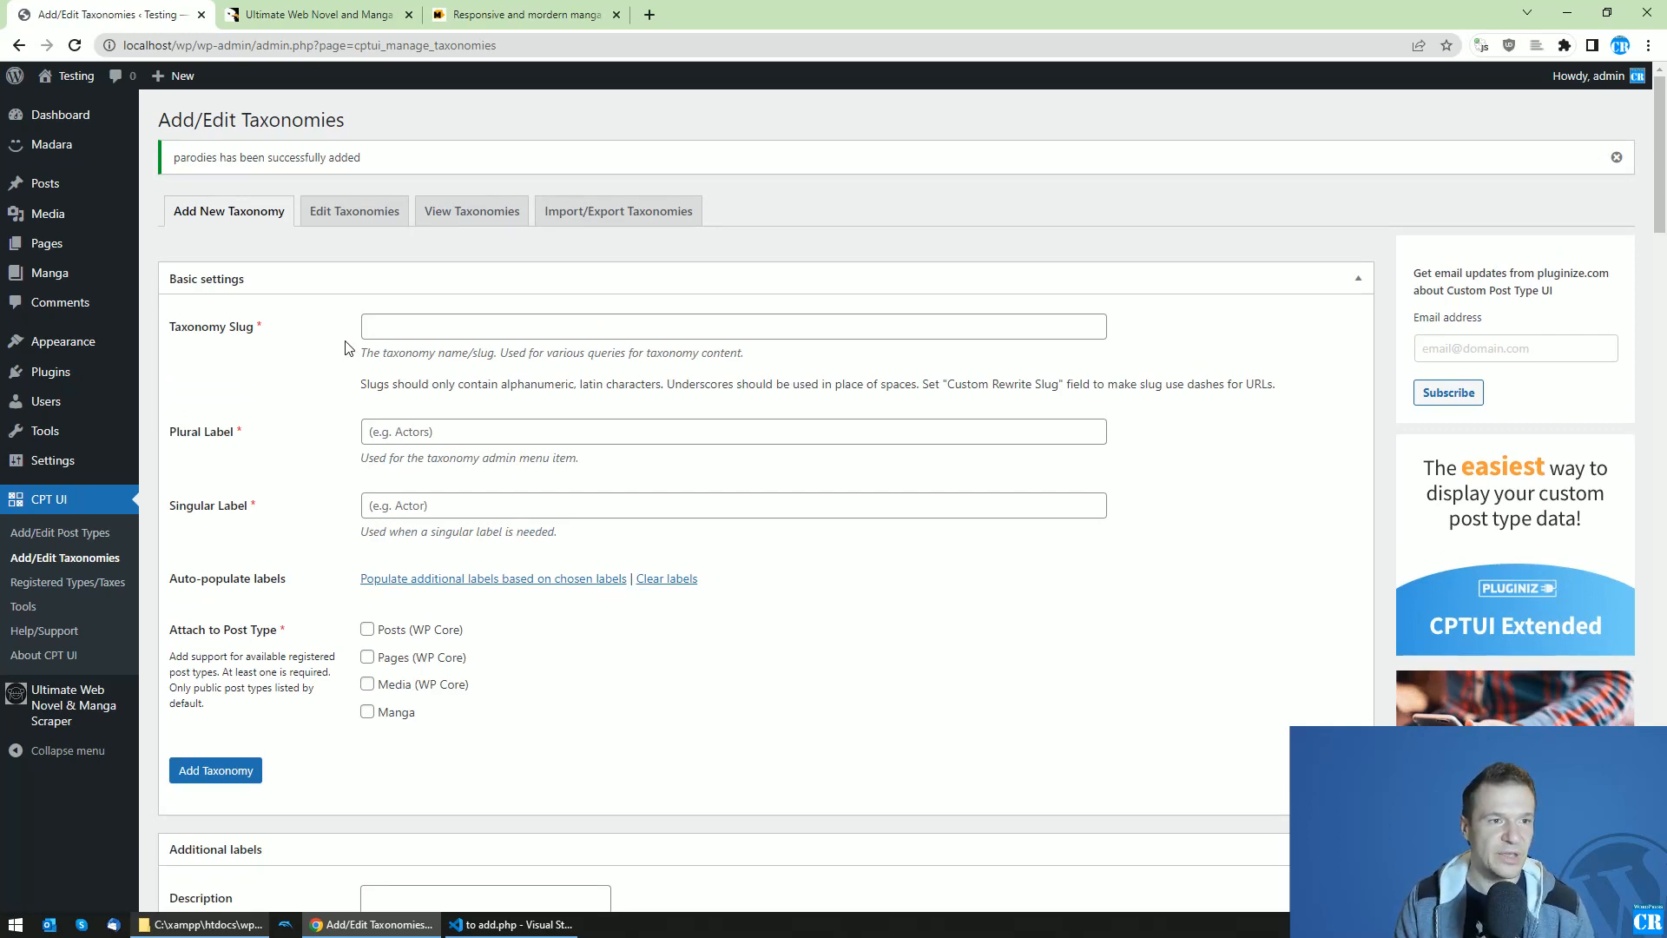
mouse_move(66, 76)
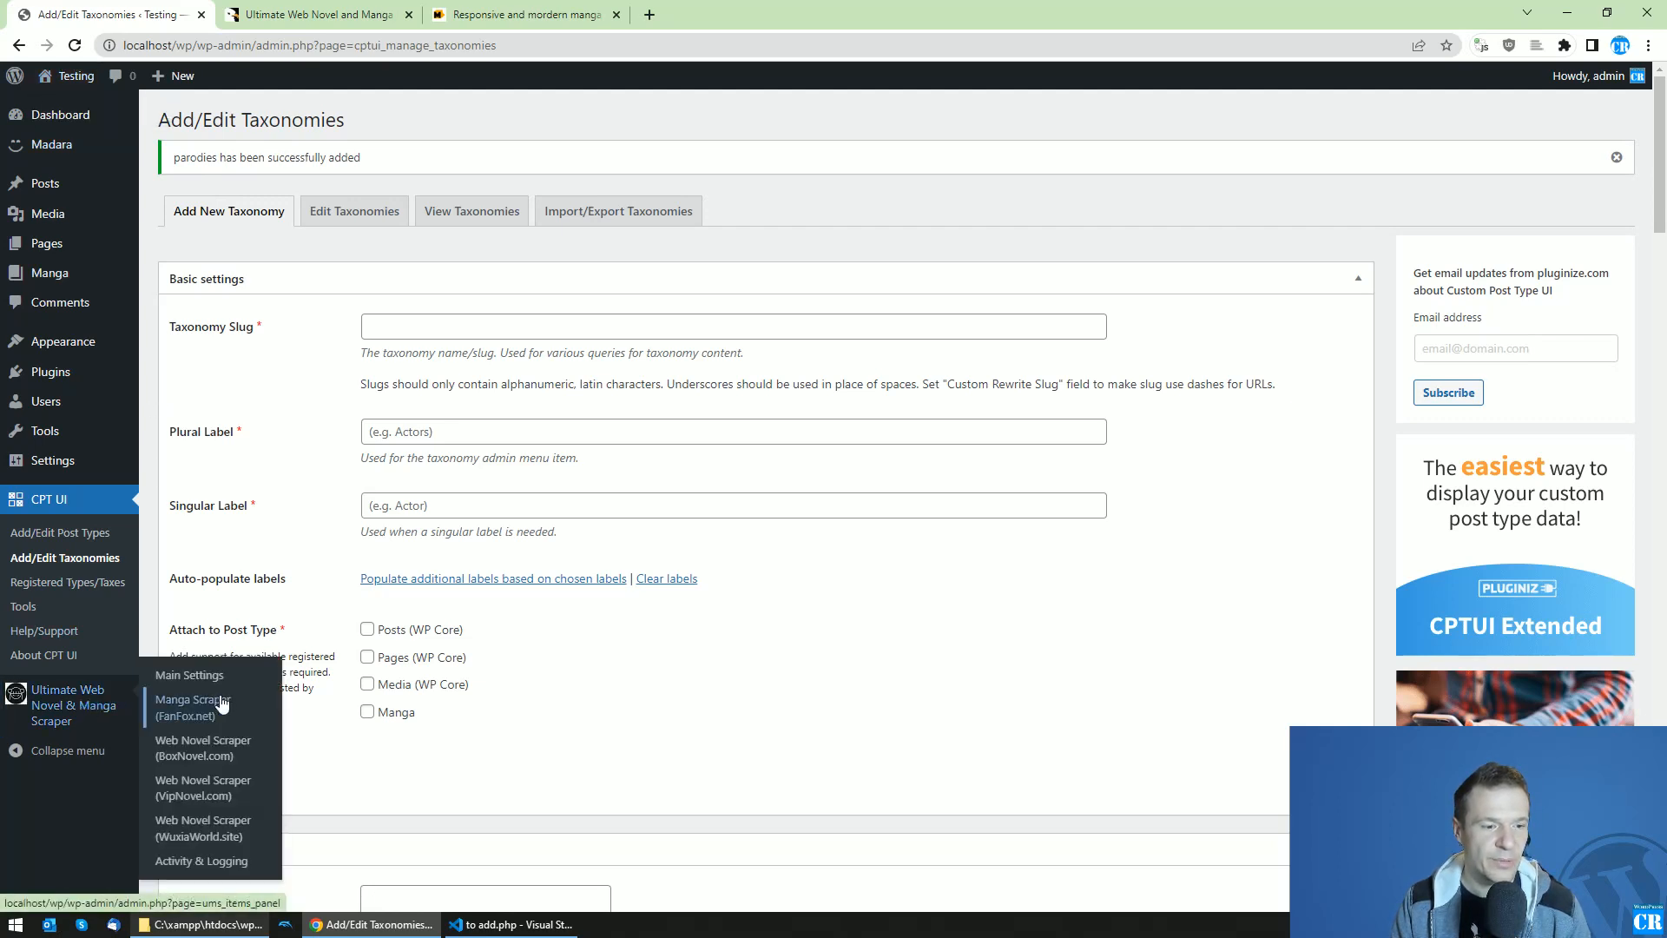
mouse_move(197, 747)
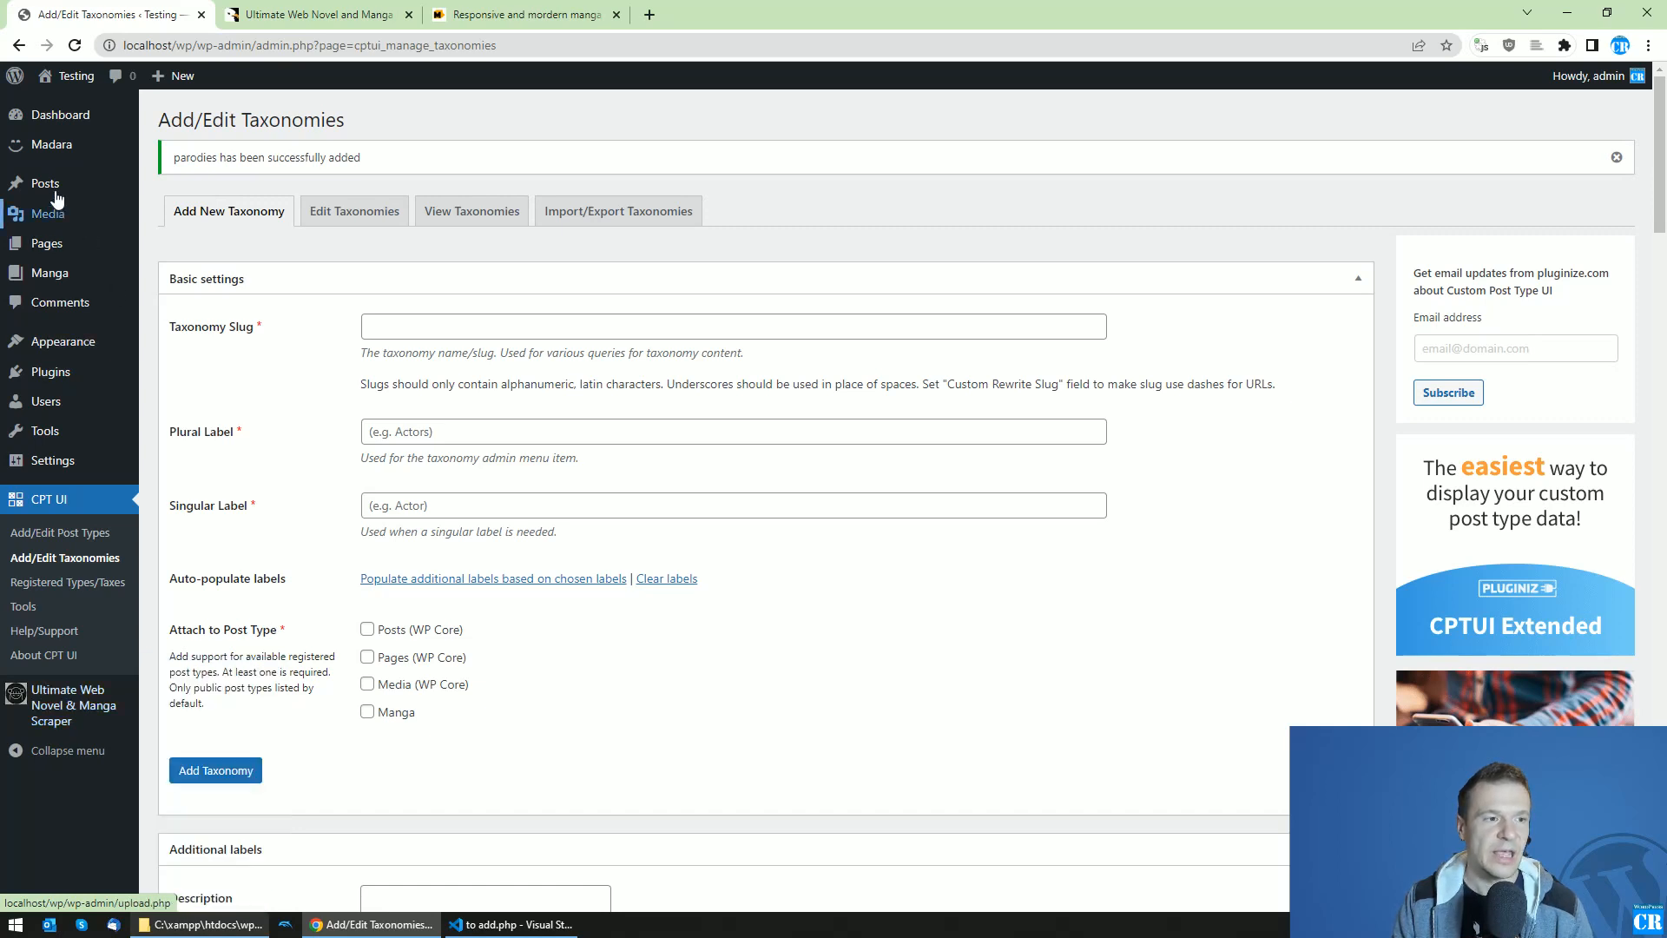
Scrape boxnovel.com/novel/100m-yuan-wife-buy-one-get-one/ with the BoxNovel scraper and view the manga page
click(67, 705)
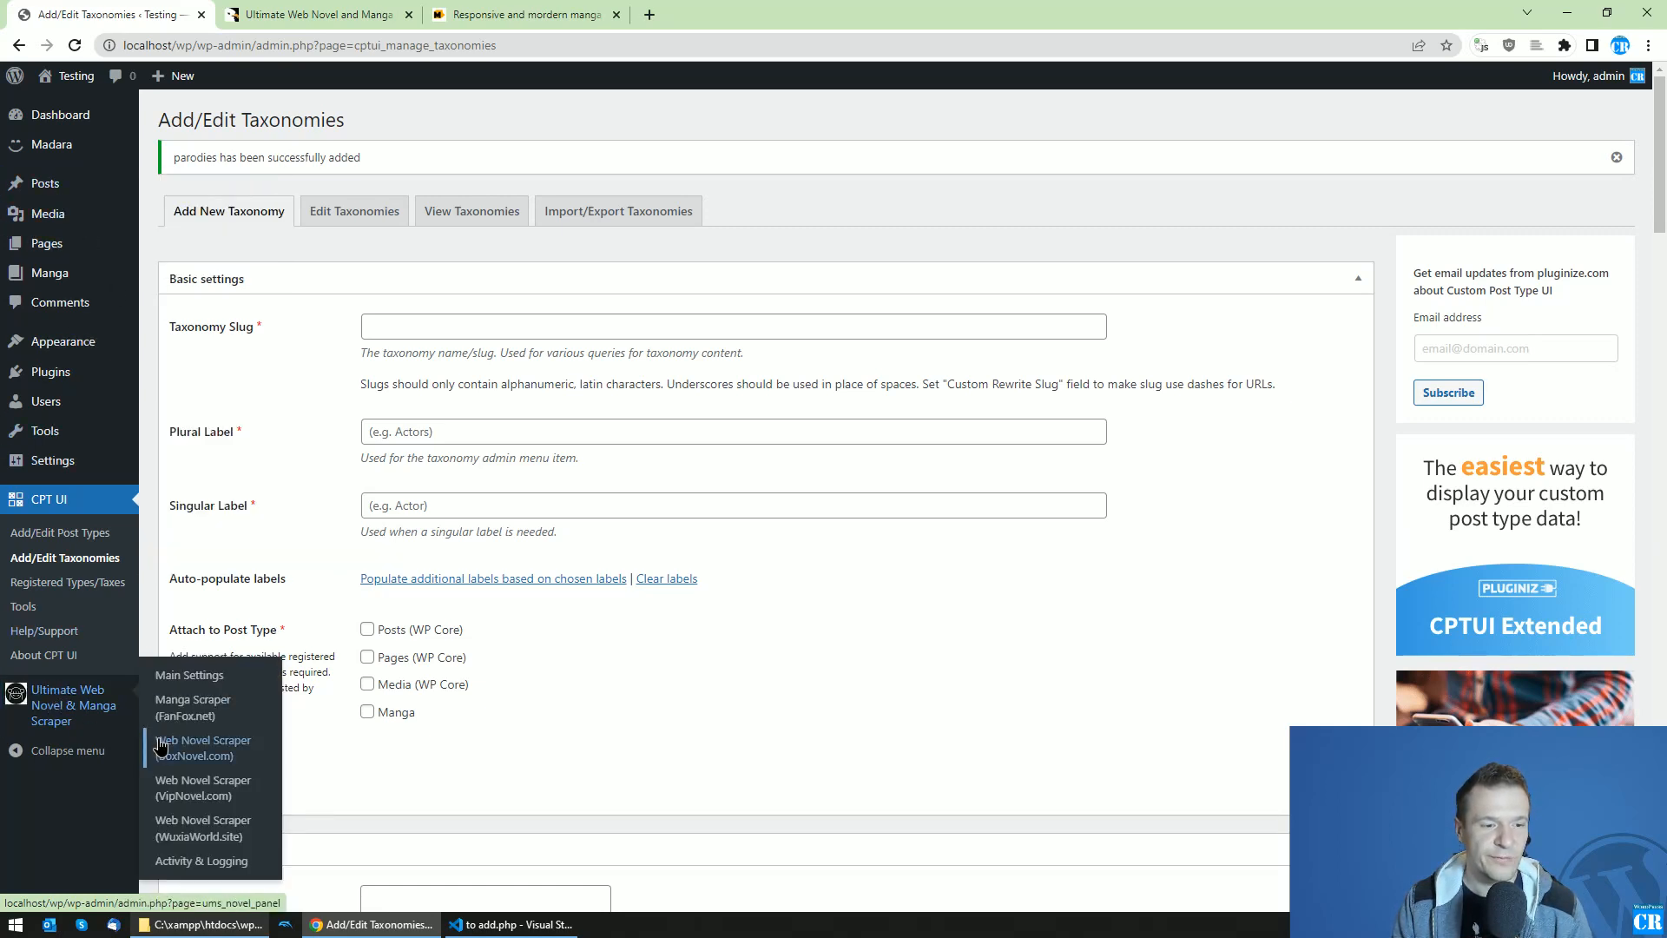
click(204, 748)
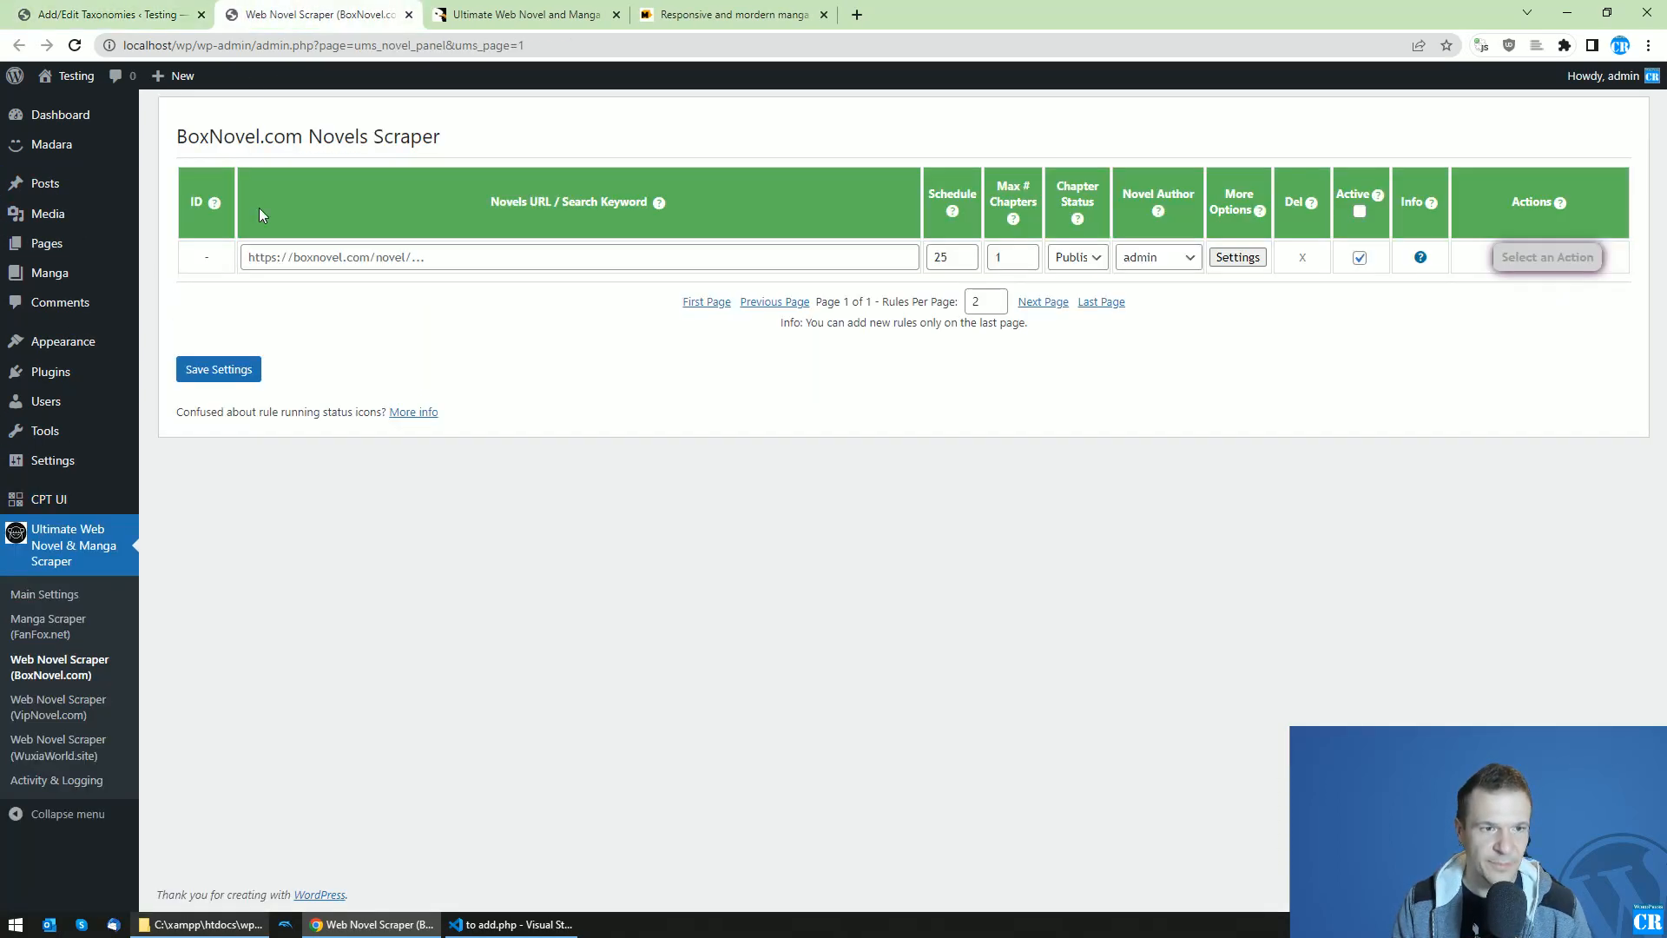
text(https://boxnovel.com/novel/100m-yuan-wife-buy-one-get-one/)
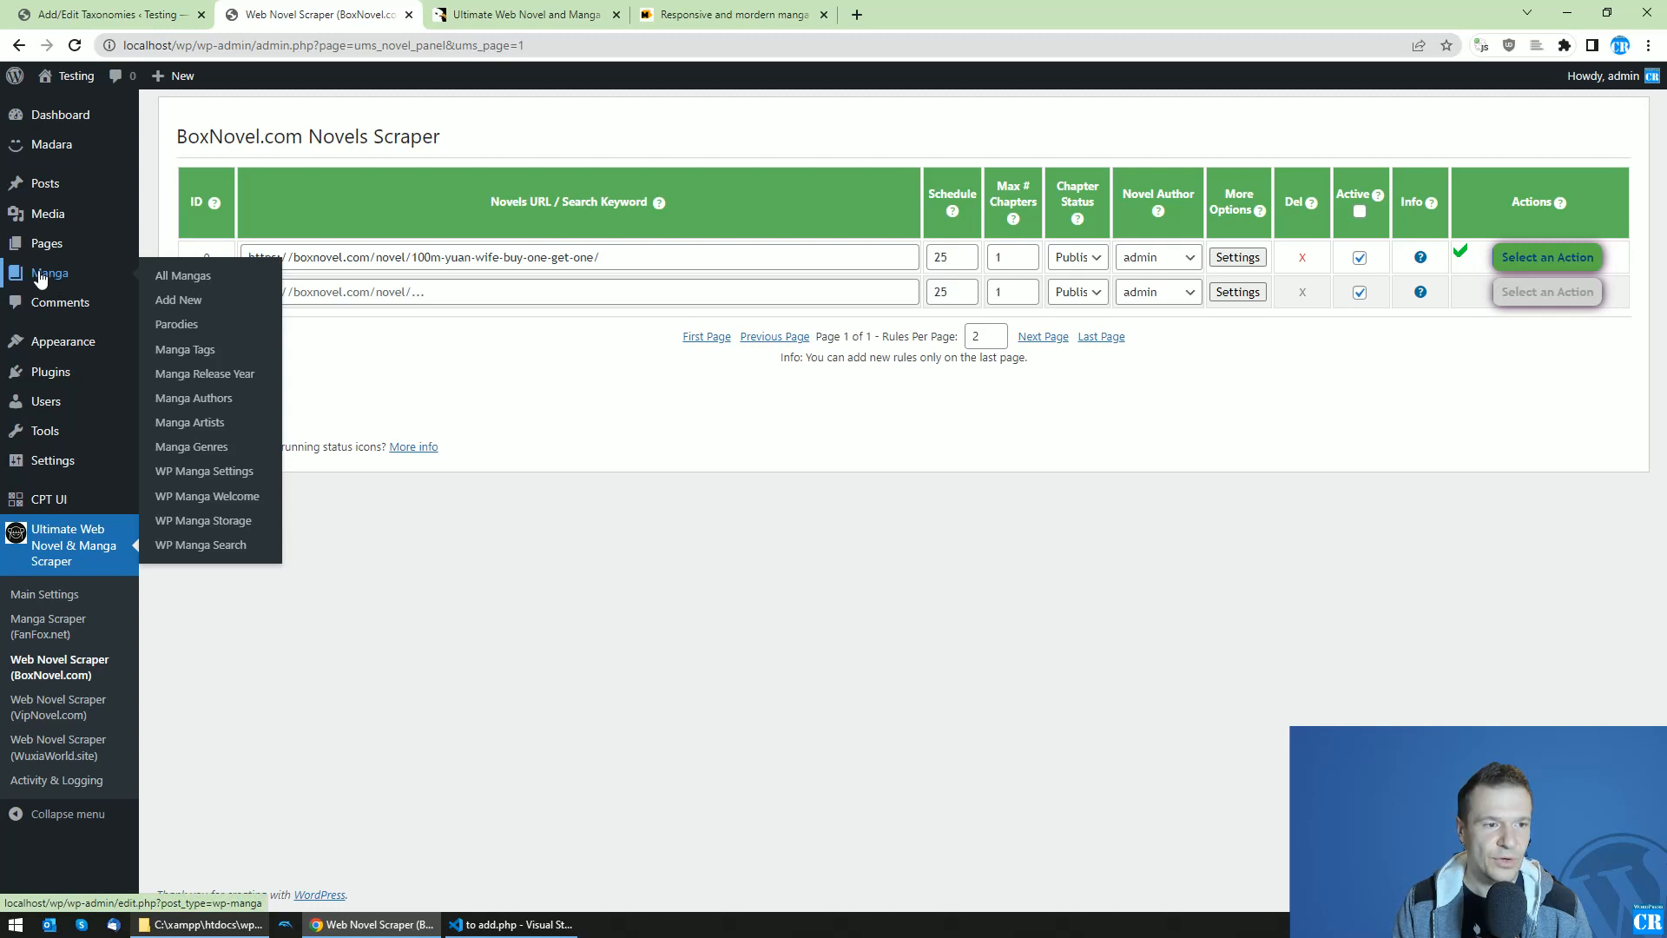
mouse_move(176, 324)
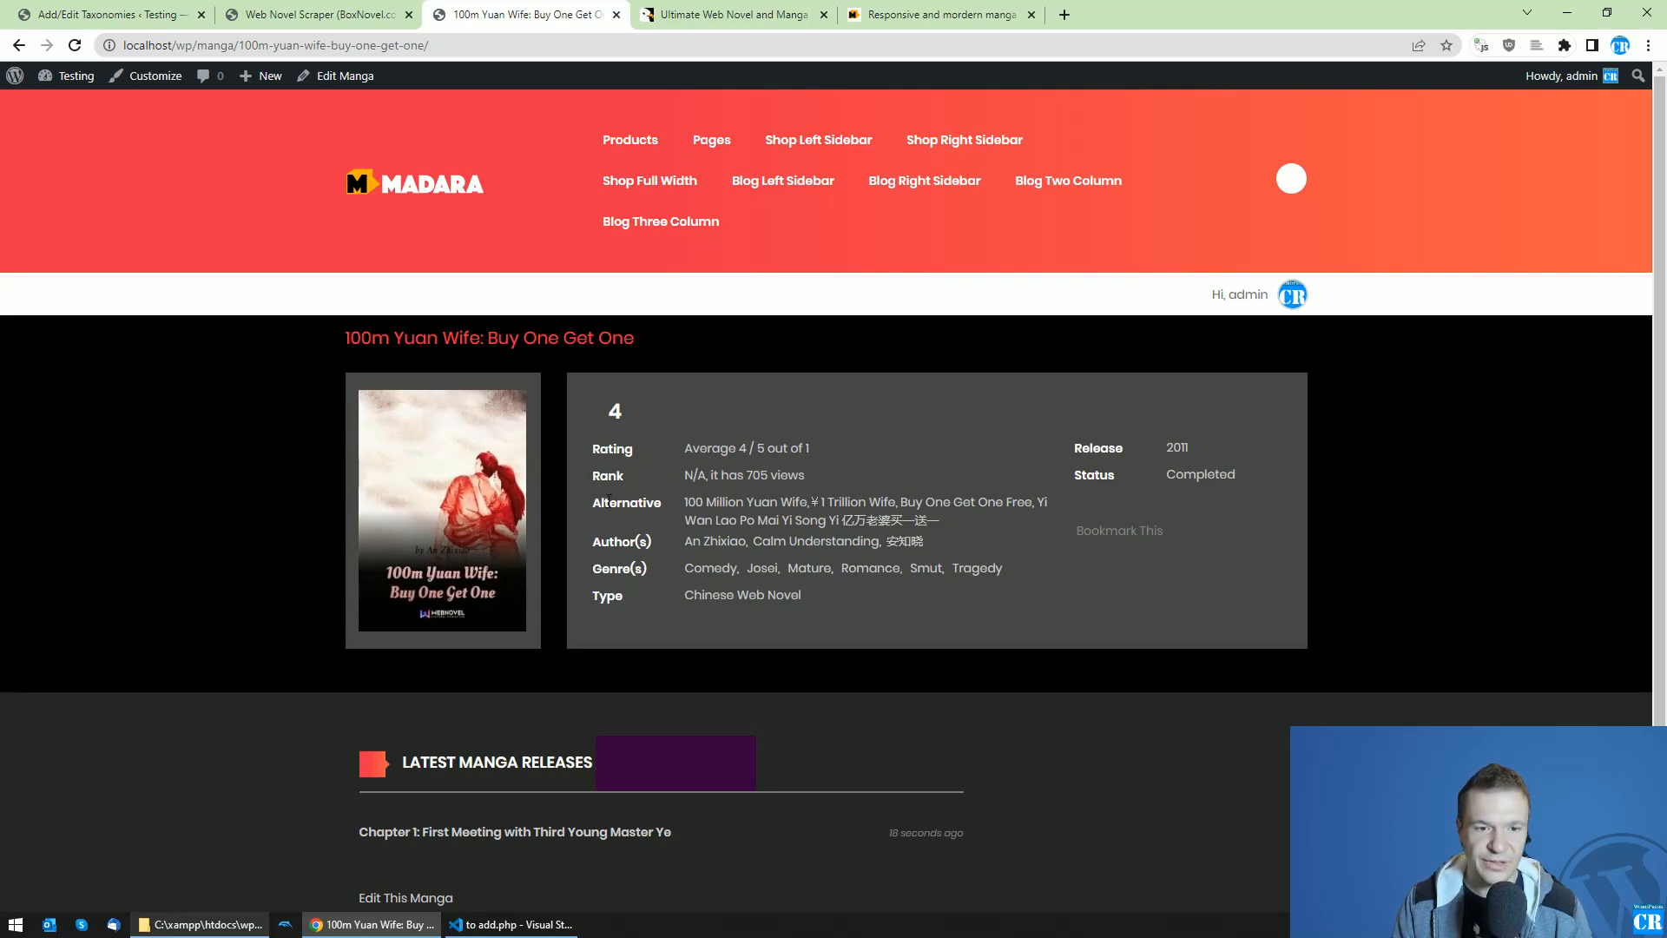
mouse_move(584, 439)
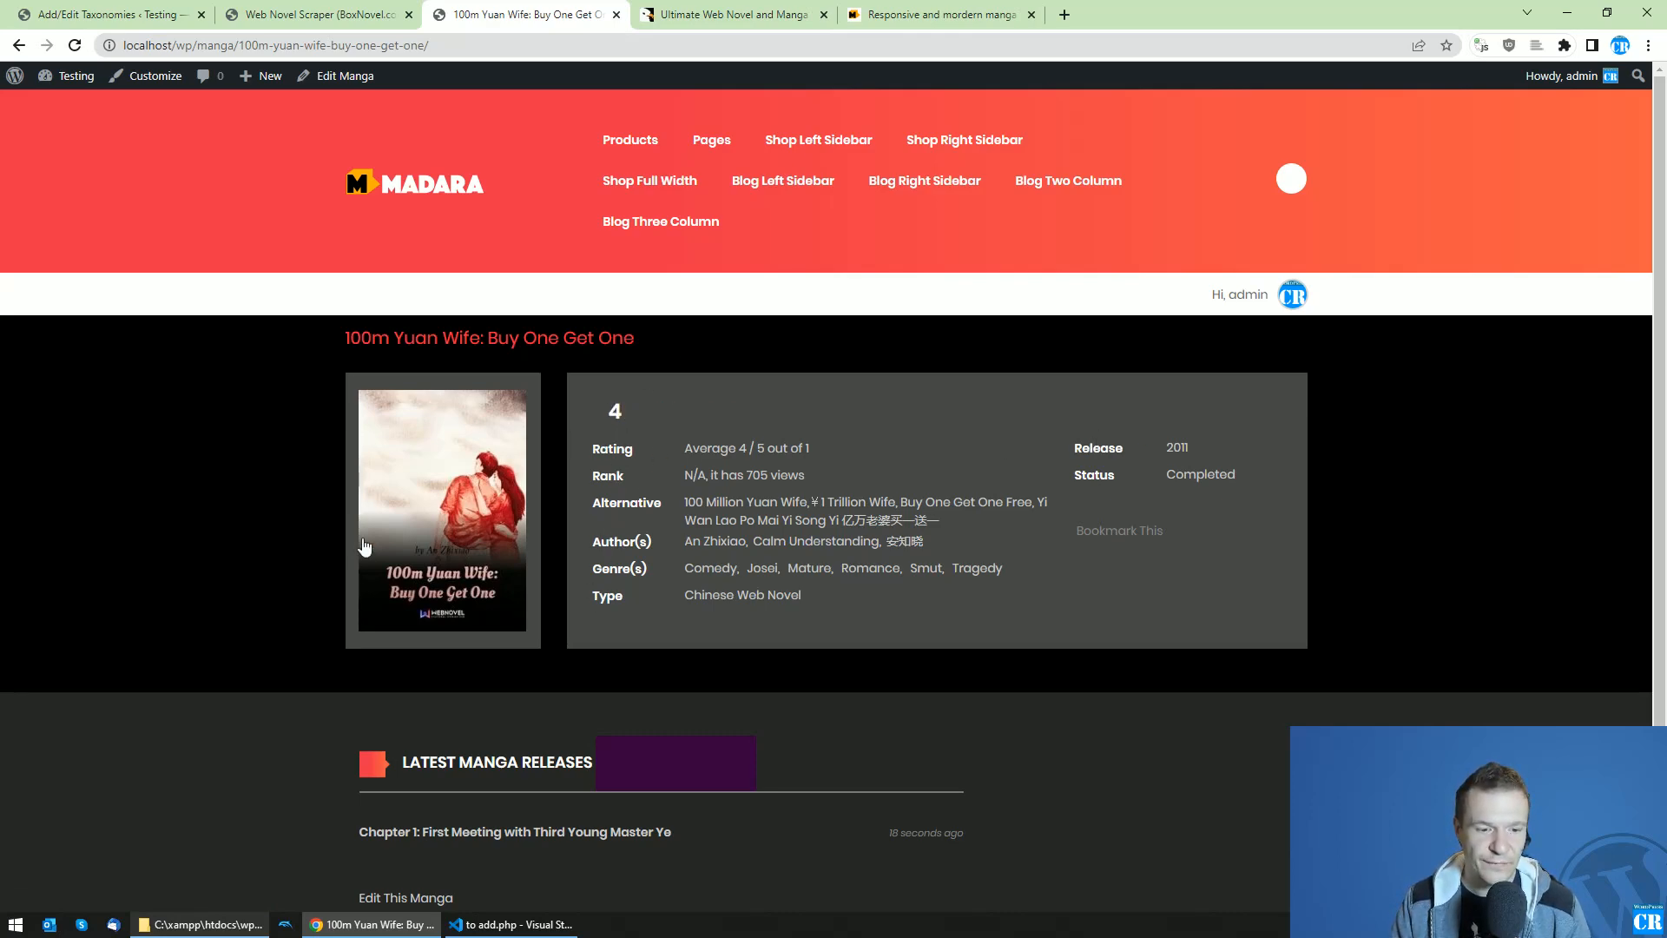
click(195, 924)
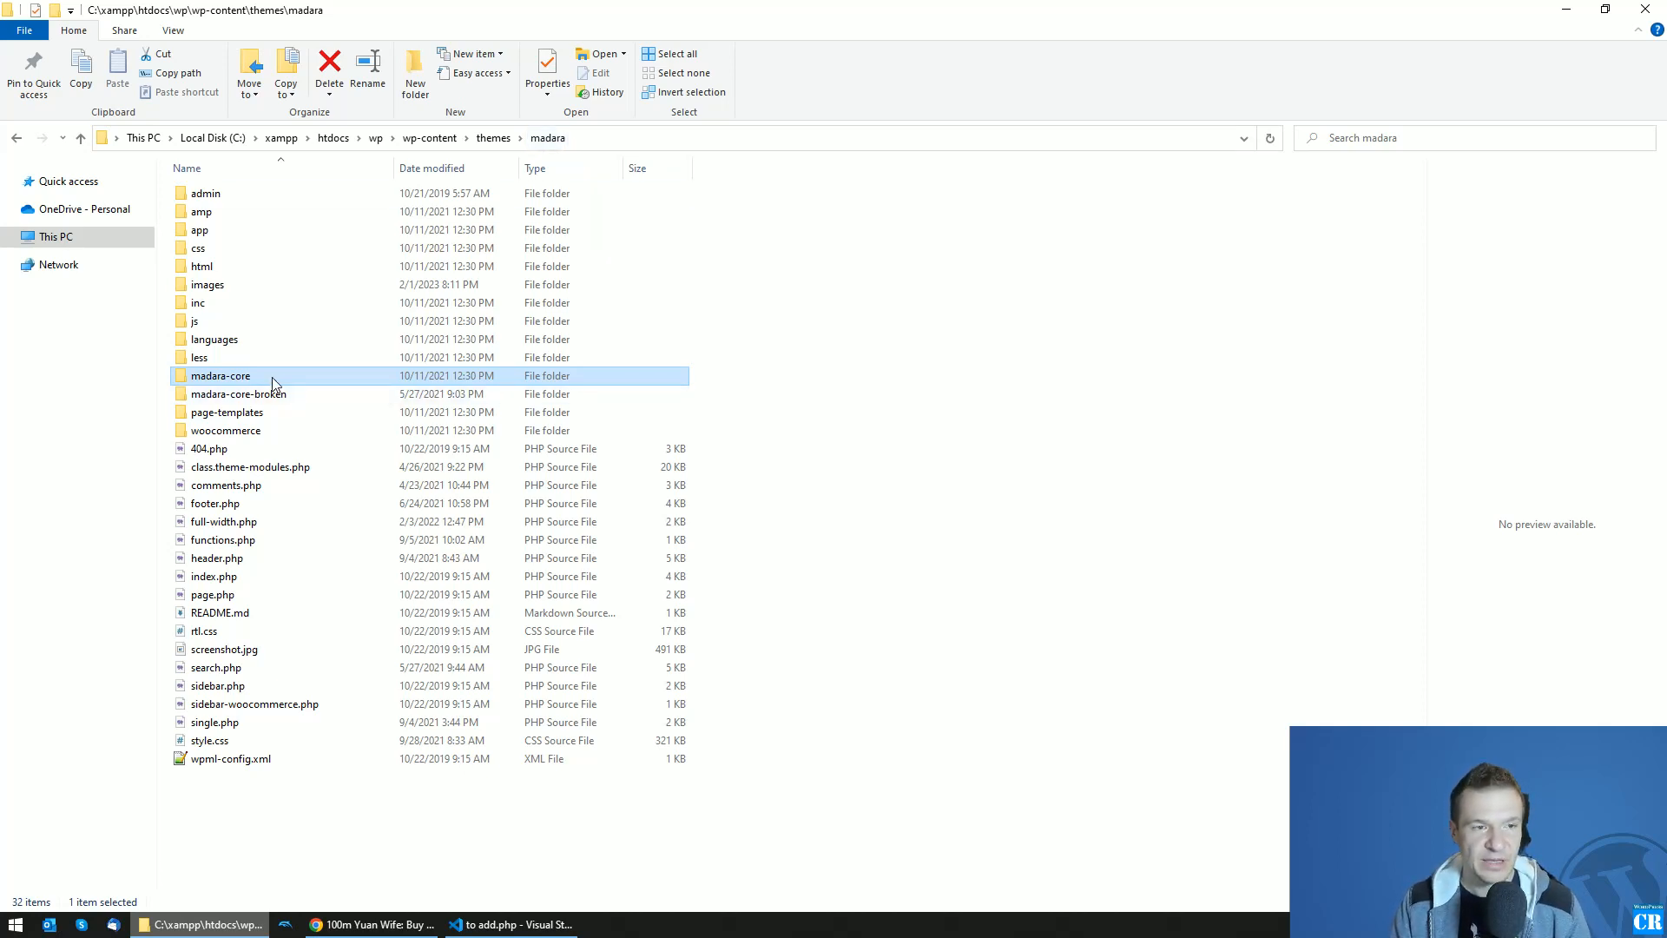
mouse_move(231, 378)
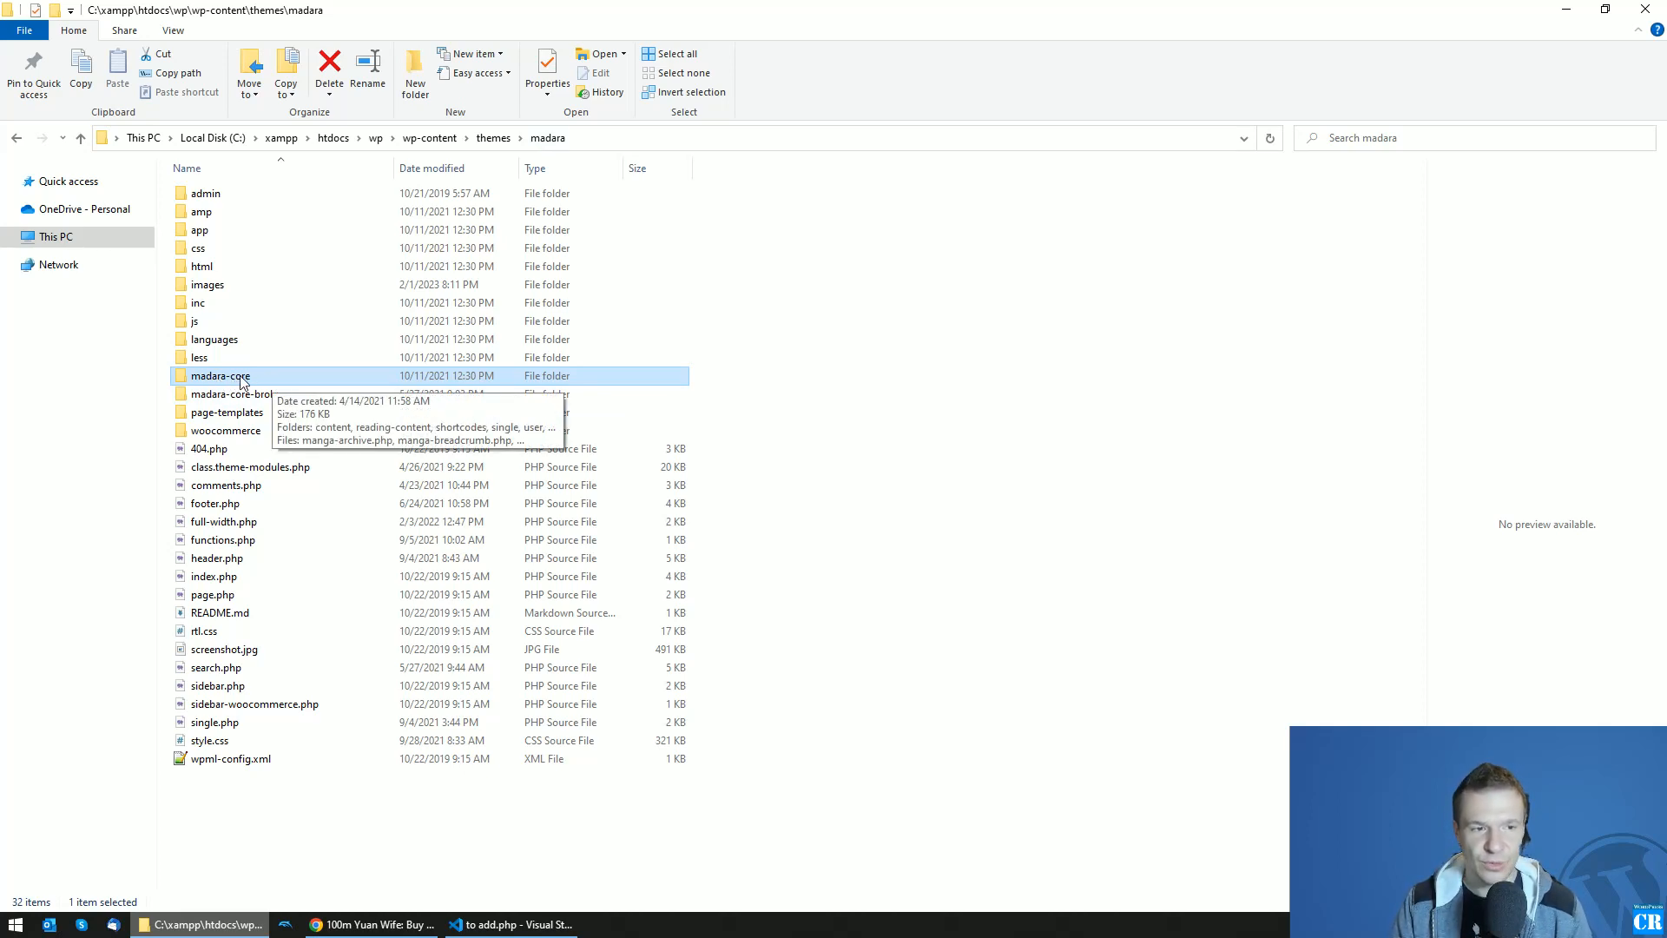
Open madara-core, then single, and select info-release.php
double_click(220, 375)
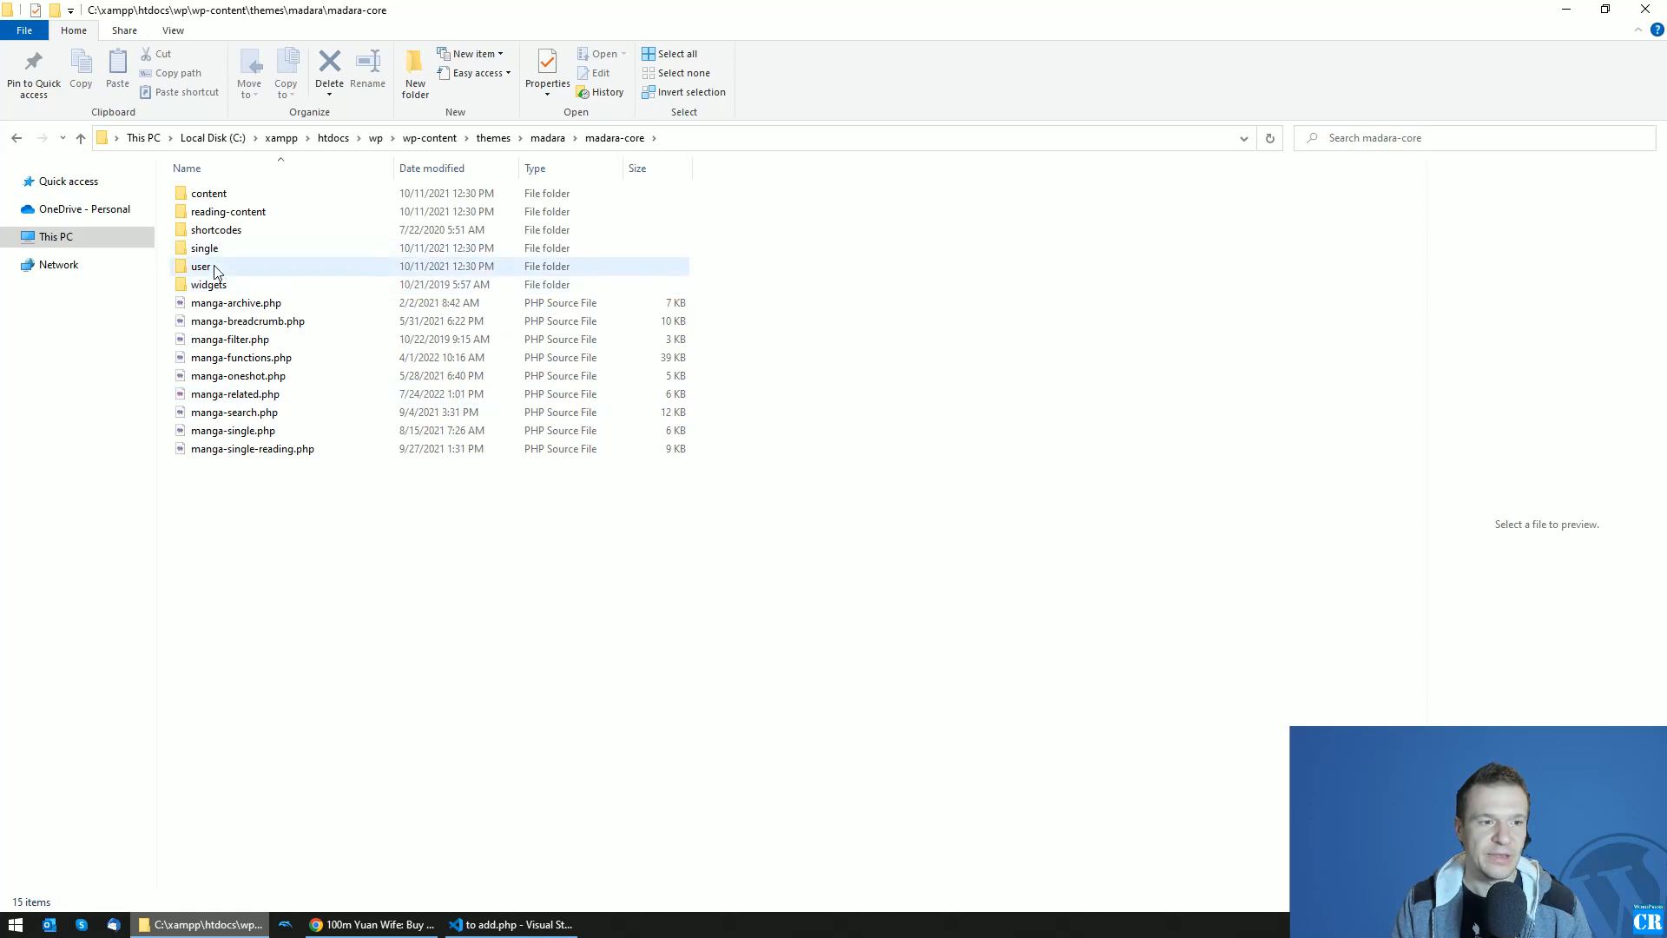
double_click(204, 247)
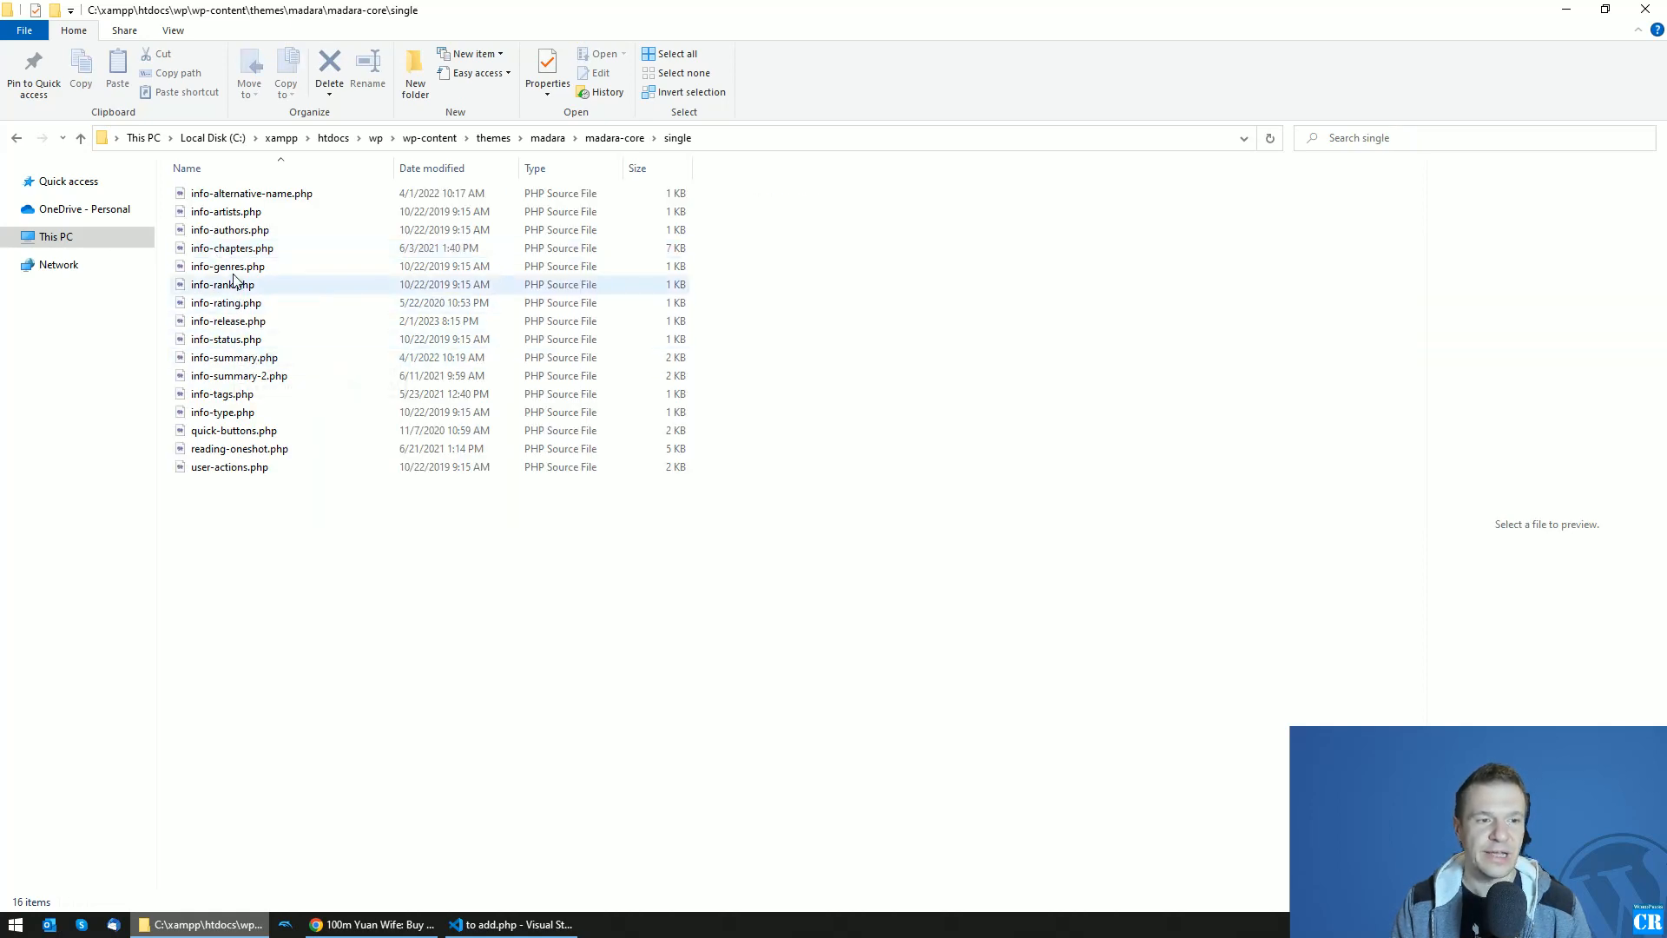
click(372, 924)
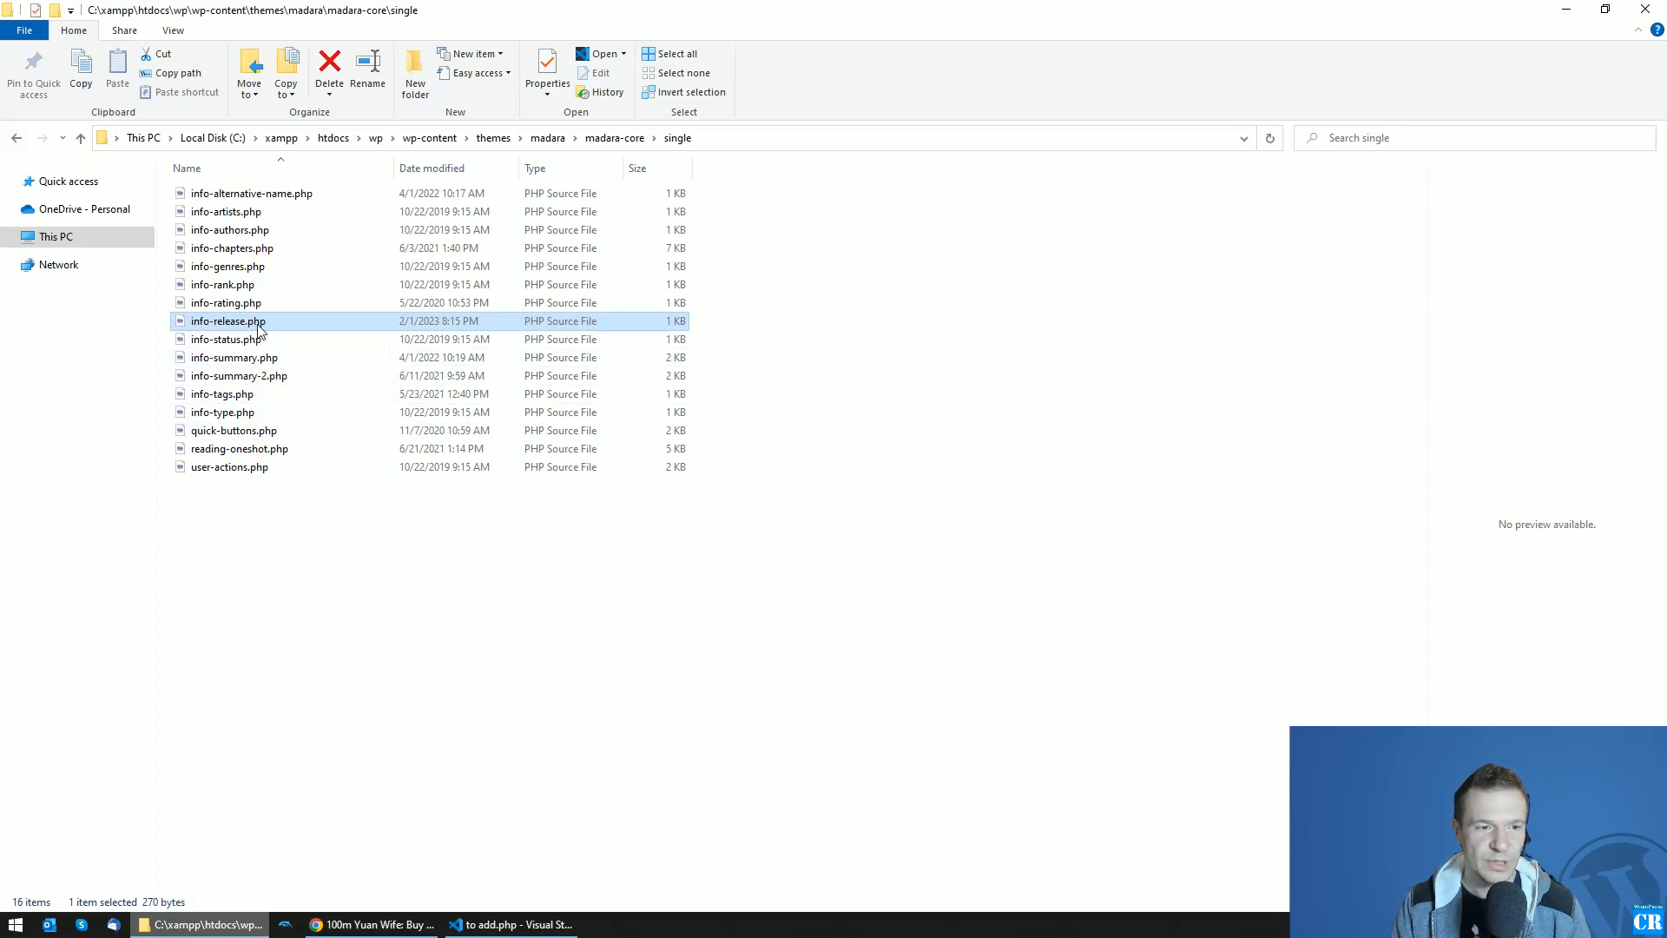
Open info-release.php and copy the Parodies snippet from 'to add.php'
double_click(228, 321)
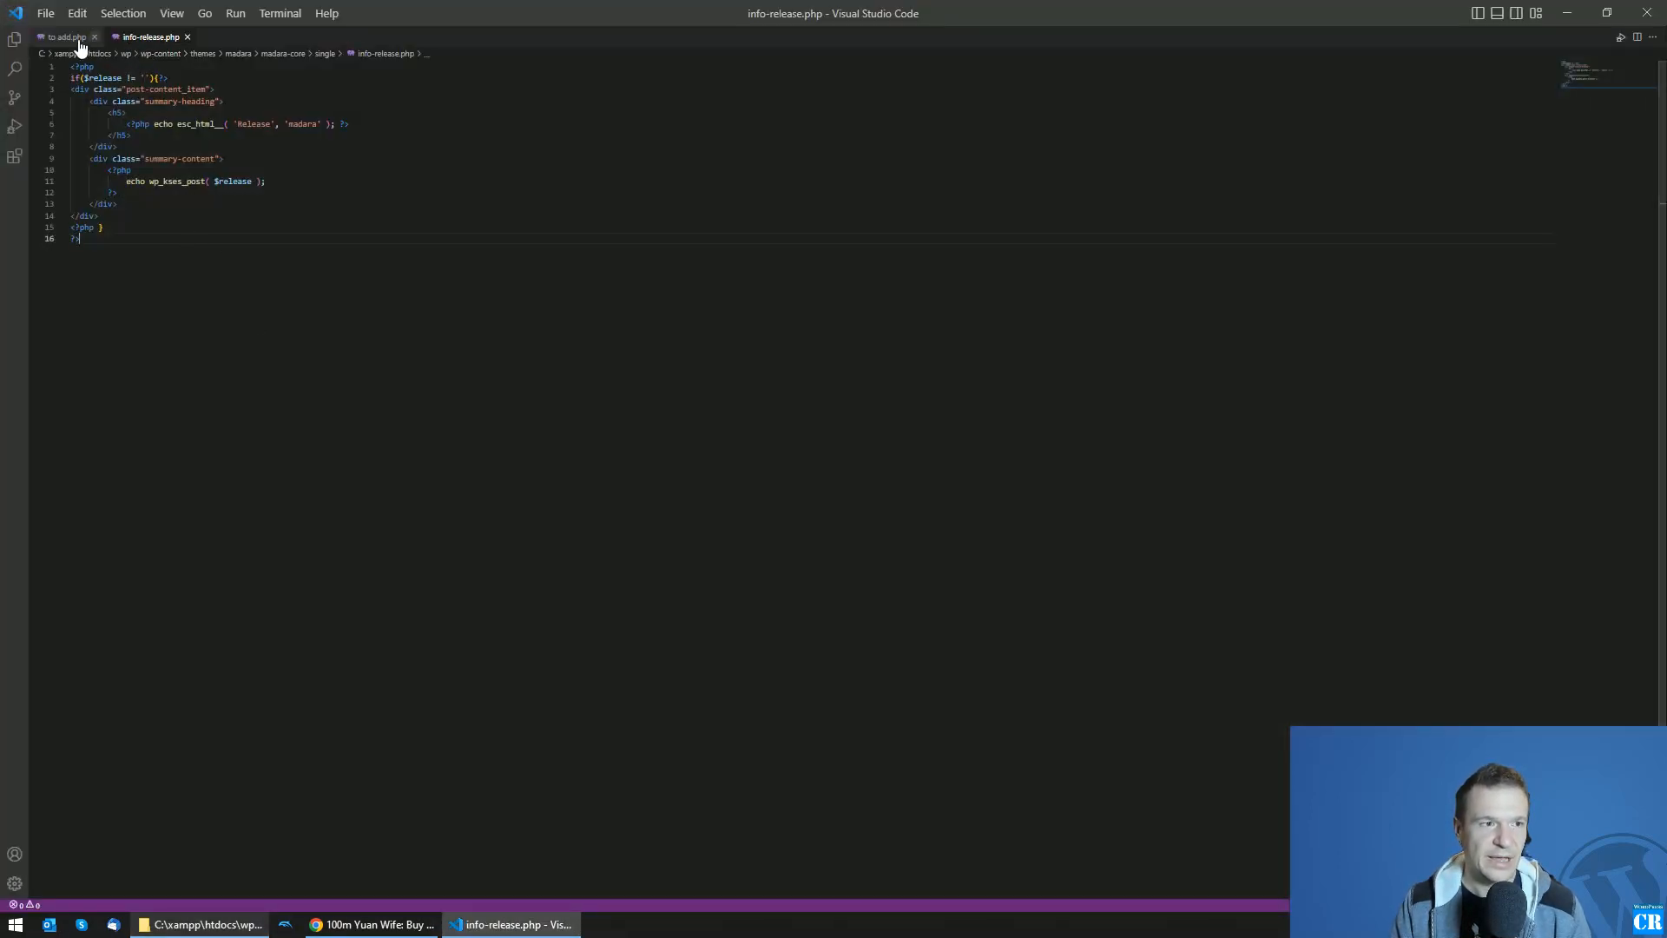
click(63, 36)
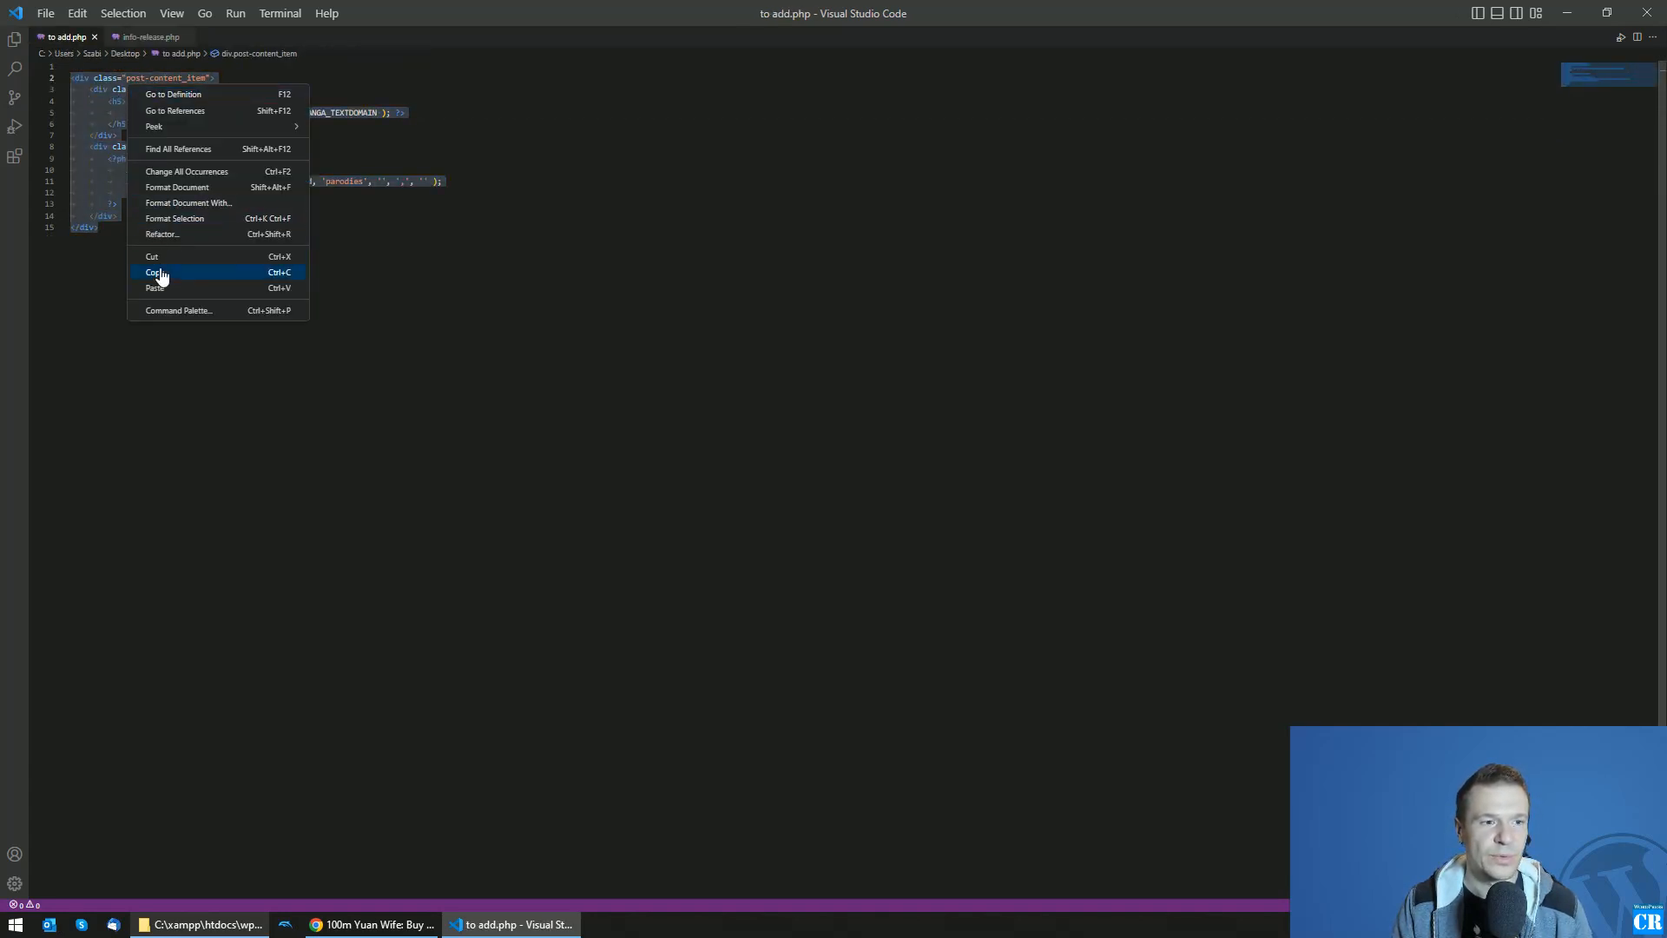
click(157, 272)
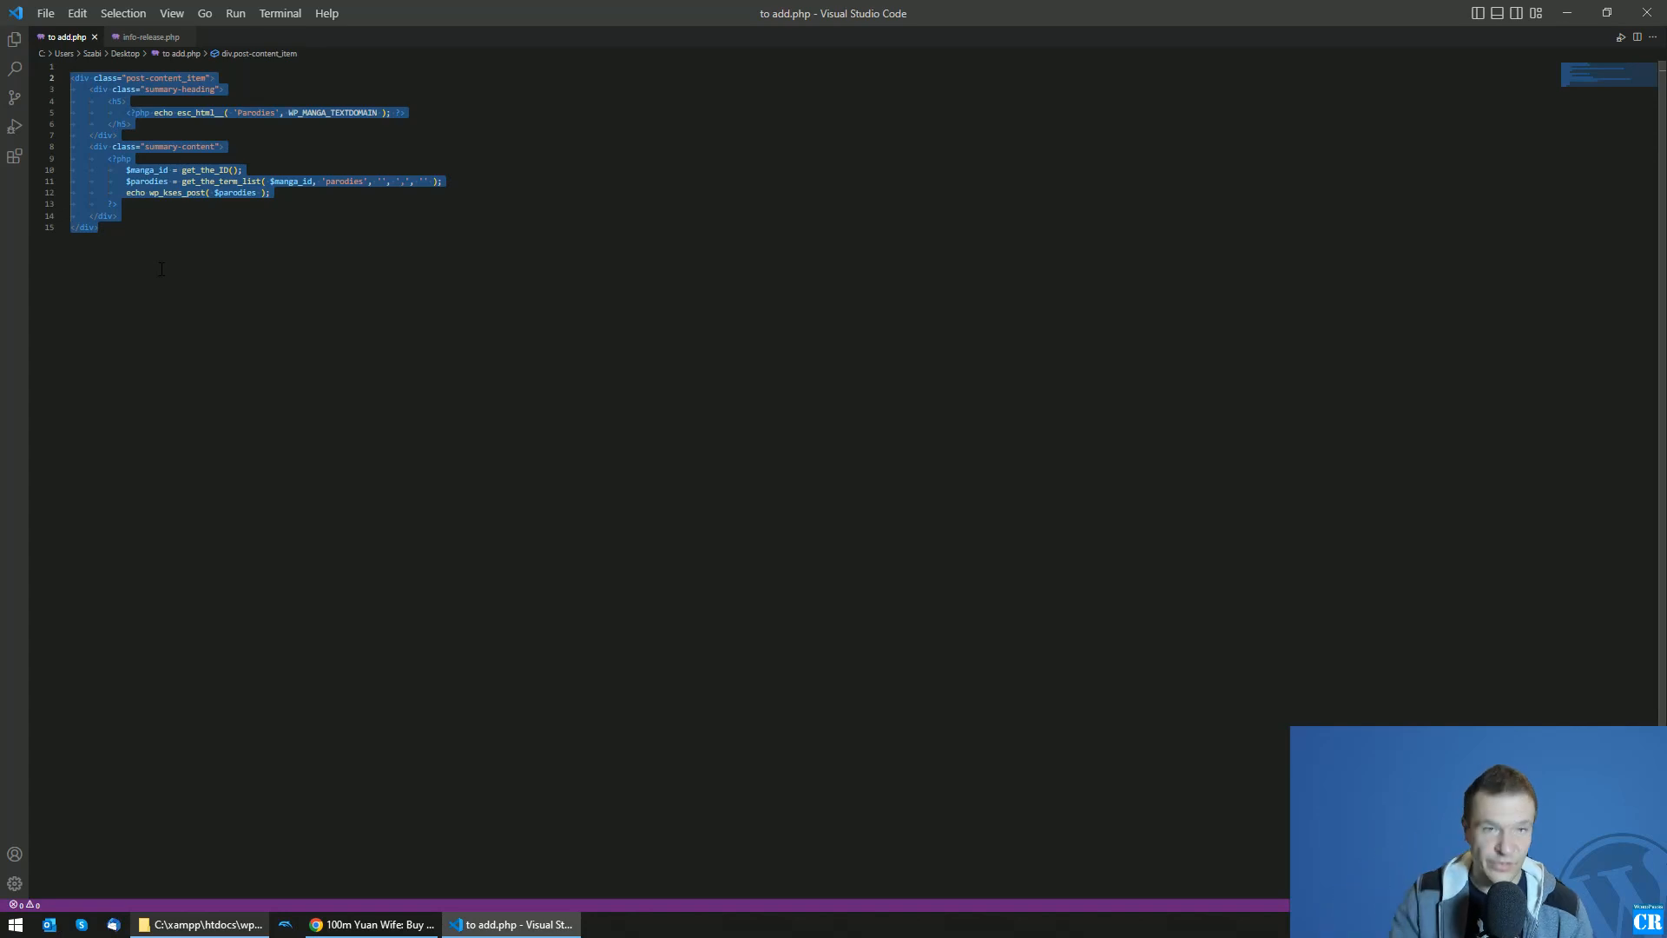
click(114, 215)
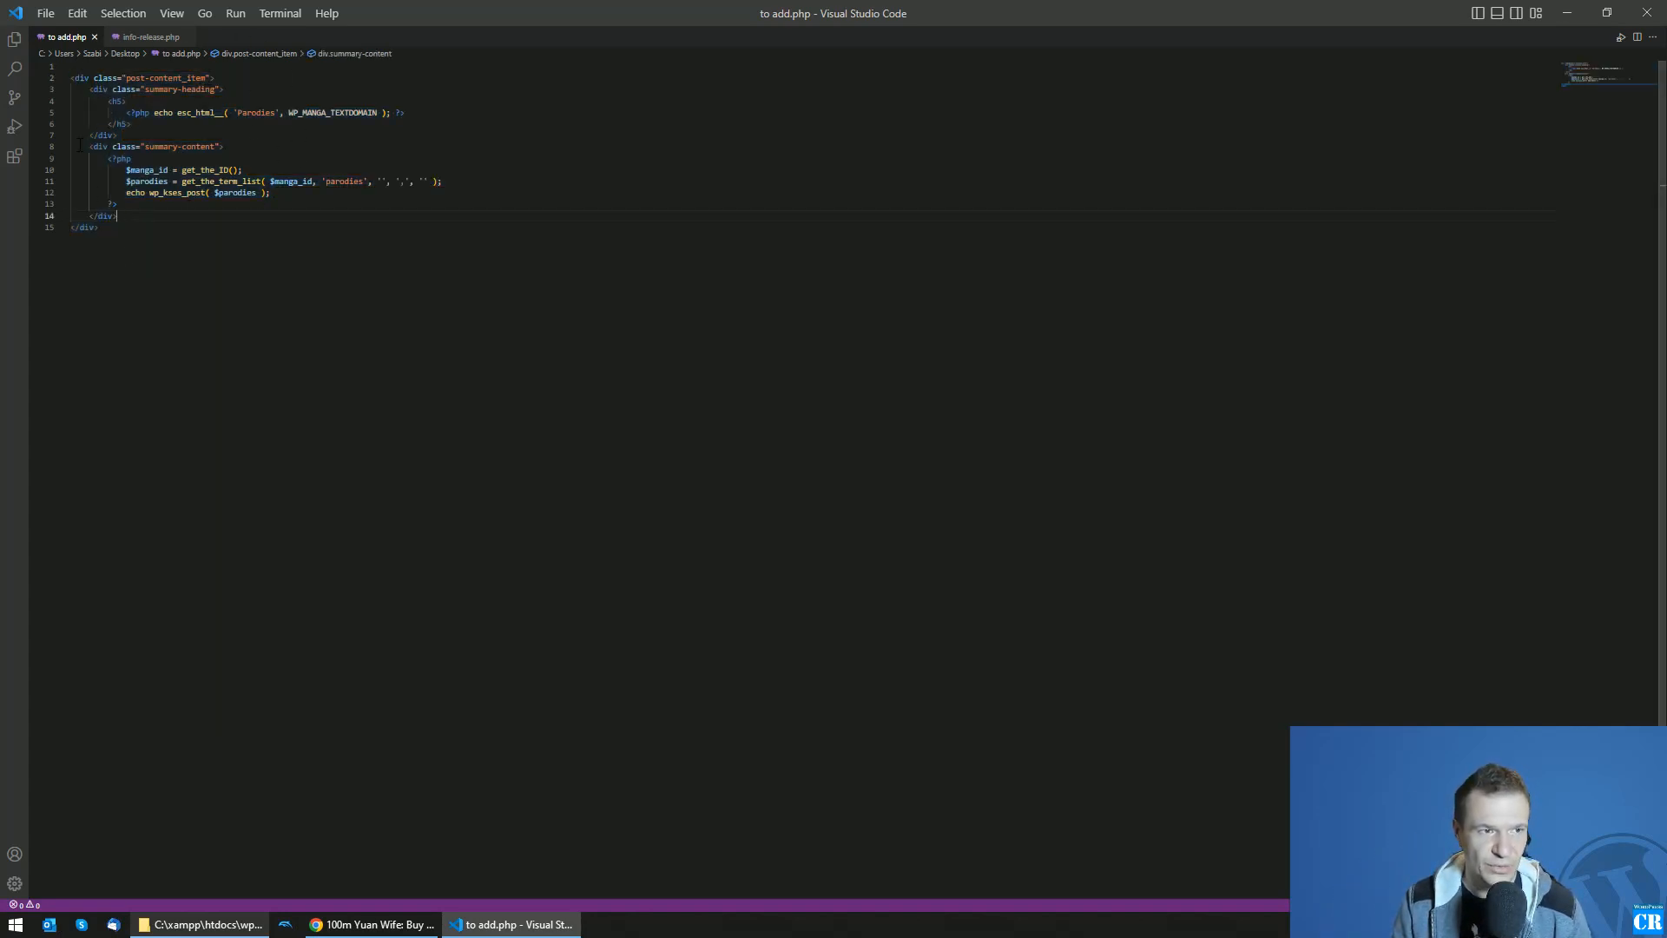
Paste the Parodies block into info-release.php
click(149, 36)
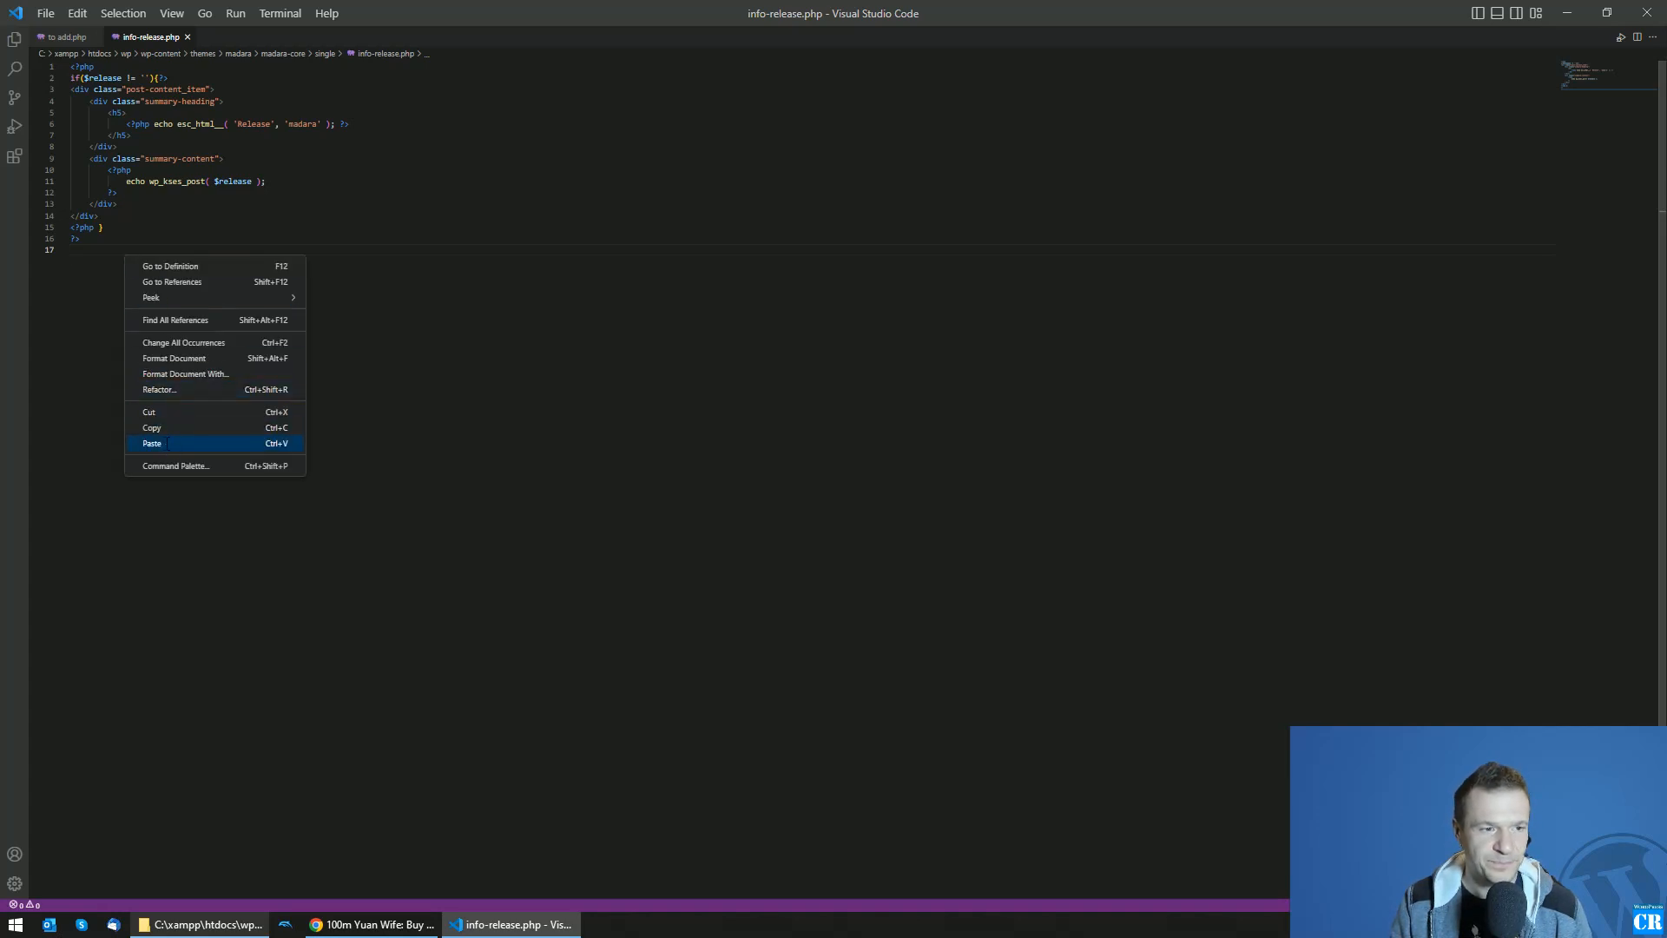
click(152, 444)
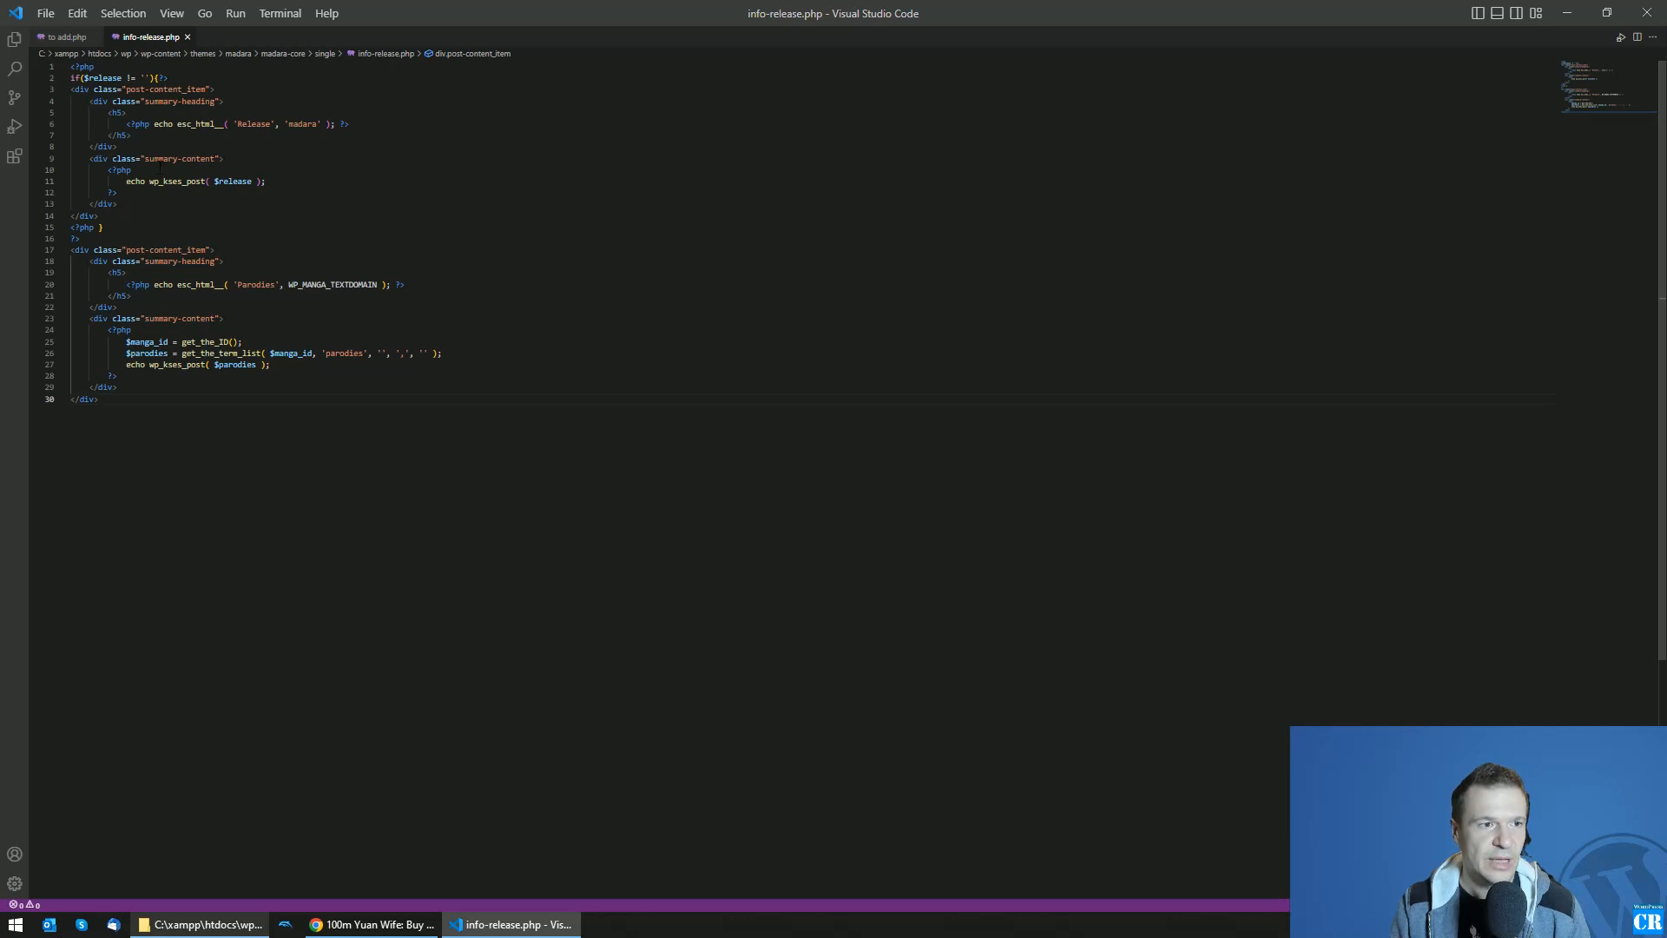
click(373, 924)
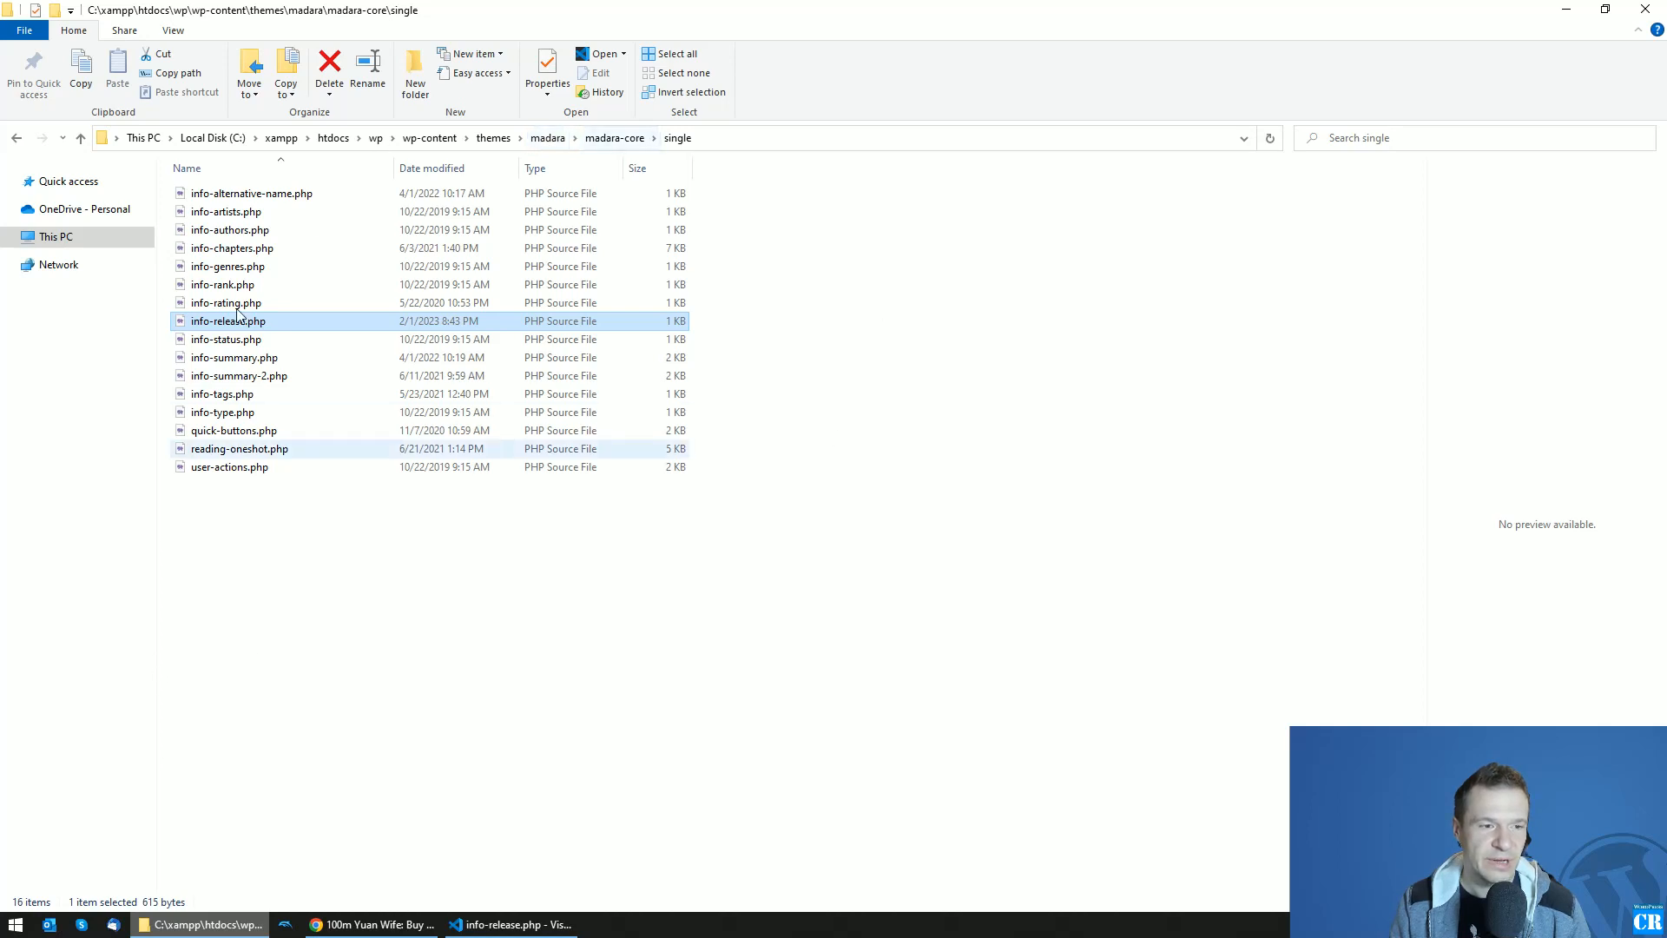
mouse_move(692, 182)
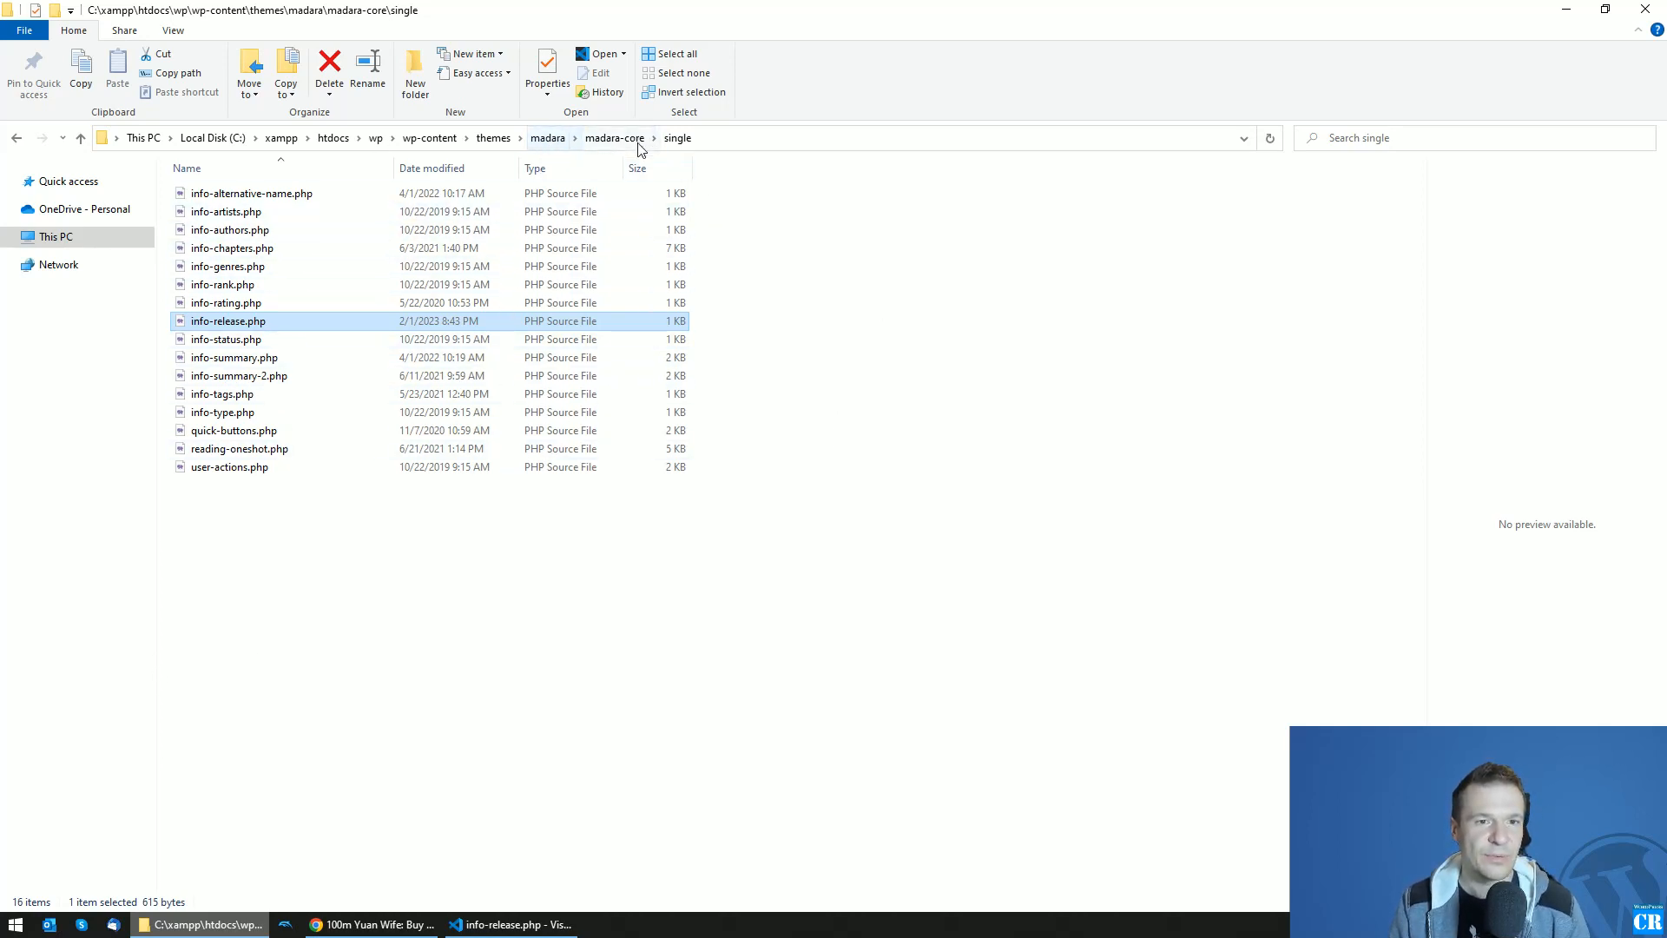
mouse_move(540, 150)
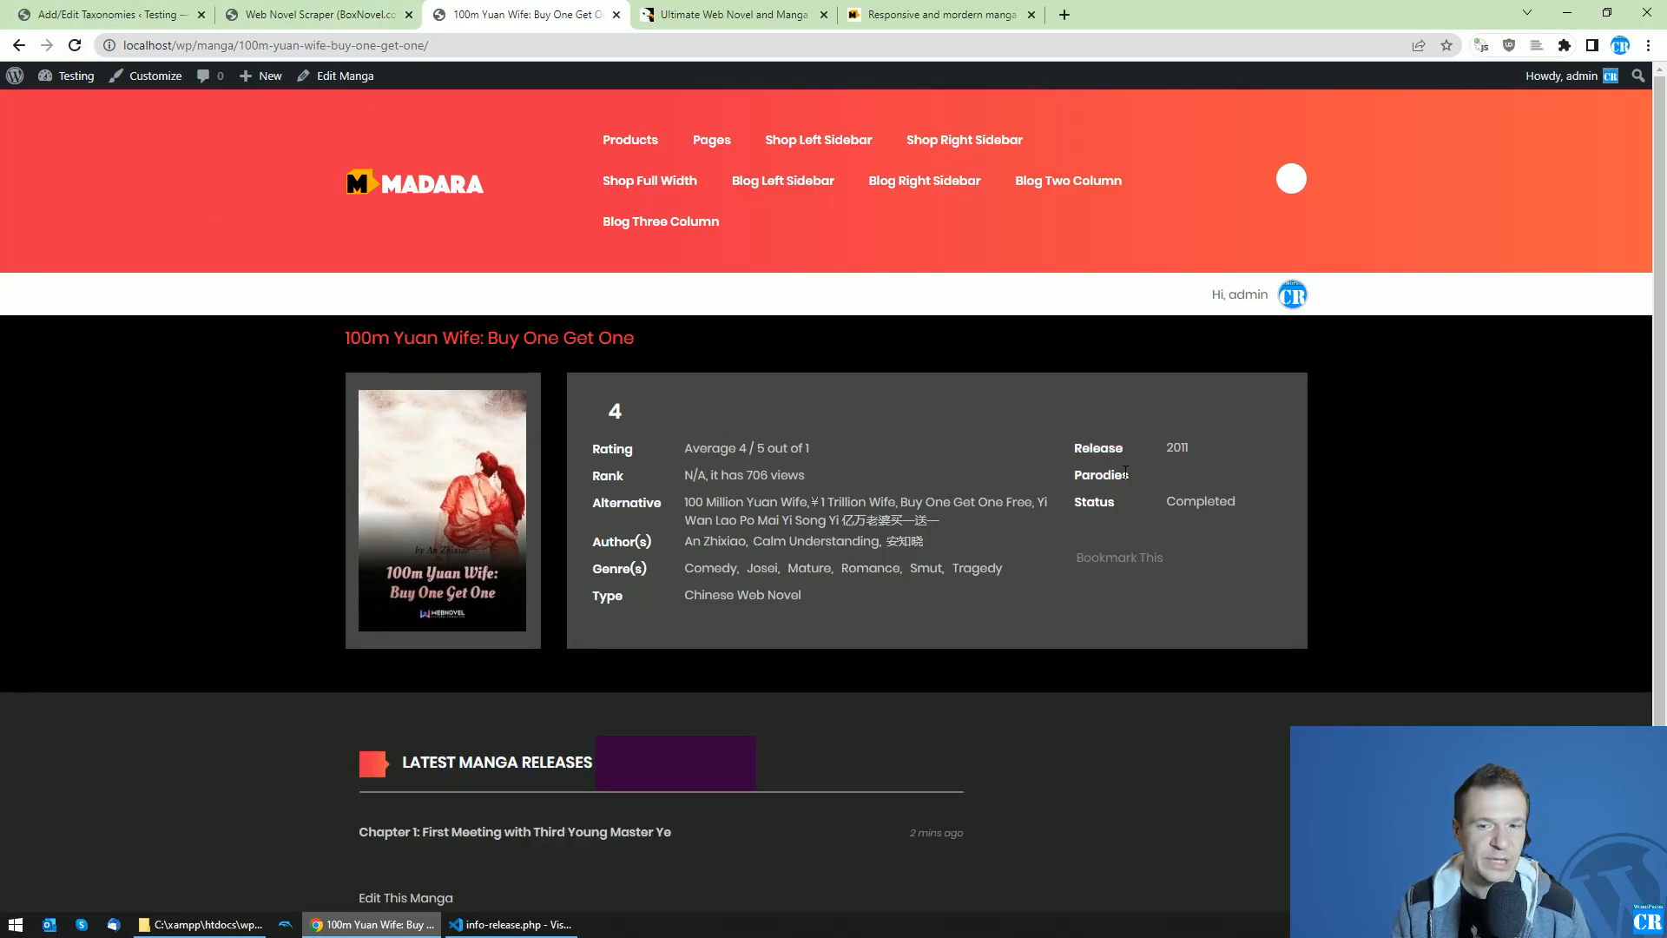
Open Edit Manga for '100m Yuan Wife: Buy One Get One' from the admin tab
click(316, 14)
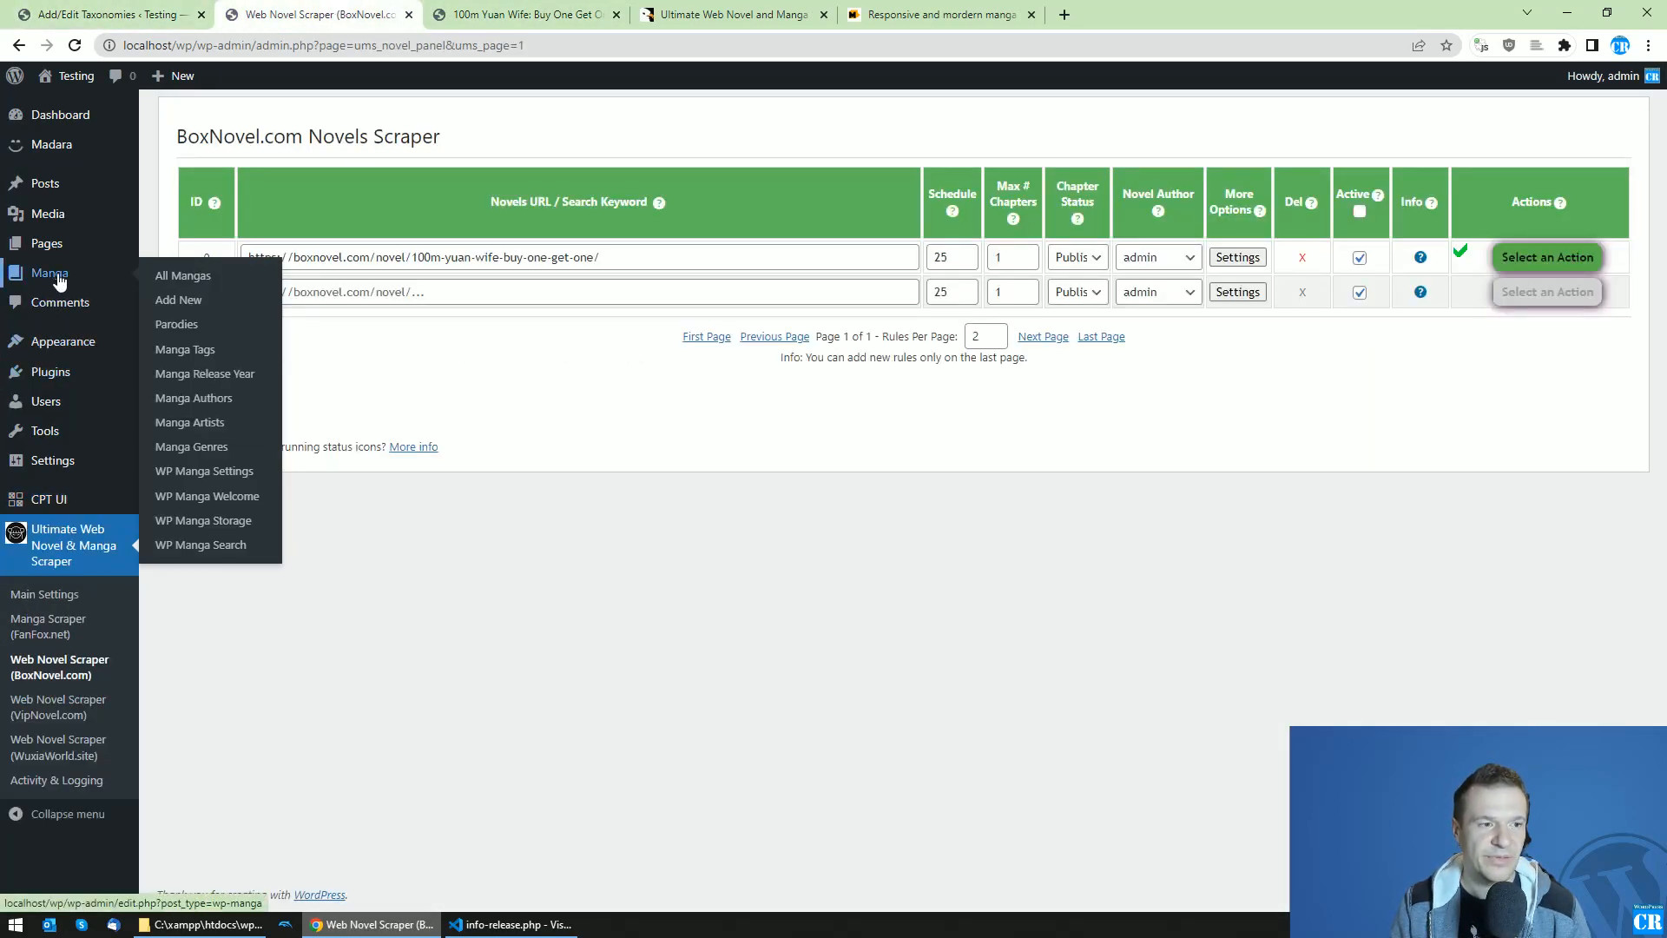
click(181, 275)
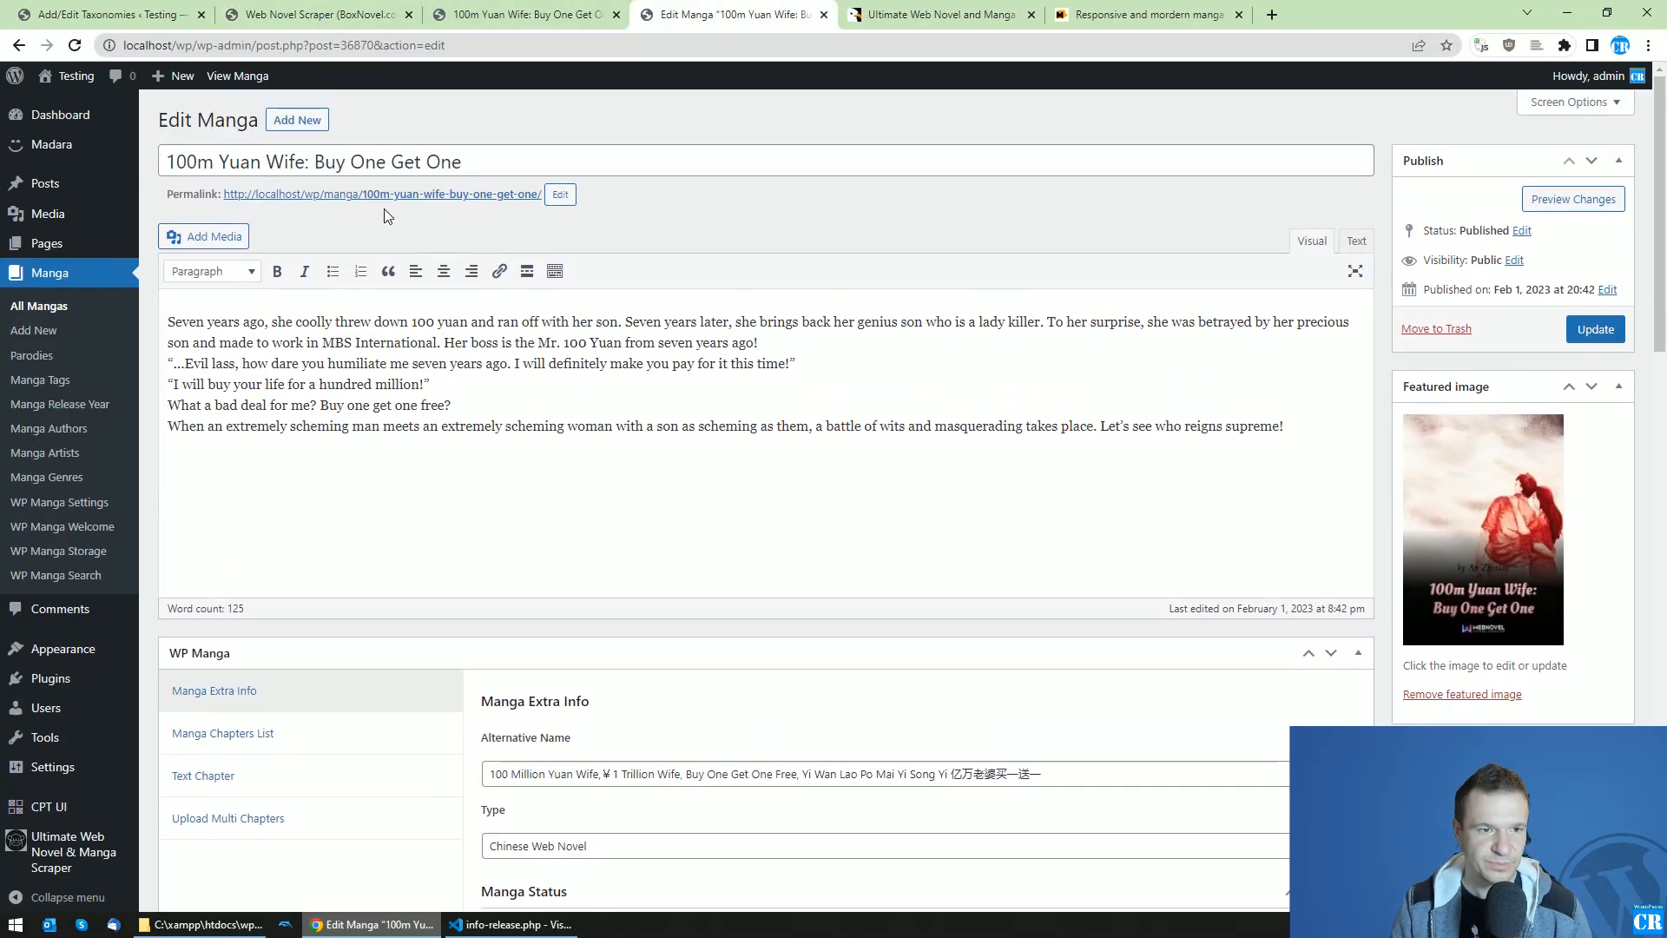
Add 'Naruto' in the Parodies box and update the manga
scroll(down, 3)
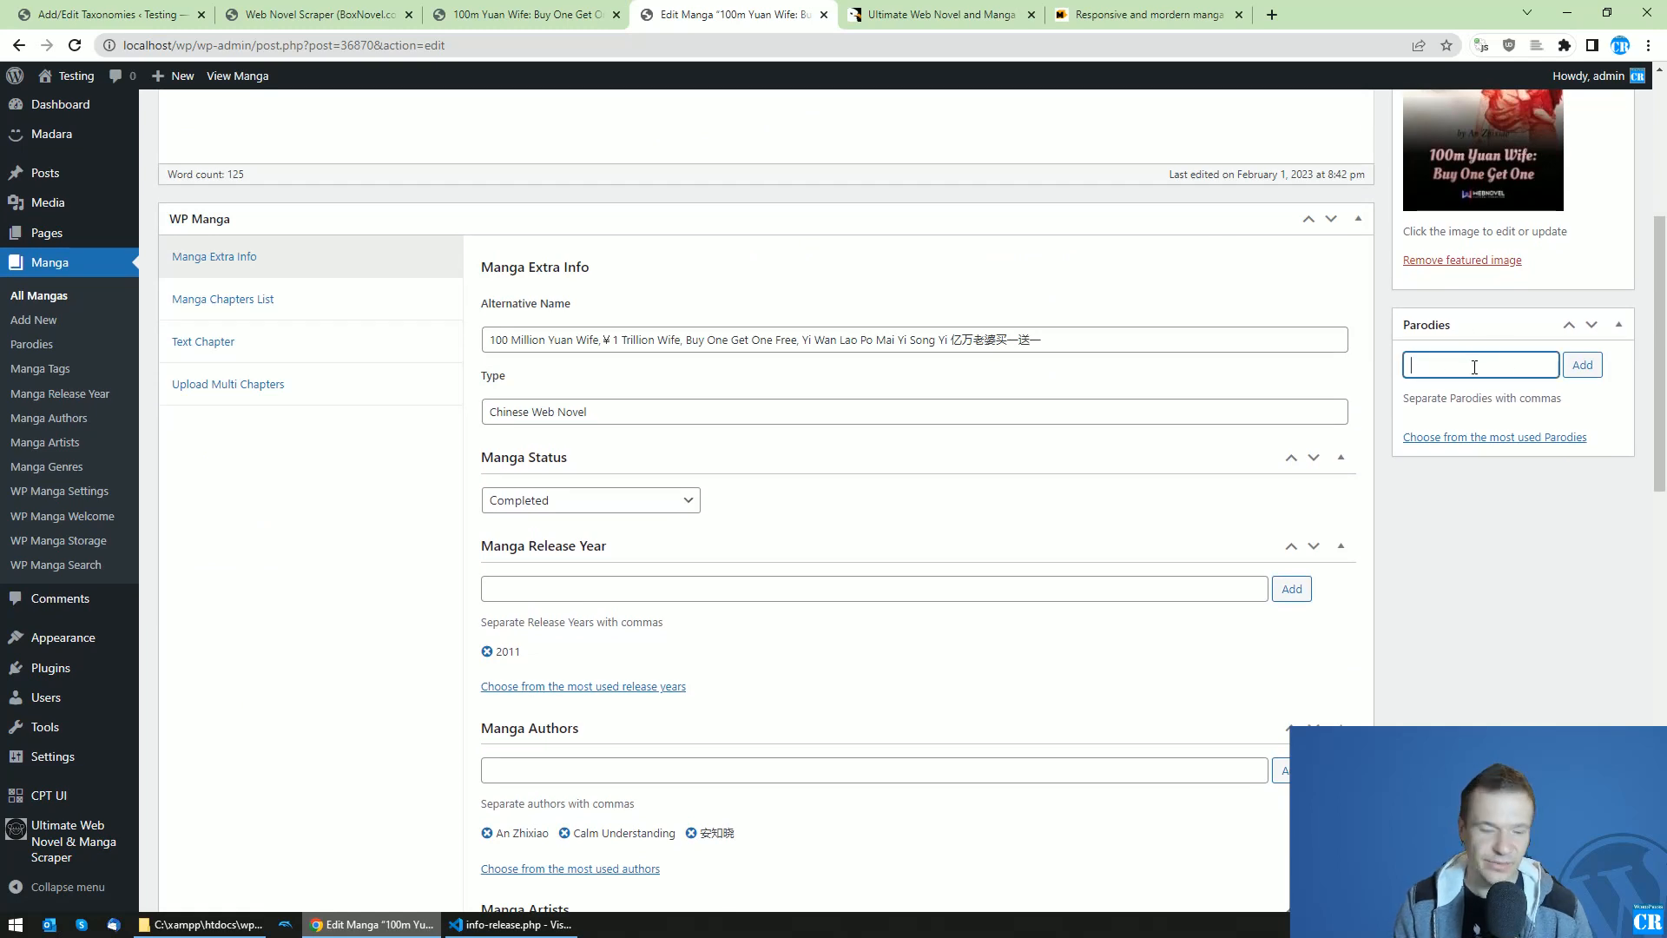
text(Narutoa)
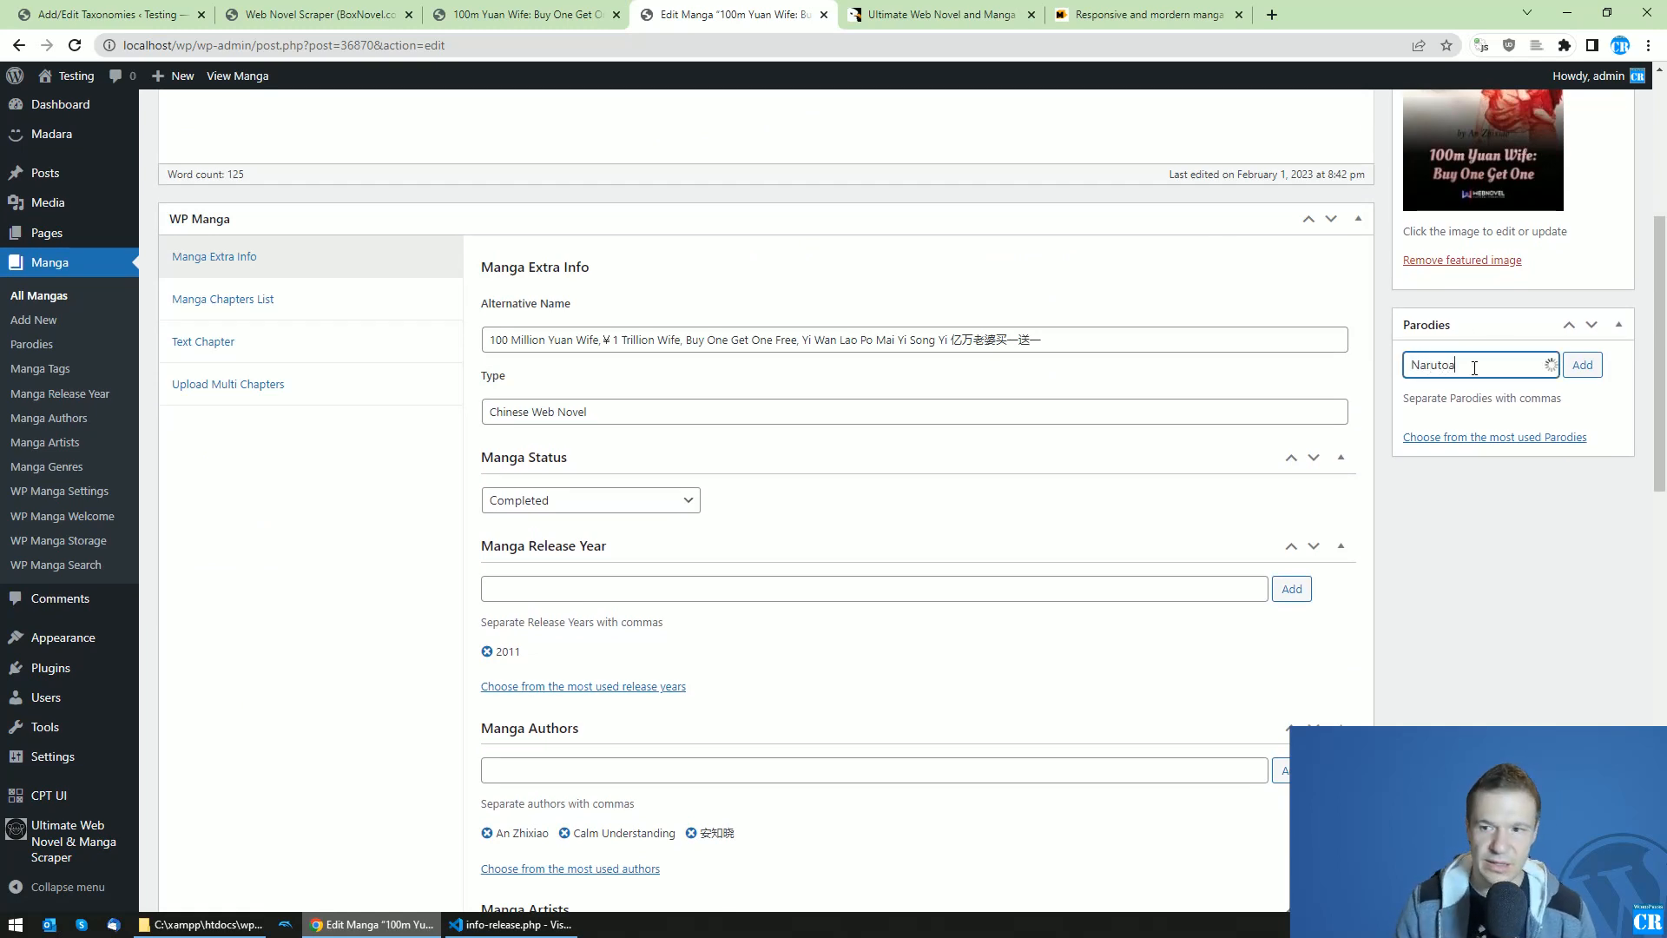
click(1581, 364)
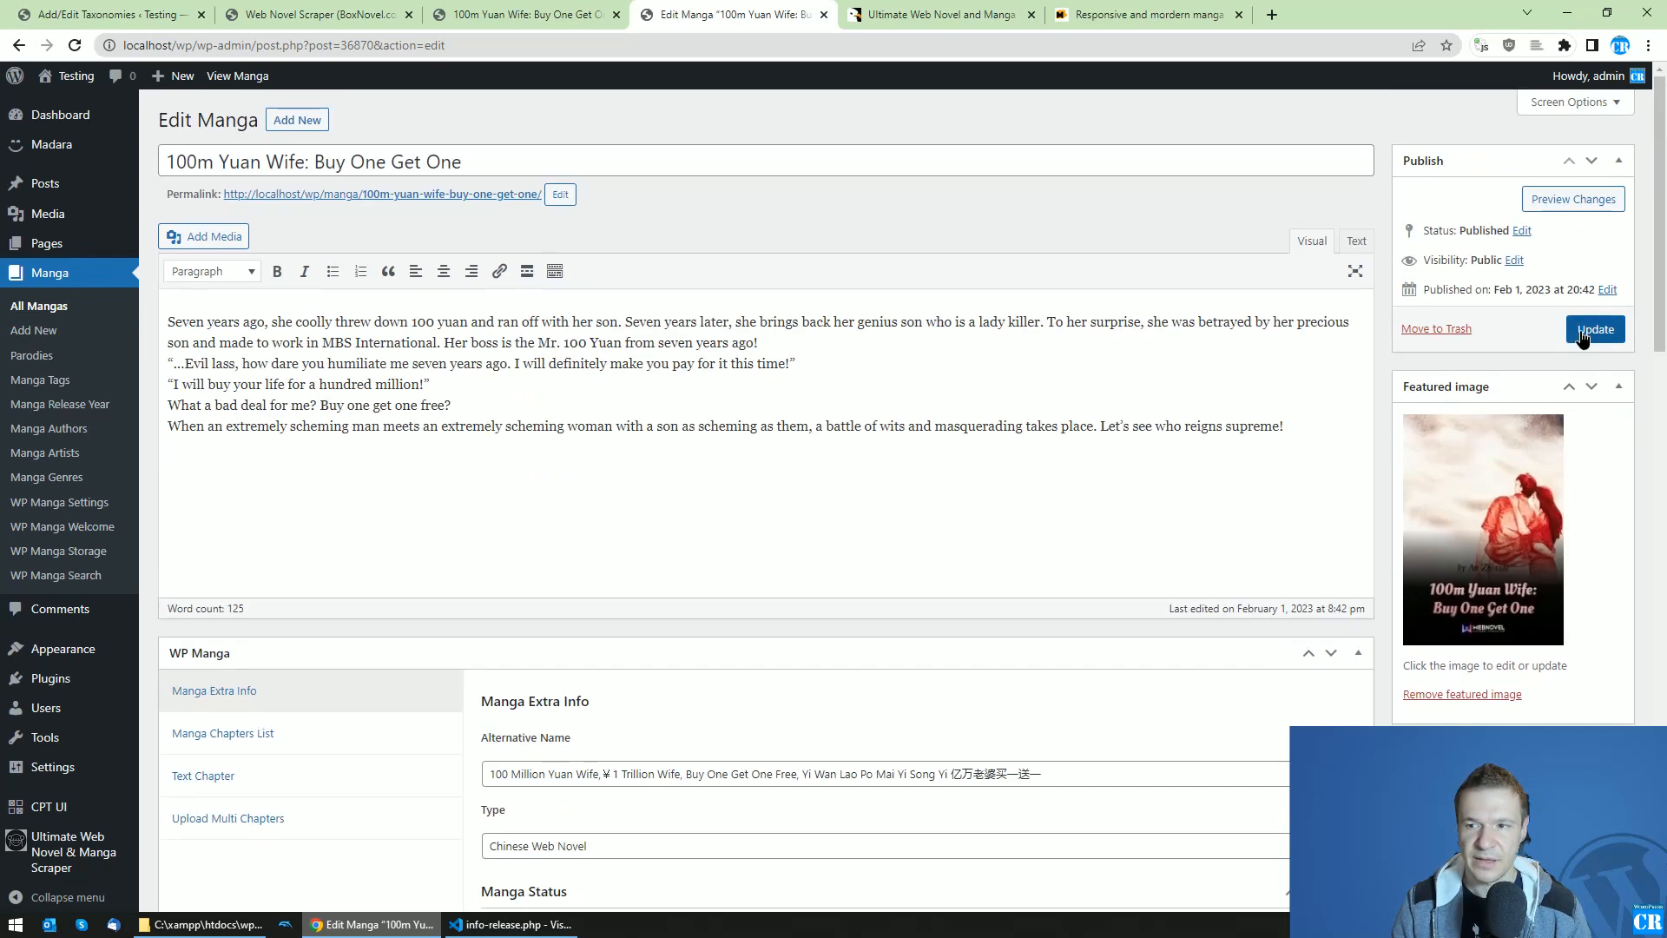
click(1594, 330)
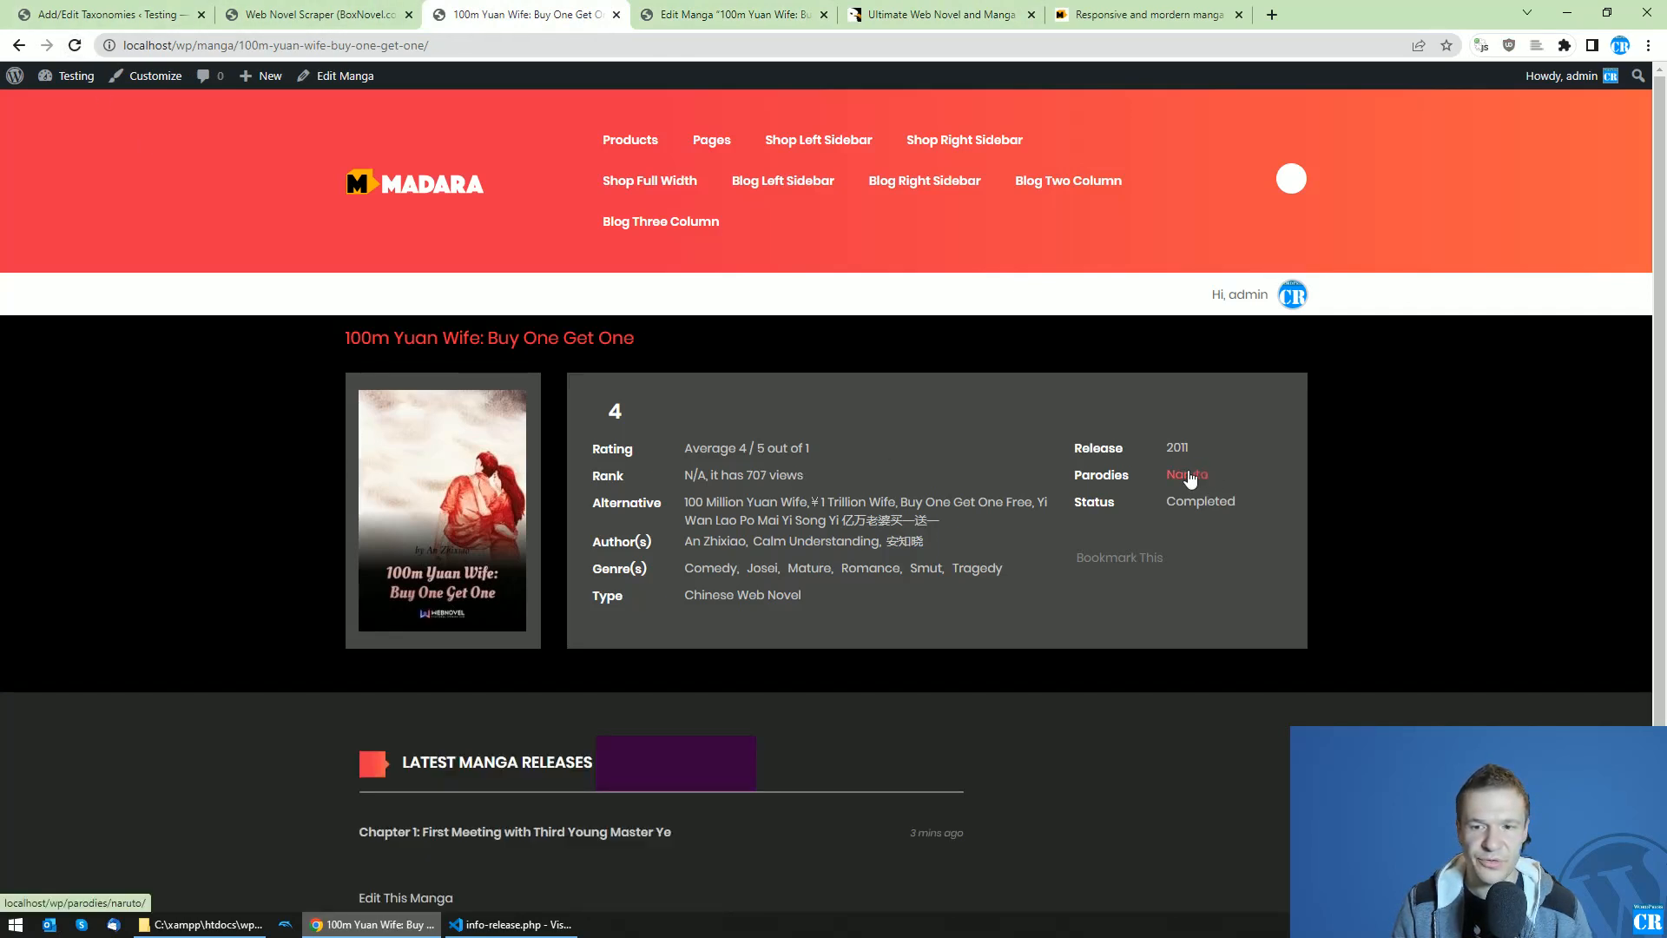
mouse_move(1186, 474)
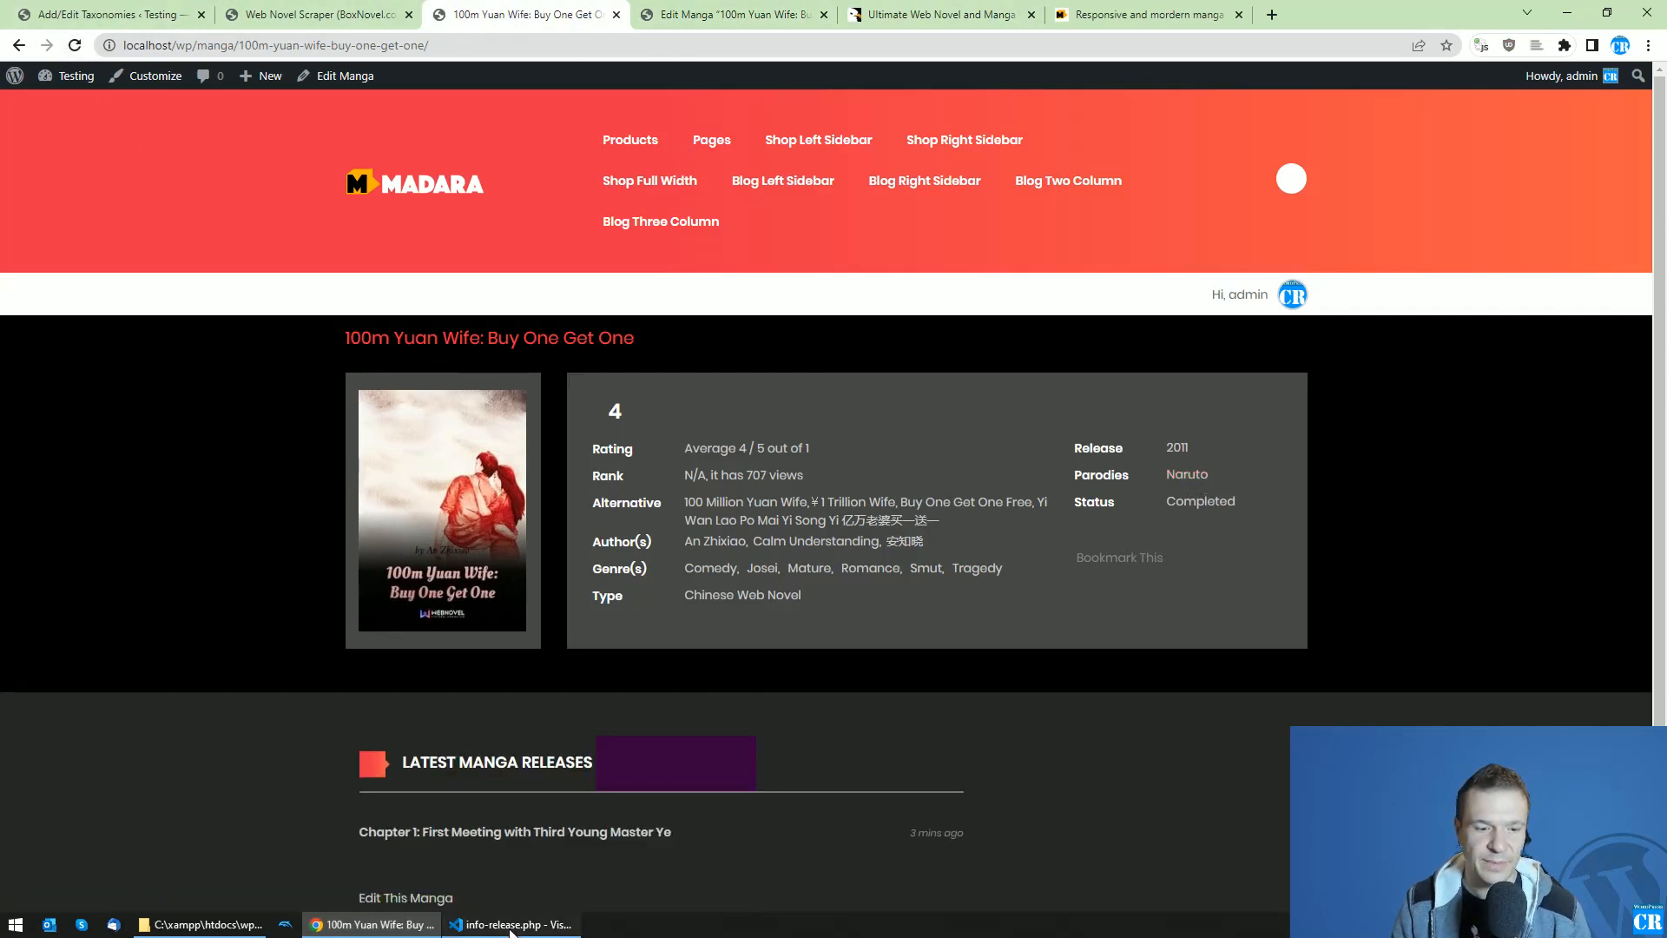
click(1185, 474)
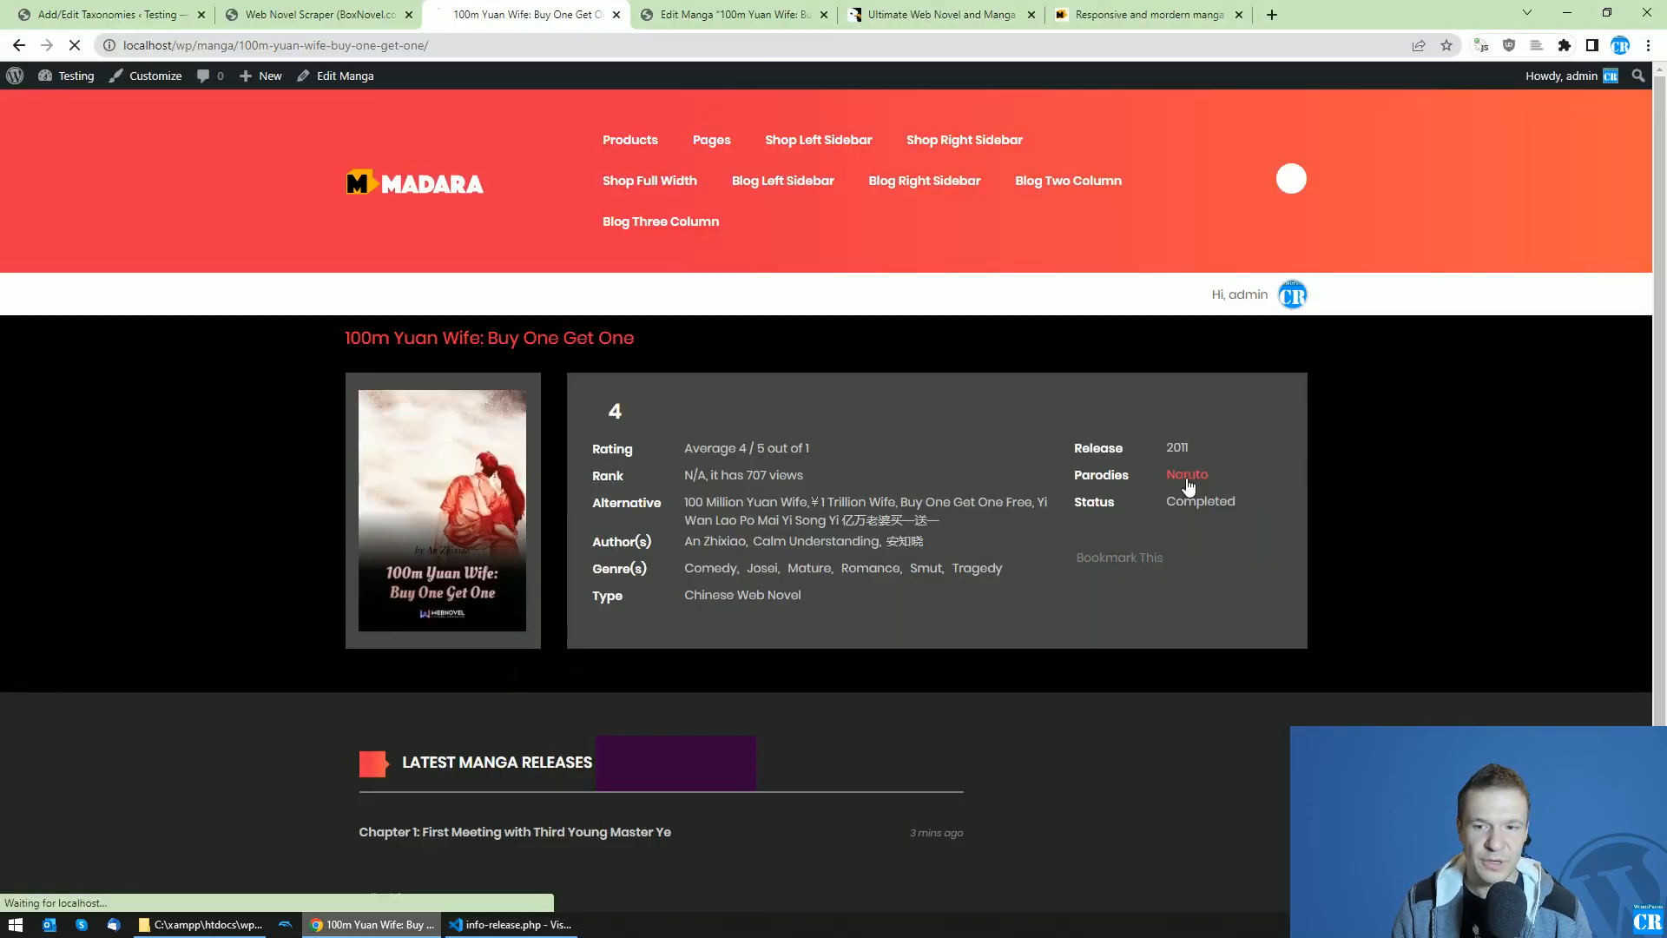
click(1185, 475)
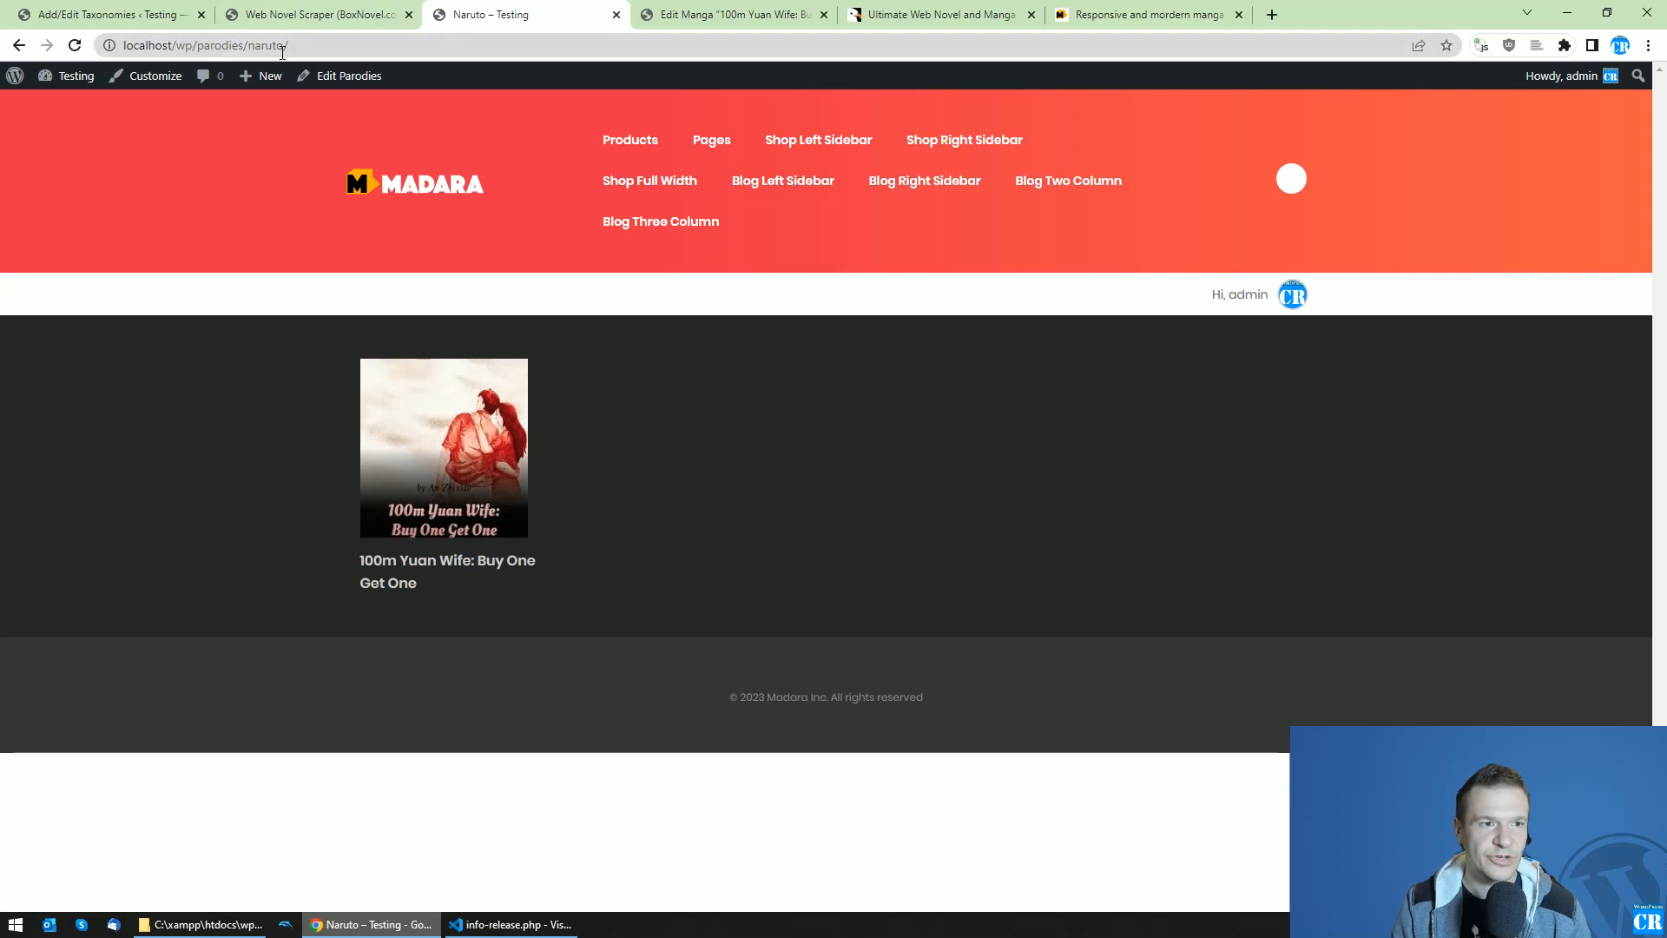
mouse_move(270, 76)
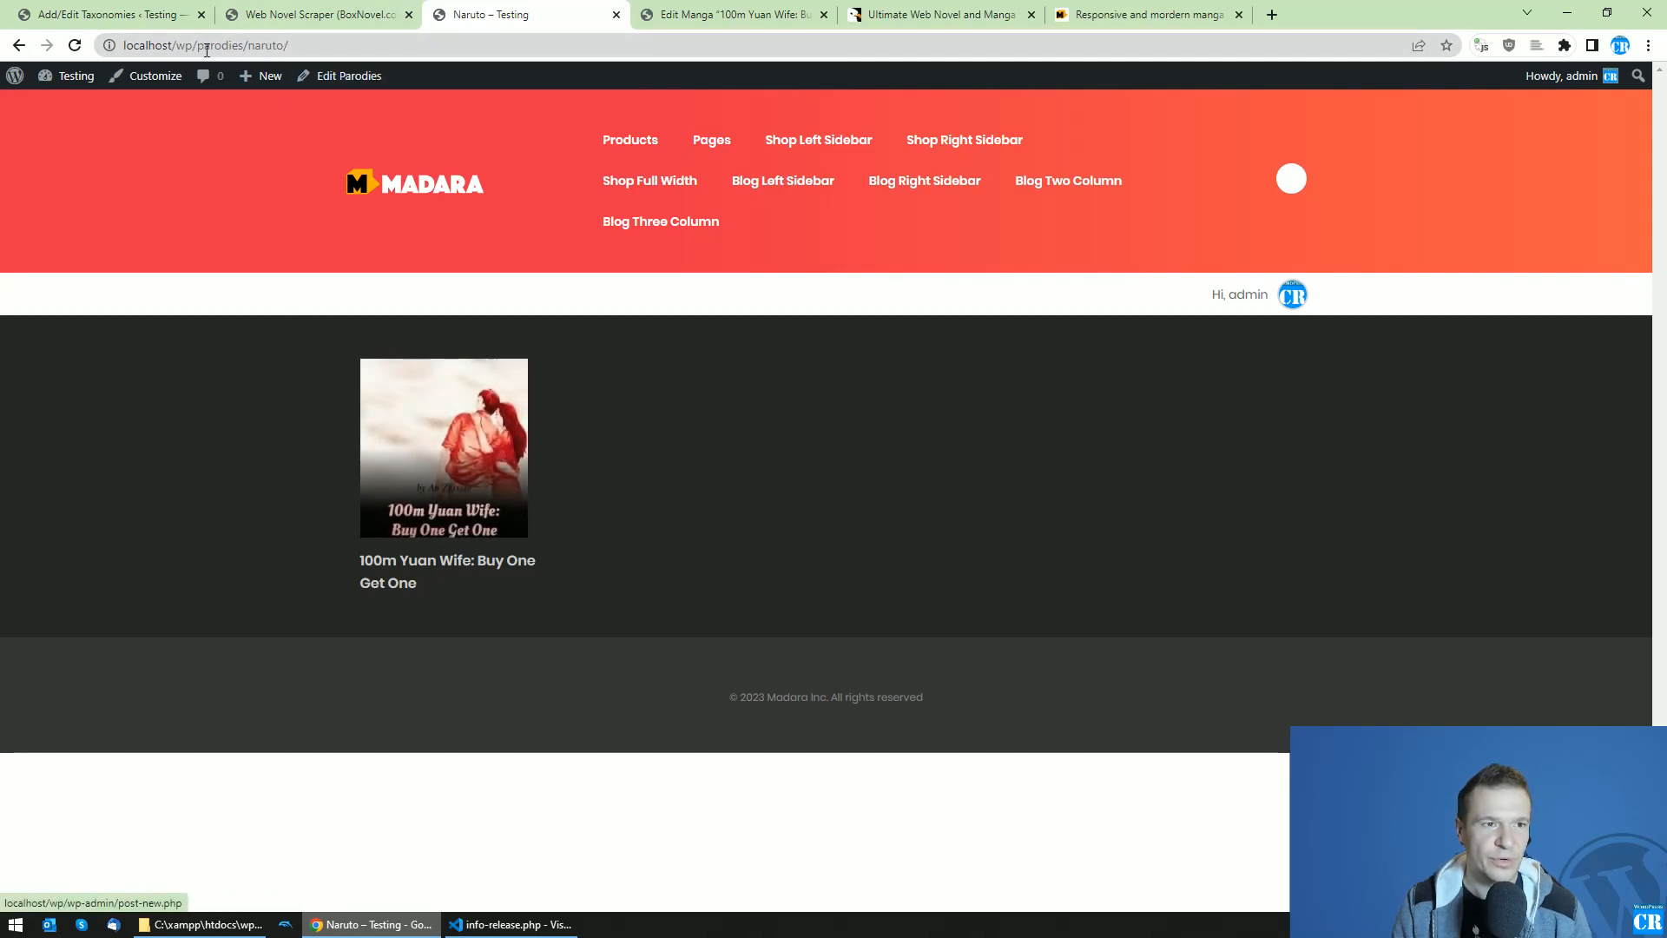
click(443, 448)
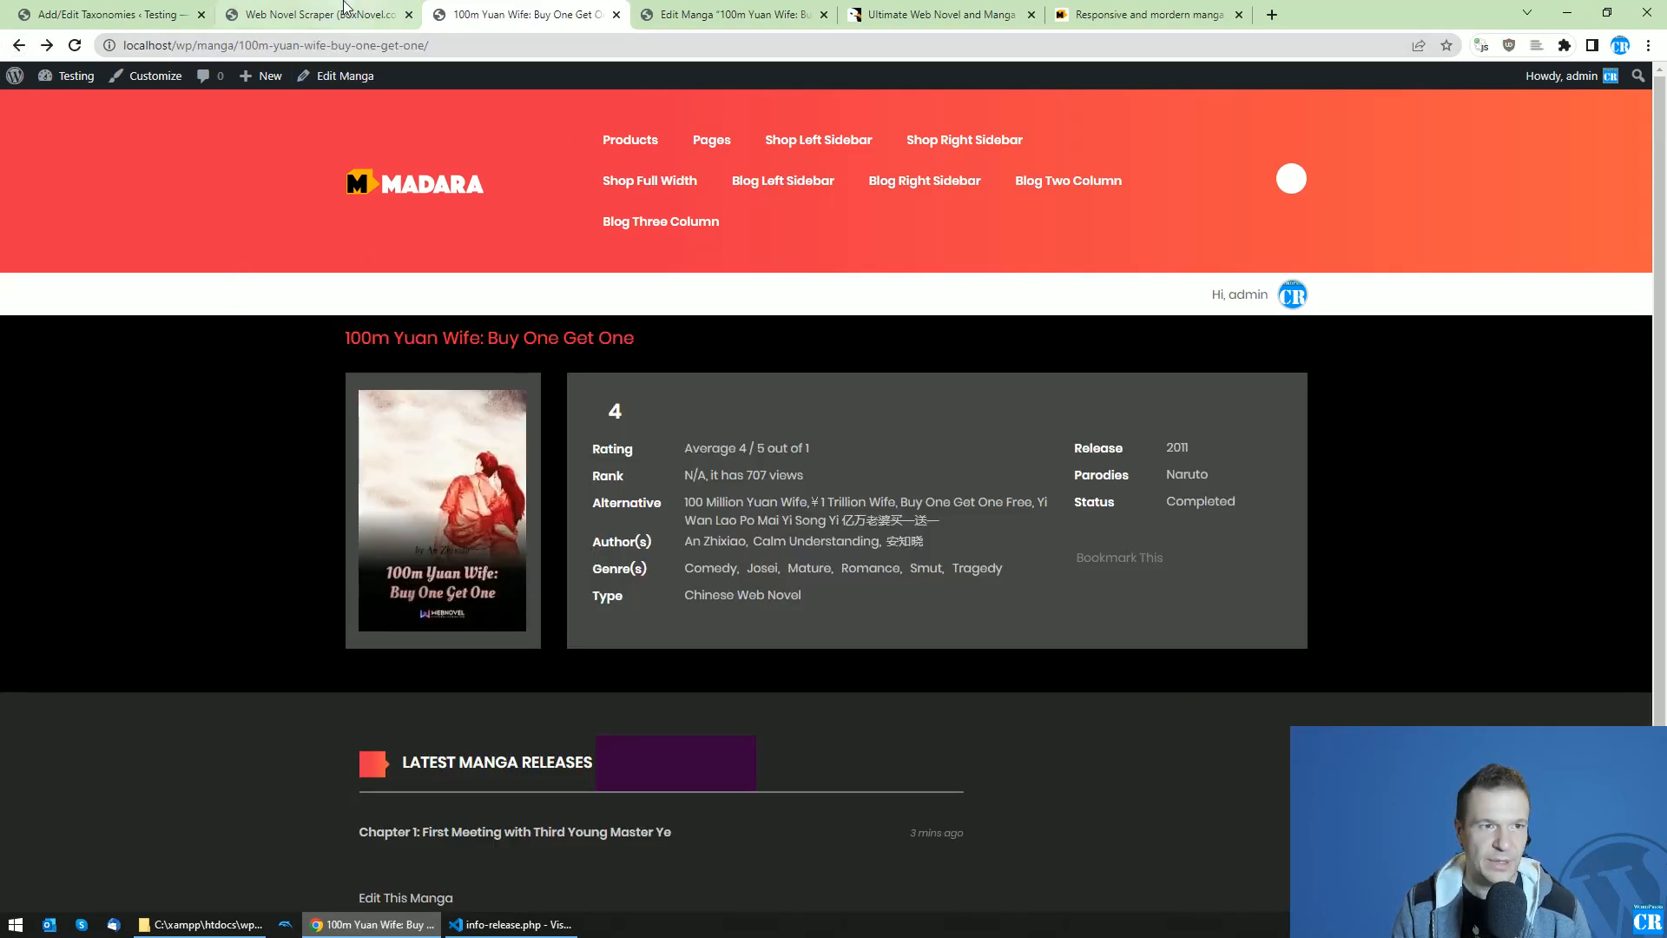
Visit the Web Novel Scraper admin tab, then the CodeCanyon Manga Scraper product tab
click(314, 14)
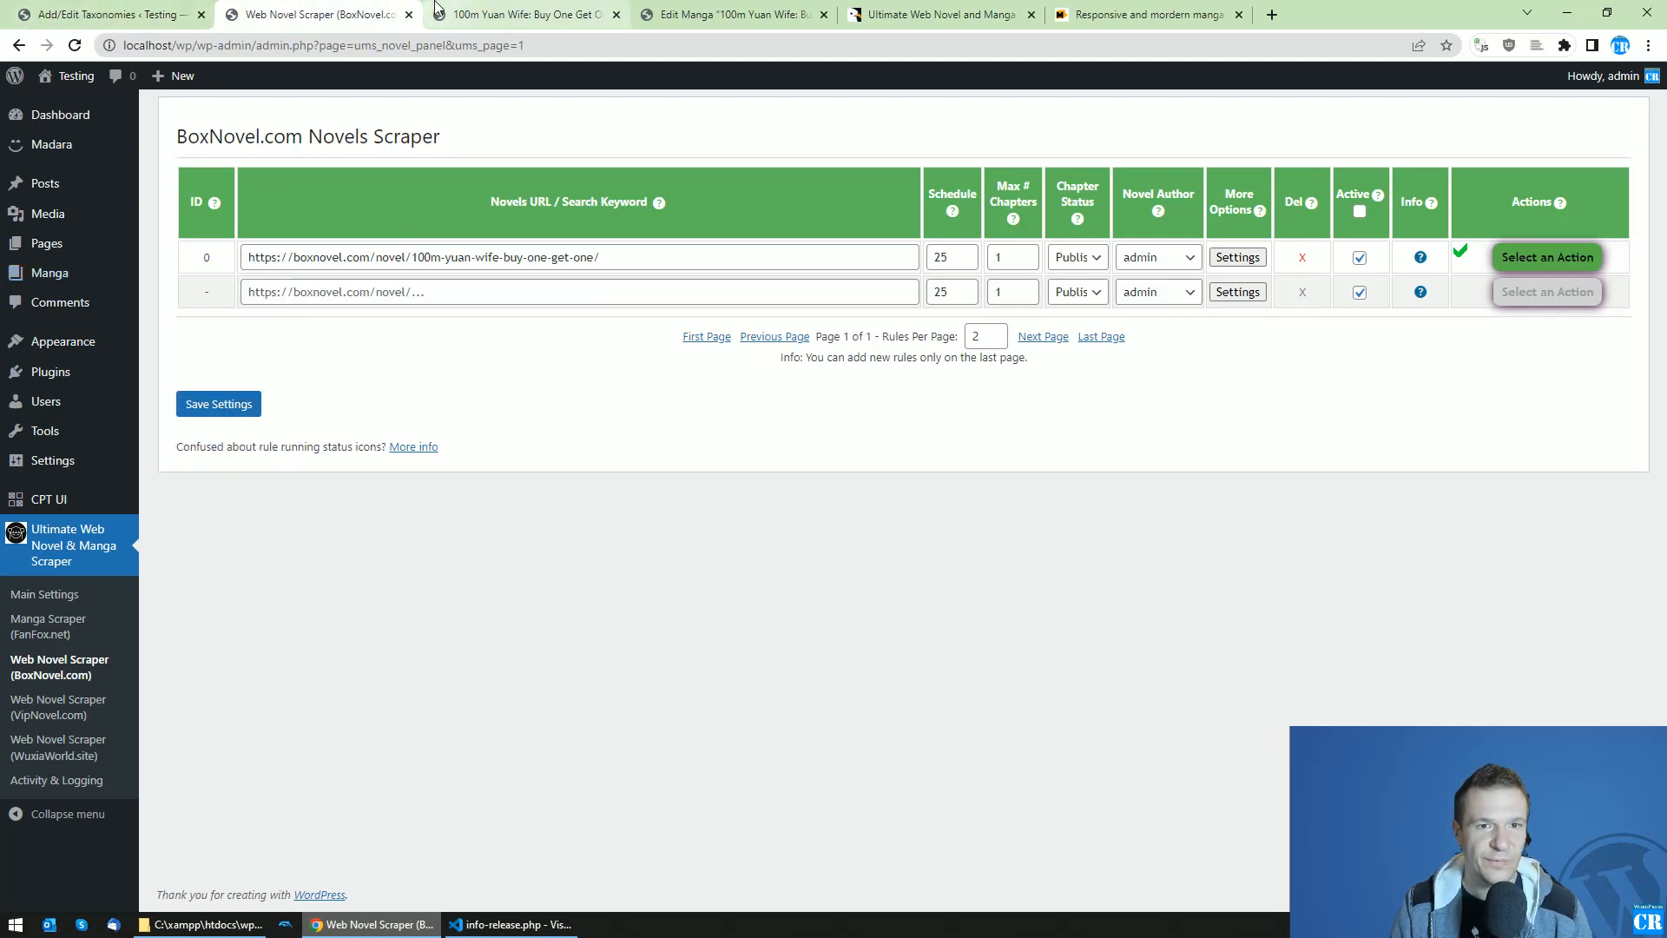
mouse_move(84, 378)
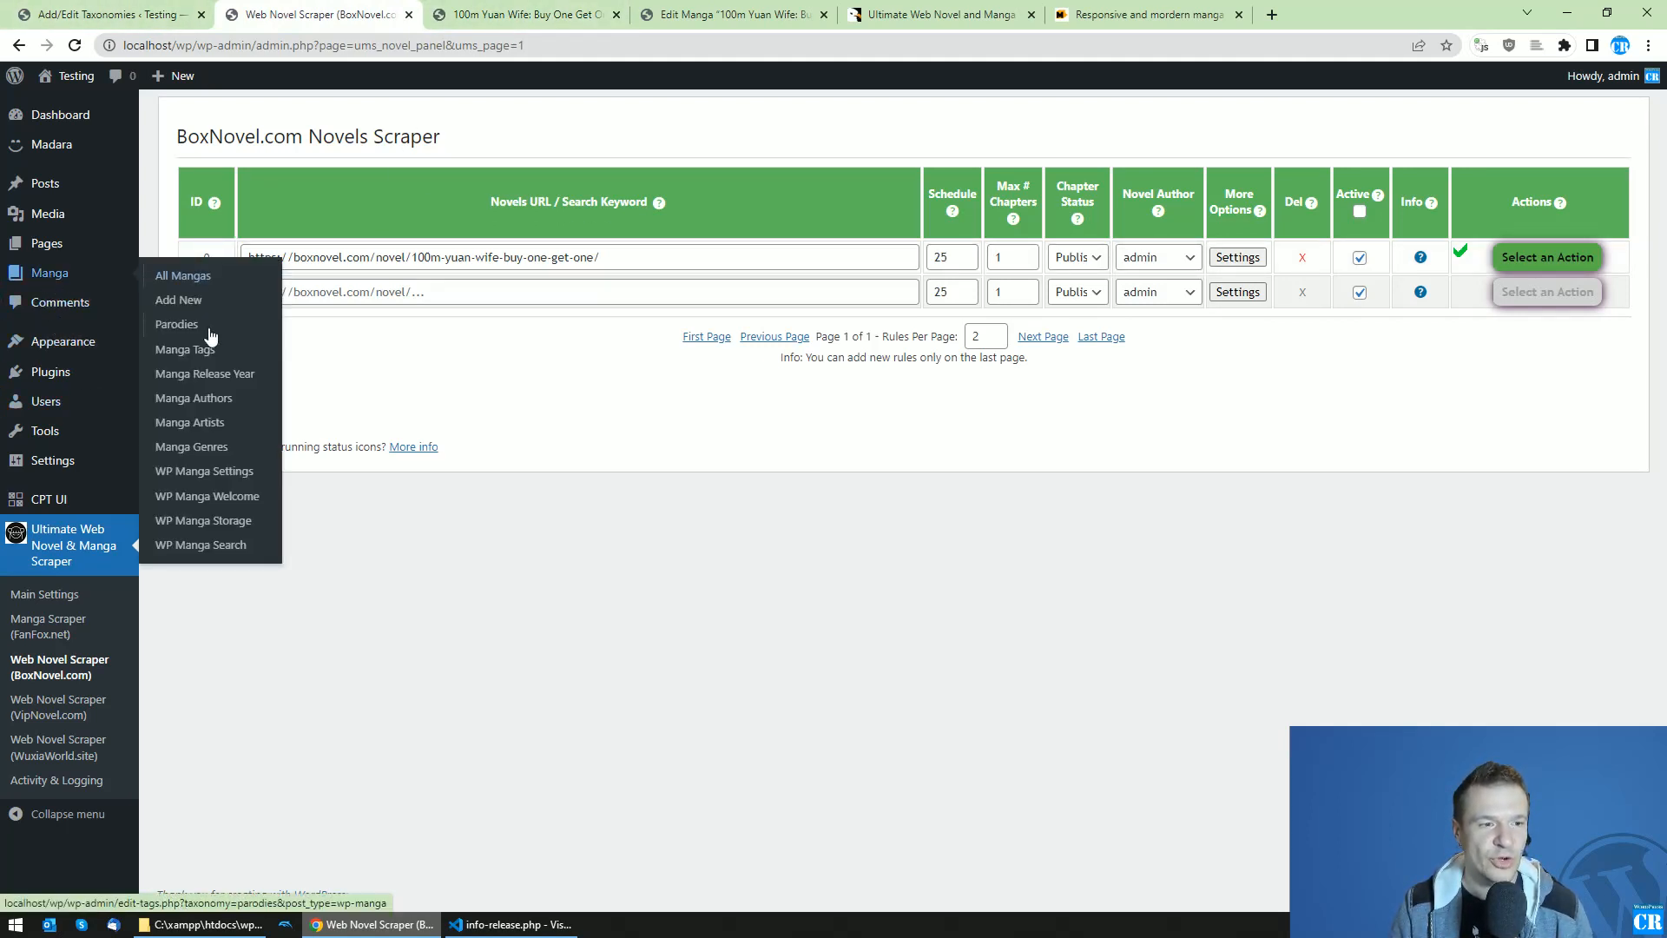
mouse_move(176, 324)
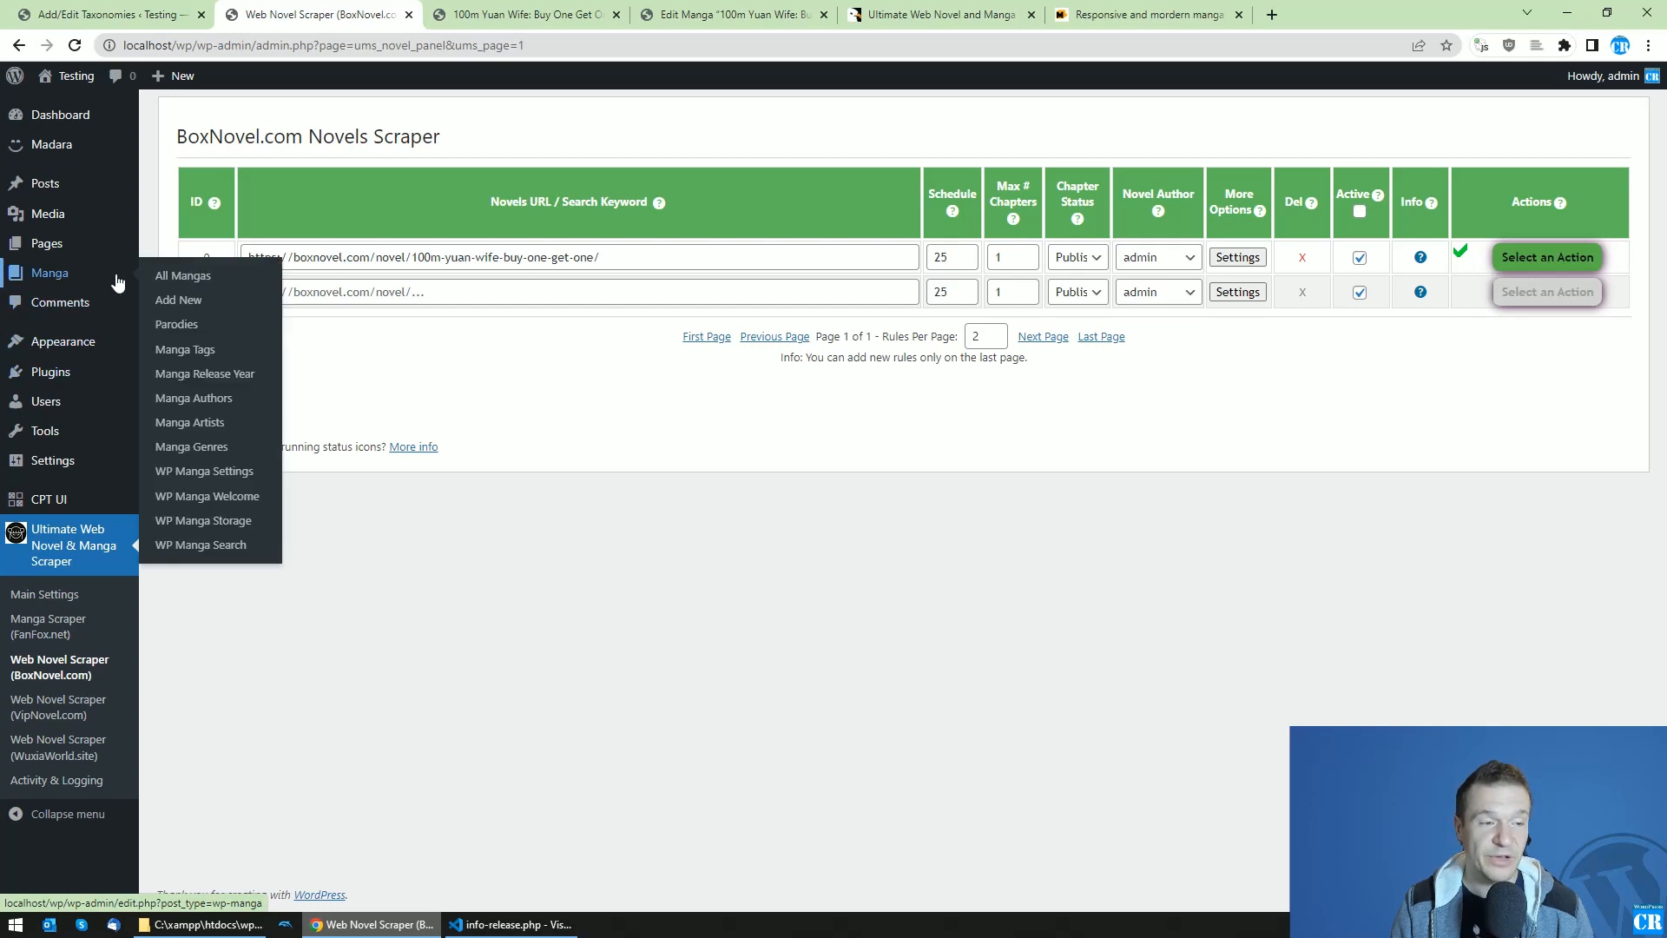
mouse_move(486, 136)
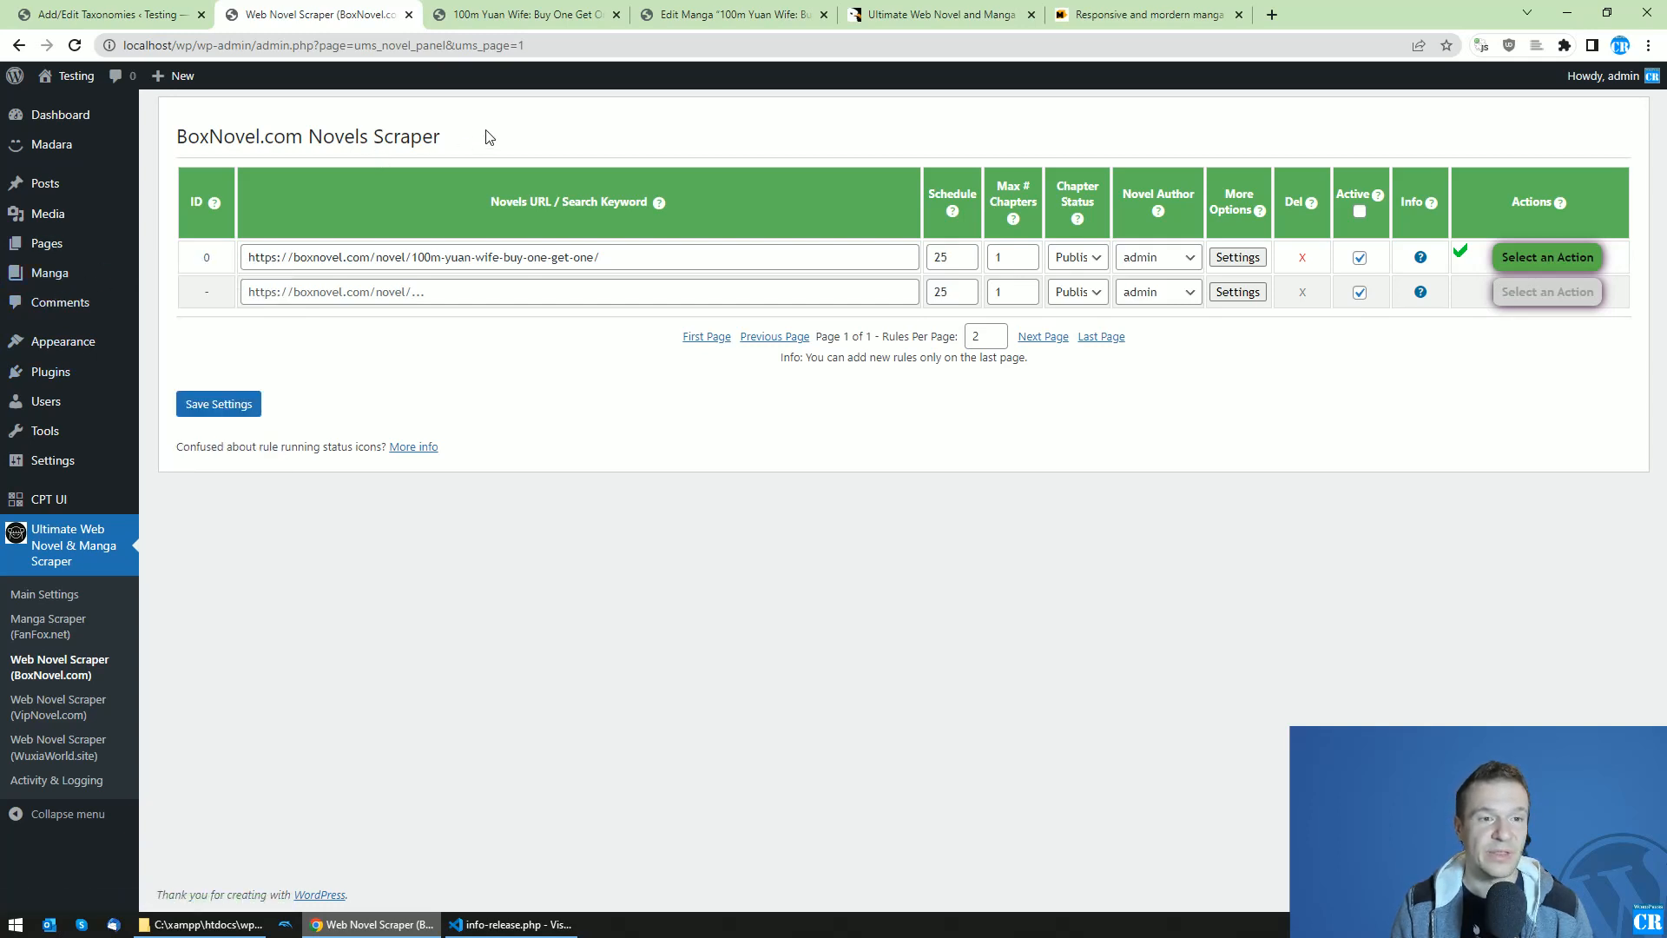
click(936, 14)
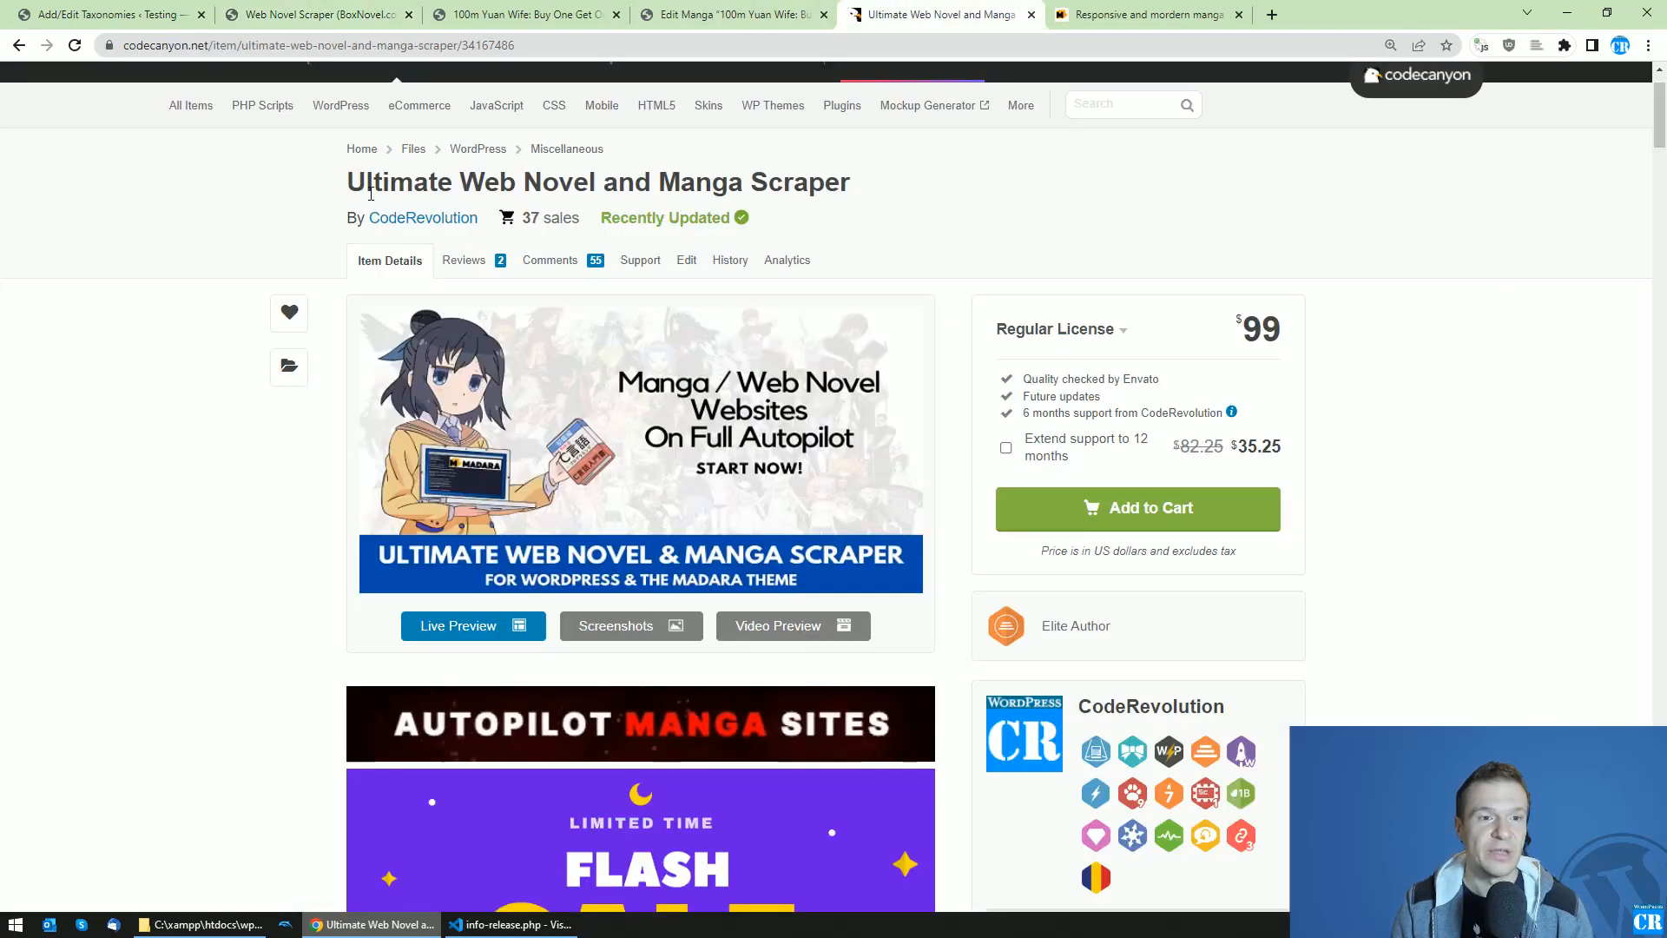